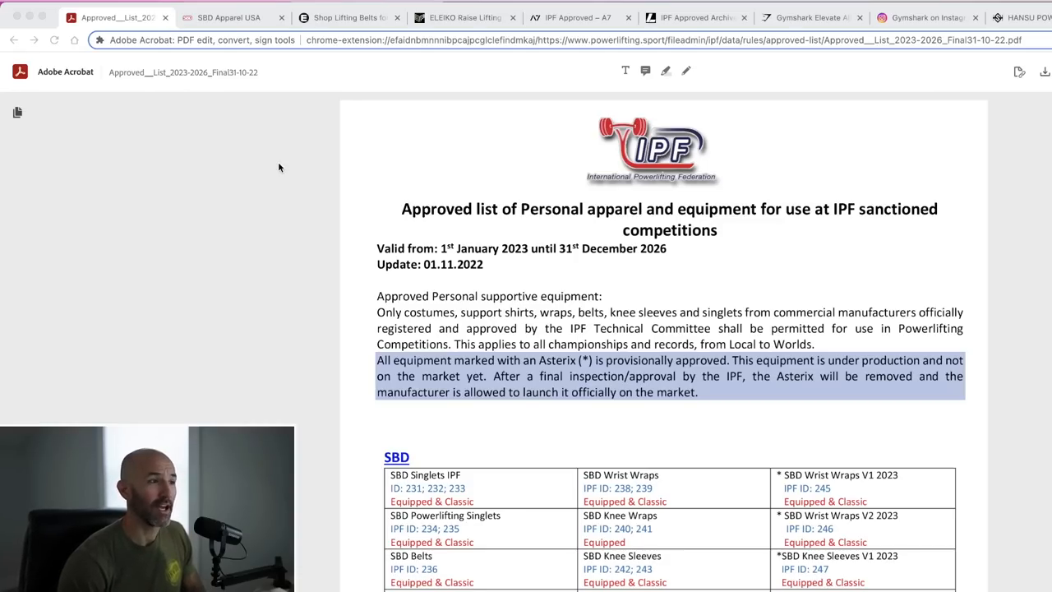
- Scroll the approved list past the asterisk note to the SBD and ELEIKO tables
{"action": "scroll", "scroll_direction": "down", "scroll_amount": 3}
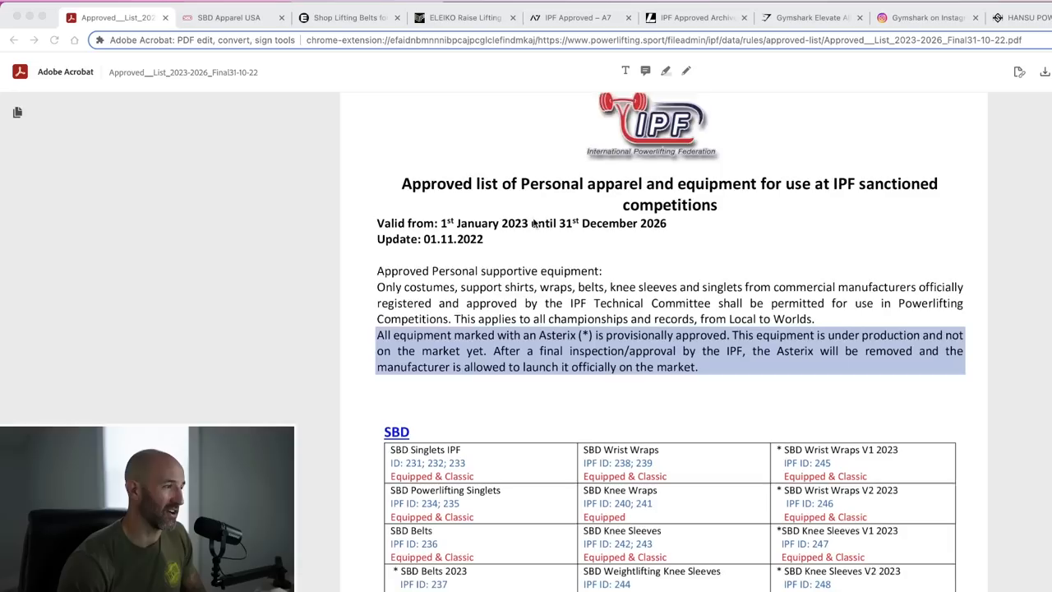
{"action": "scroll", "scroll_direction": "down", "scroll_amount": 3}
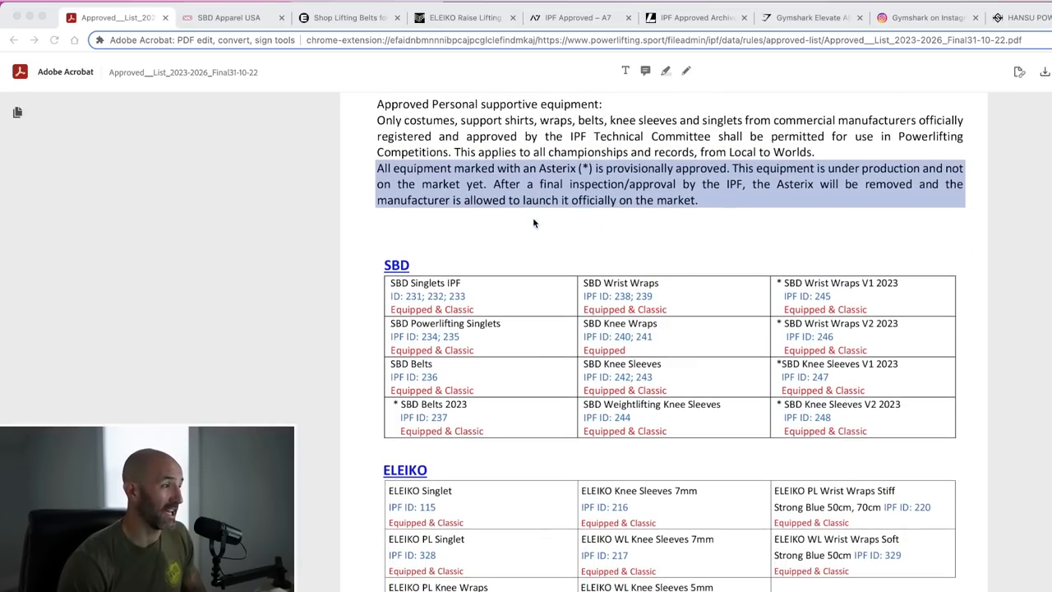
{"action": "scroll", "scroll_direction": "down", "scroll_amount": 3}
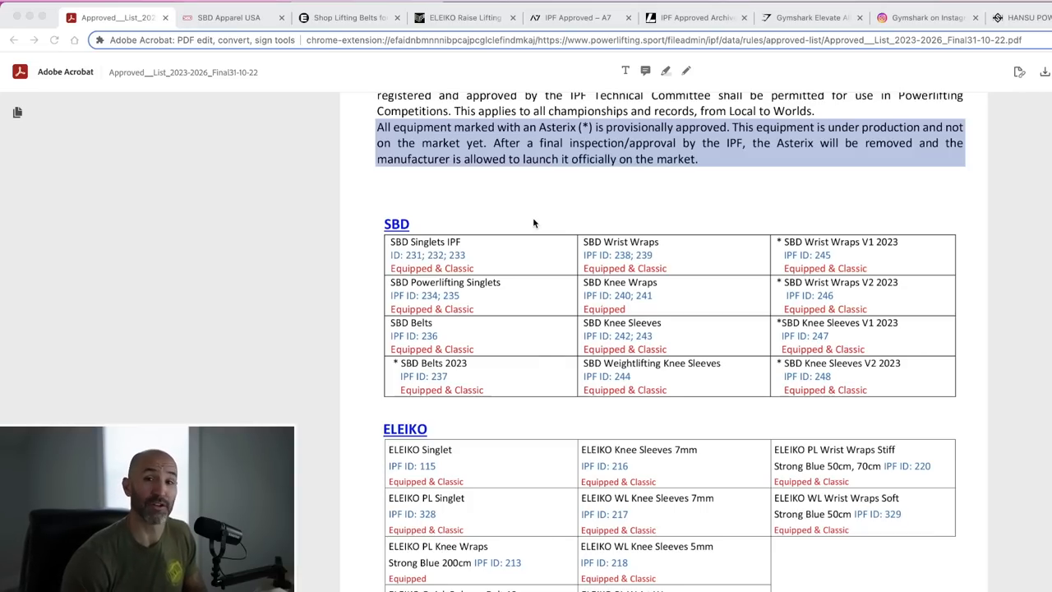
{"action": "mouse_move", "coordinate": [529, 243]}
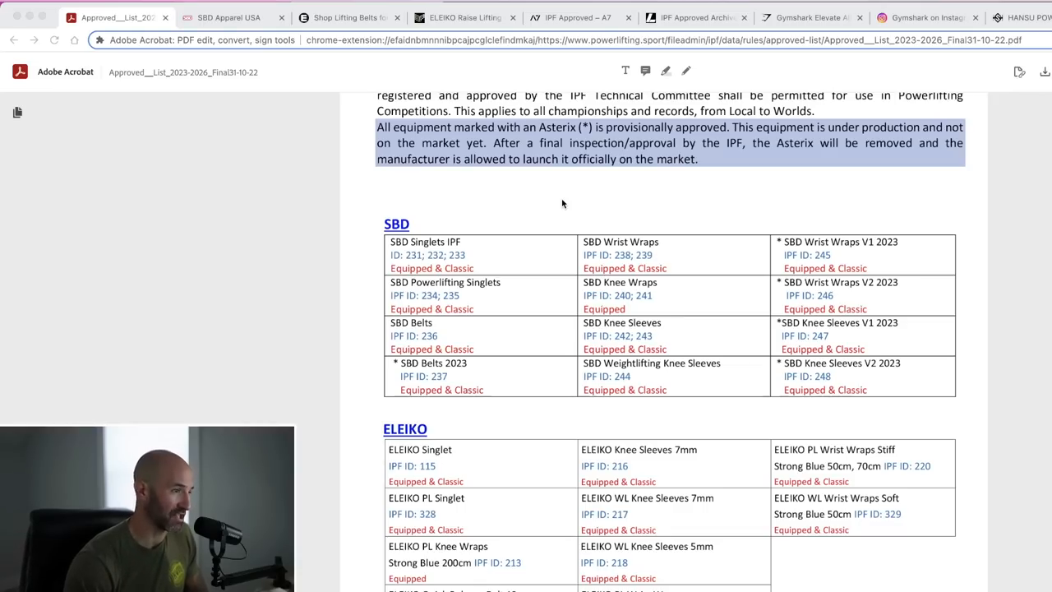
{"action": "mouse_move", "coordinate": [559, 204]}
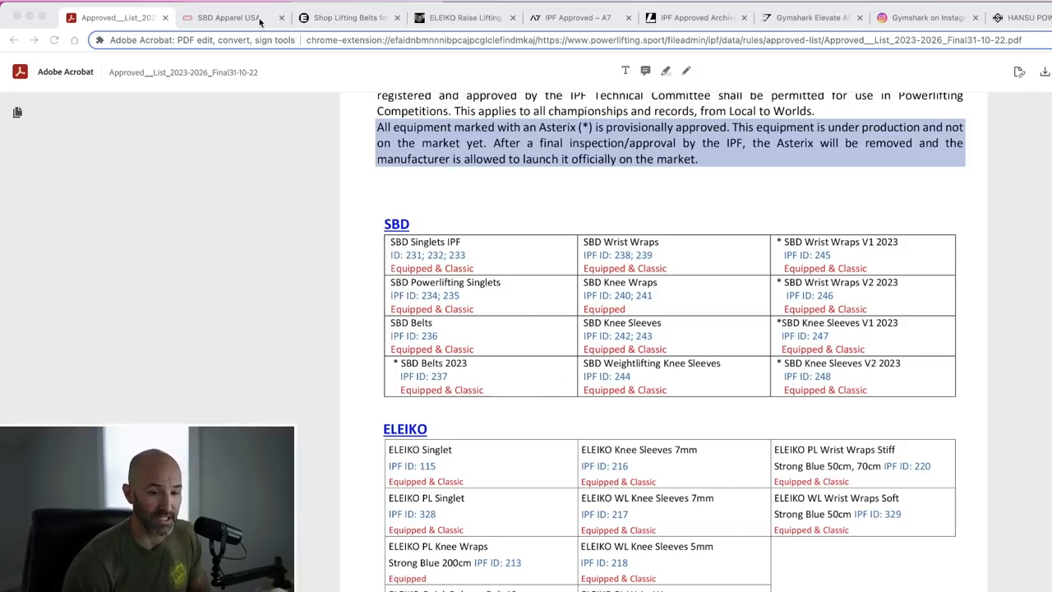
- Switch to the SBD Apparel store and browse its homepage banners and Defy feature
{"action": "left_click", "coordinate": [228, 16]}
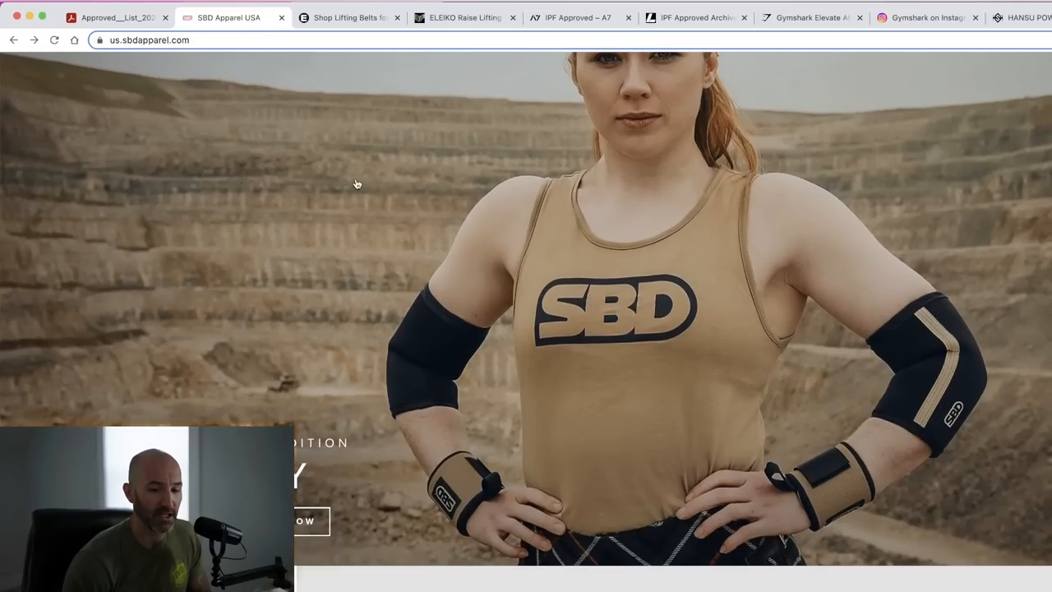
{"action": "scroll", "scroll_direction": "down", "scroll_amount": 3}
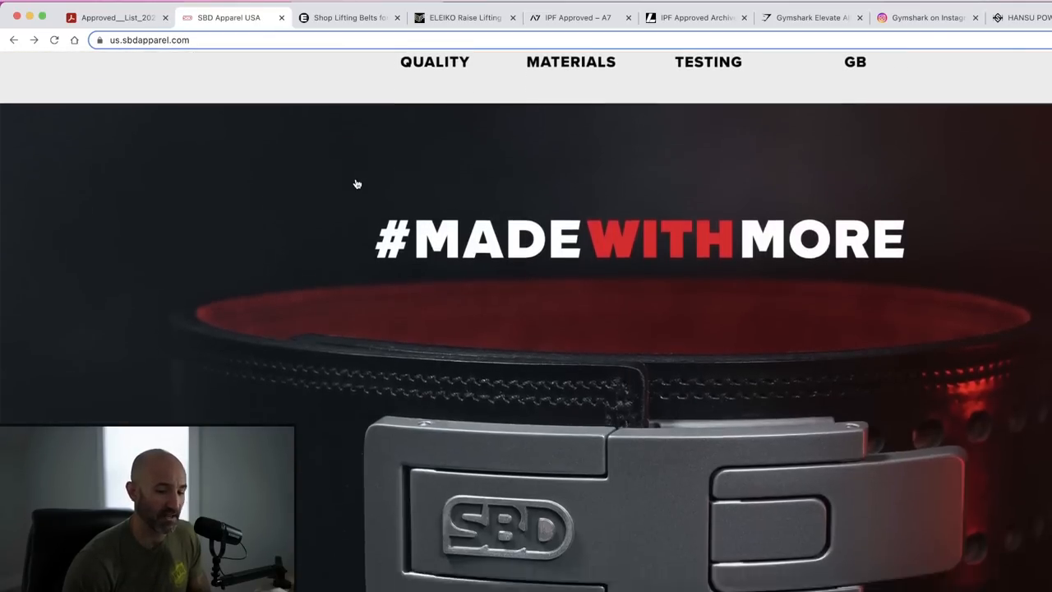
{"action": "scroll", "scroll_direction": "down", "scroll_amount": 3}
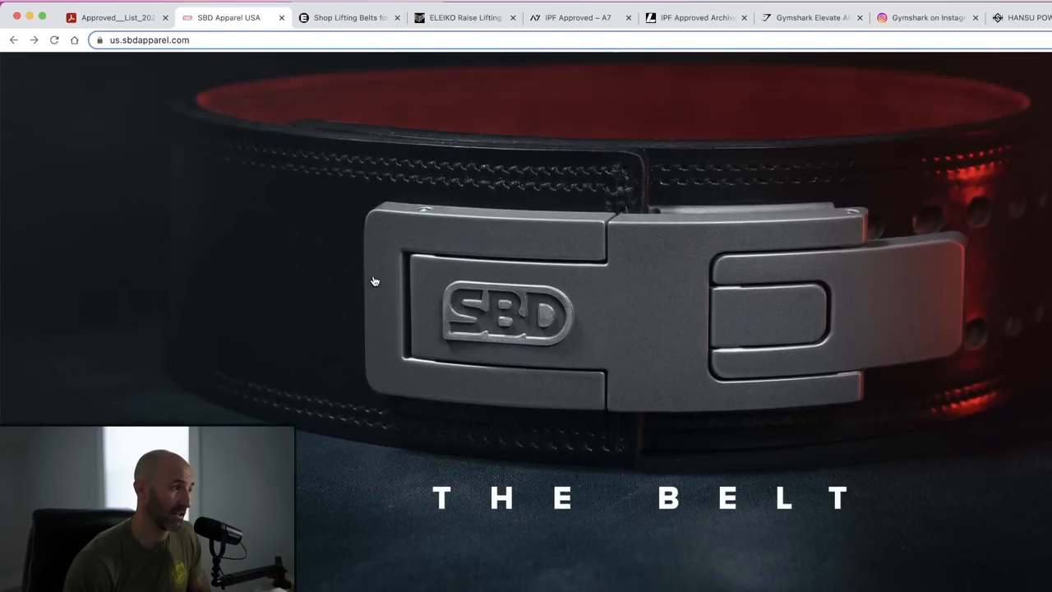
{"action": "scroll", "scroll_direction": "down", "scroll_amount": 3}
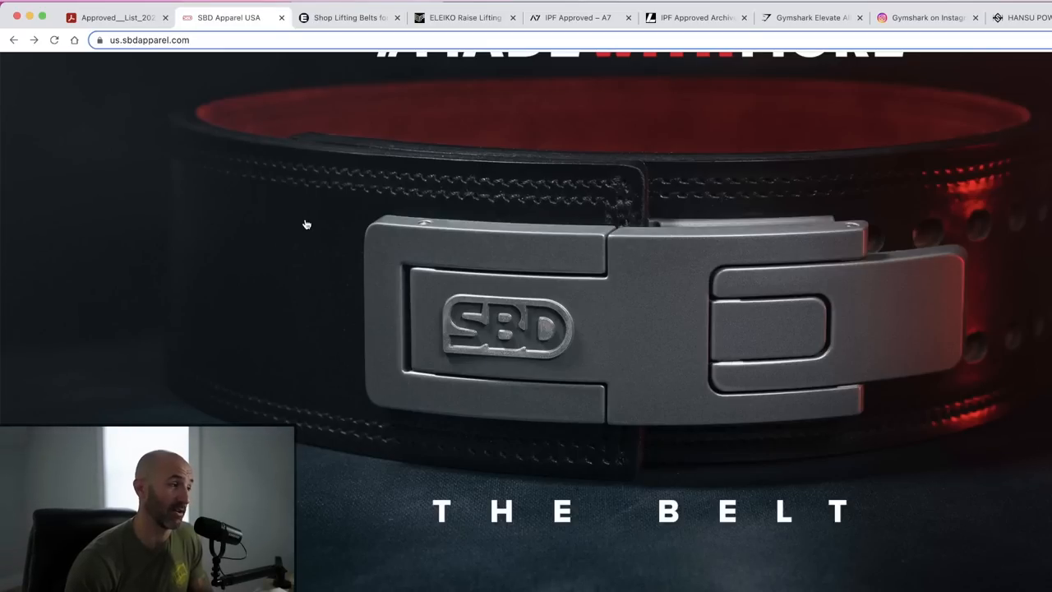
{"action": "mouse_move", "coordinate": [319, 230]}
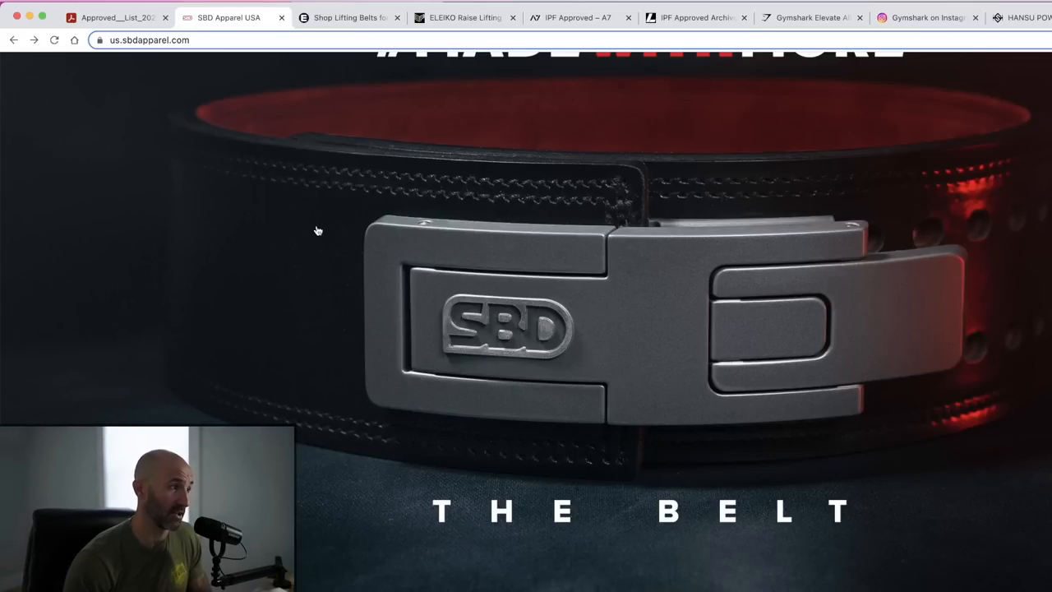
{"action": "mouse_move", "coordinate": [674, 366]}
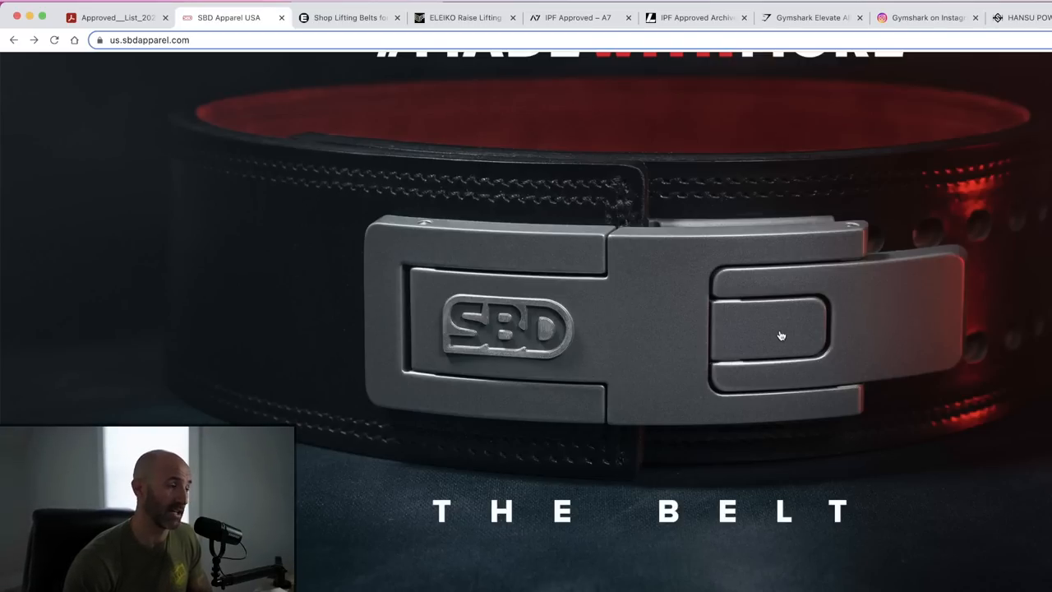
{"action": "scroll", "scroll_direction": "down", "scroll_amount": 3}
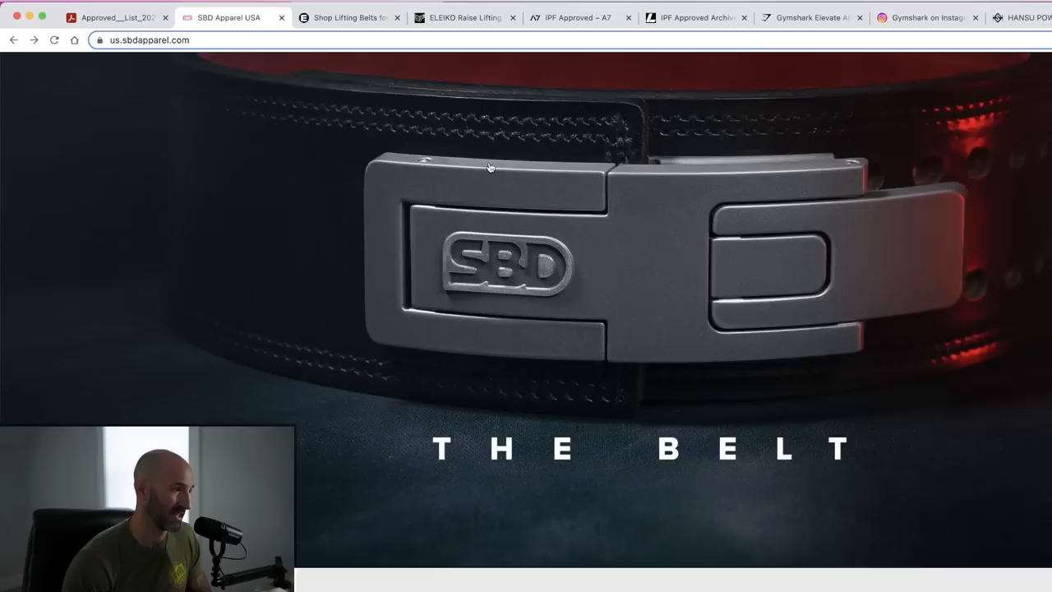
{"action": "scroll", "scroll_direction": "down", "scroll_amount": 3}
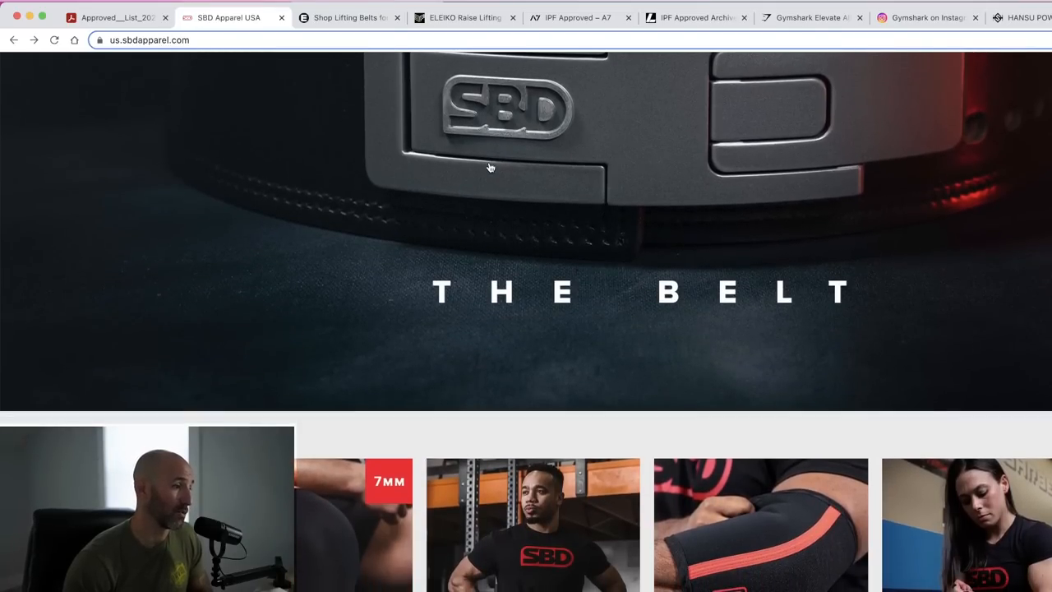
{"action": "scroll", "scroll_direction": "down", "scroll_amount": 3}
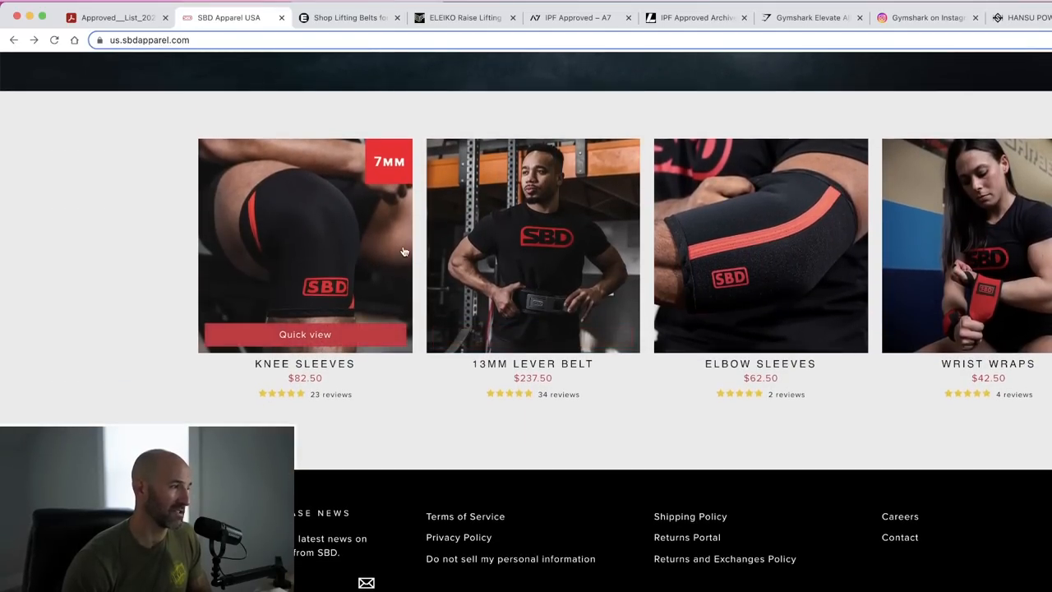
{"action": "mouse_move", "coordinate": [759, 194]}
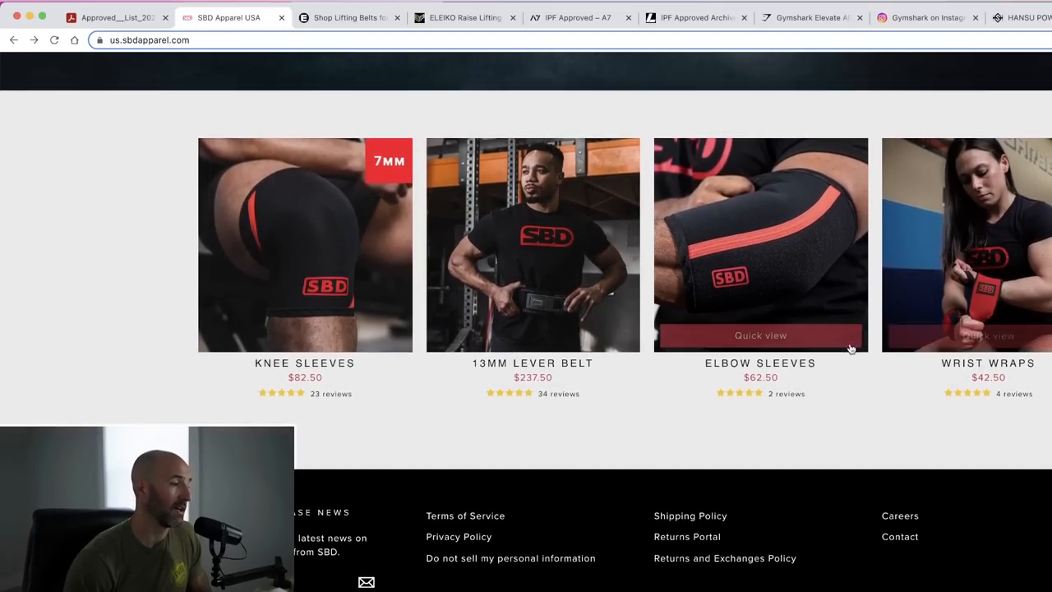
{"action": "scroll", "scroll_direction": "up", "scroll_amount": 3}
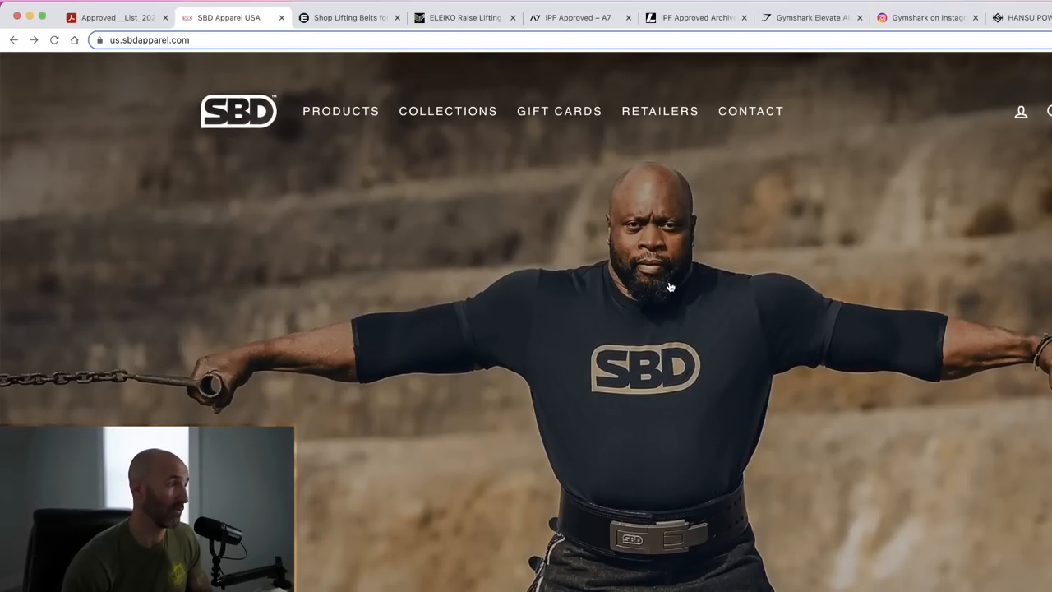
- Show the SBD Collections menu, then reach the knee sleeves, lever belt, elbow sleeves and wrist wraps tiles
{"action": "left_click", "coordinate": [447, 111]}
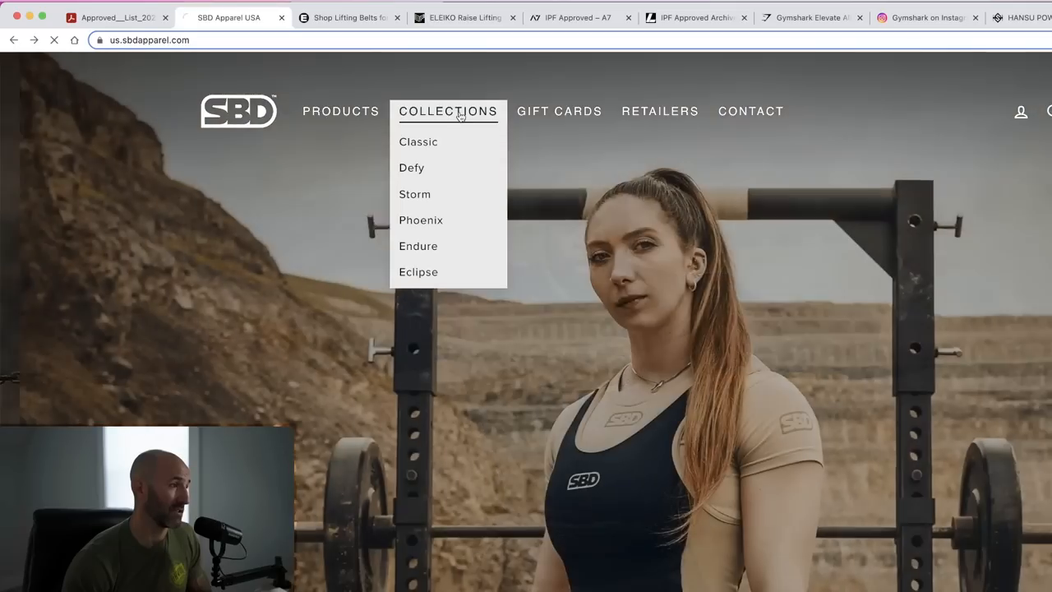
{"action": "left_click", "coordinate": [447, 111]}
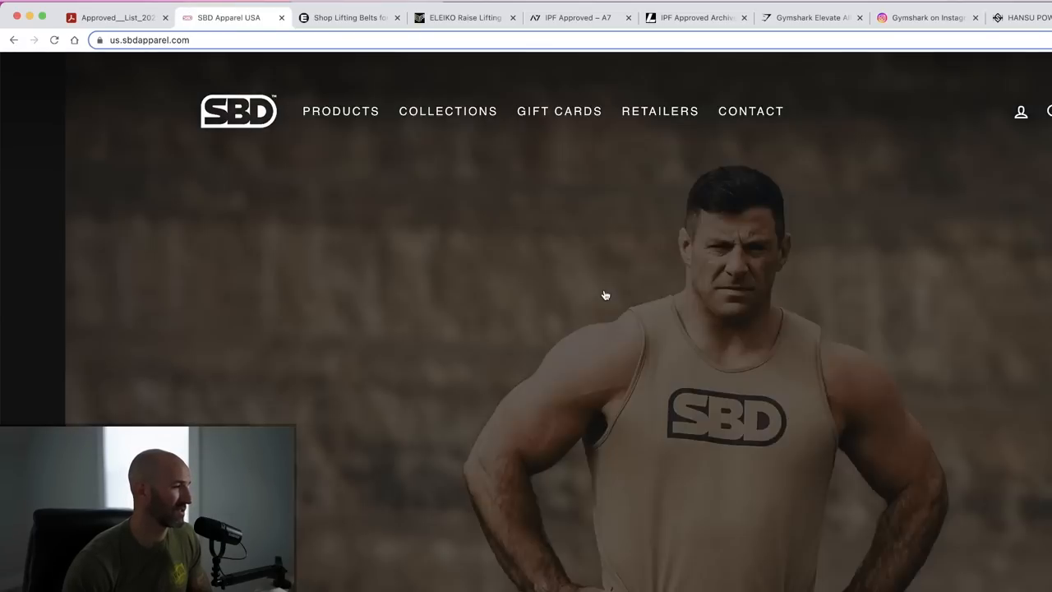
{"action": "scroll", "scroll_direction": "down", "scroll_amount": 3}
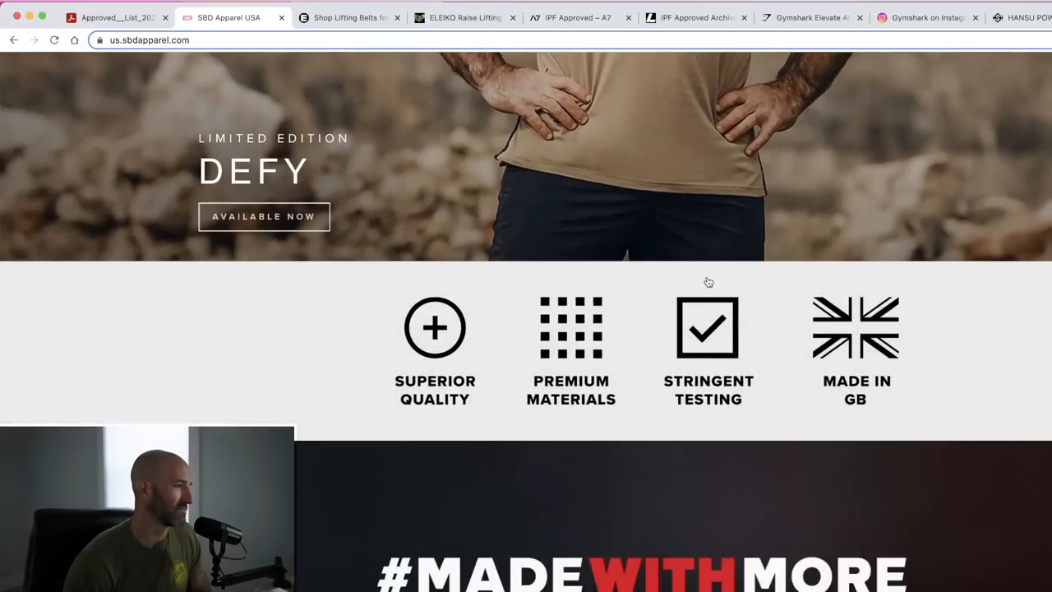
{"action": "scroll", "scroll_direction": "down", "scroll_amount": 3}
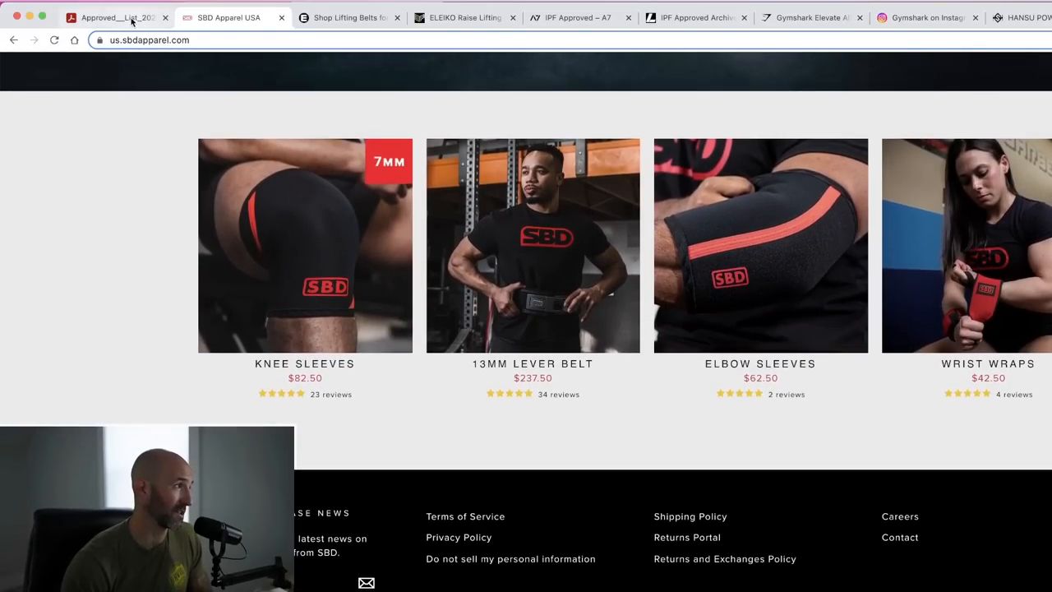
- Return to the approved list PDF and bring the ELEIKO and Rogue tables into view
{"action": "left_click", "coordinate": [115, 16]}
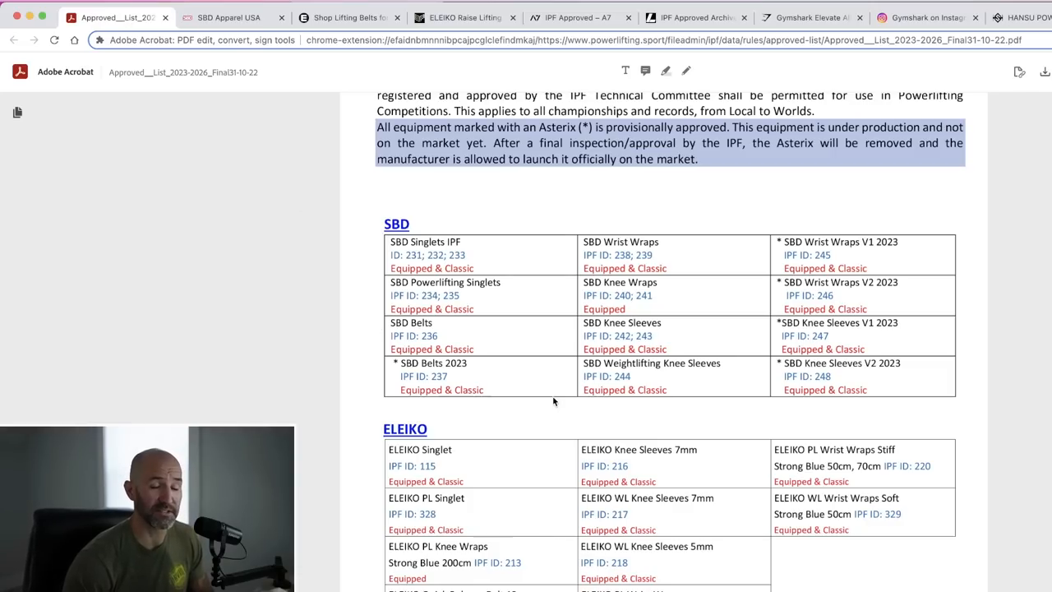
{"action": "mouse_move", "coordinate": [881, 207]}
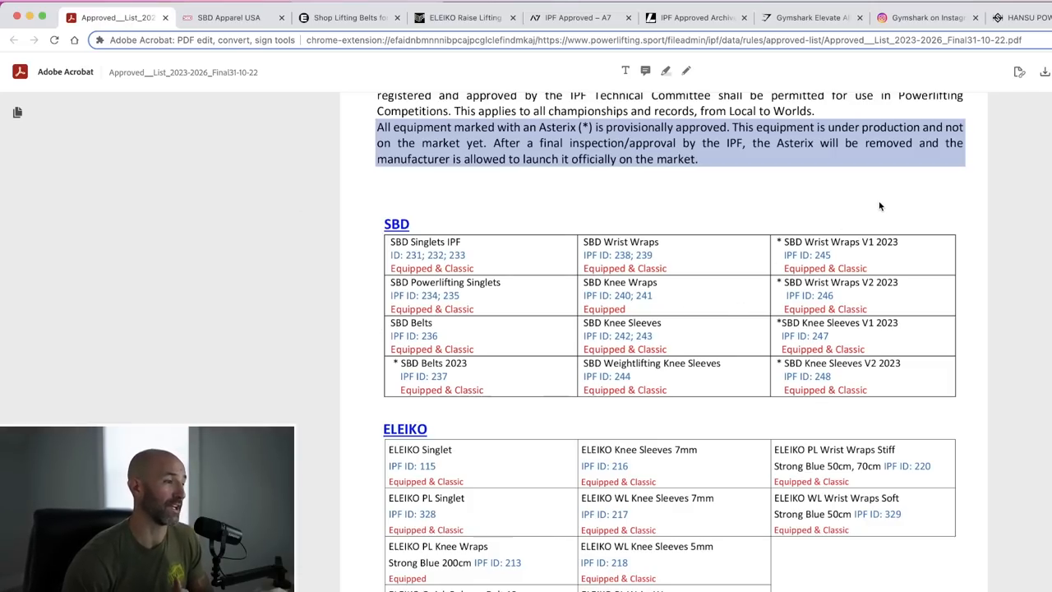
{"action": "scroll", "scroll_direction": "down", "scroll_amount": 3}
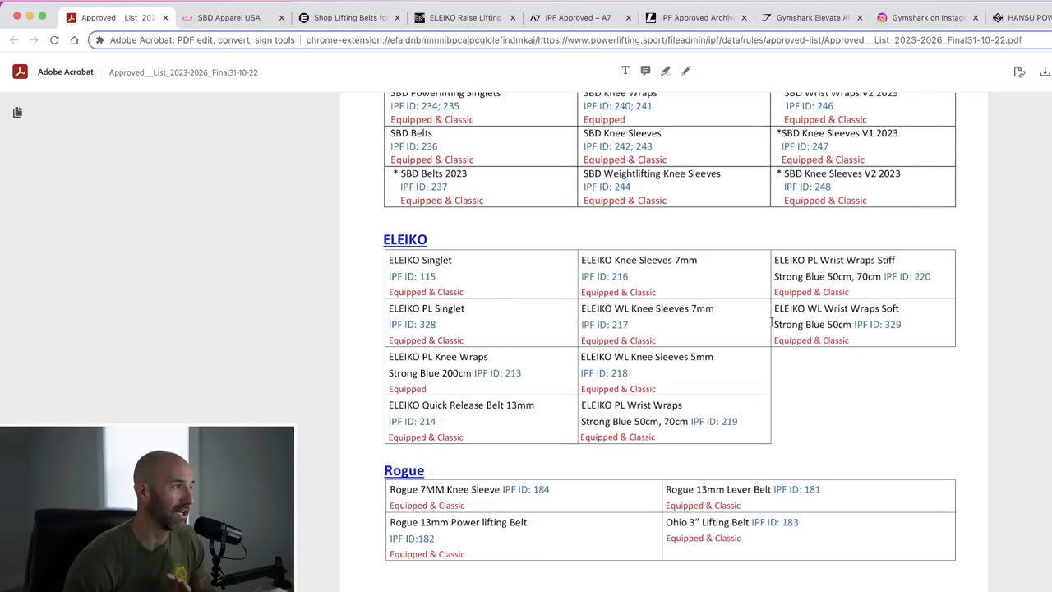
{"action": "mouse_move", "coordinate": [549, 358]}
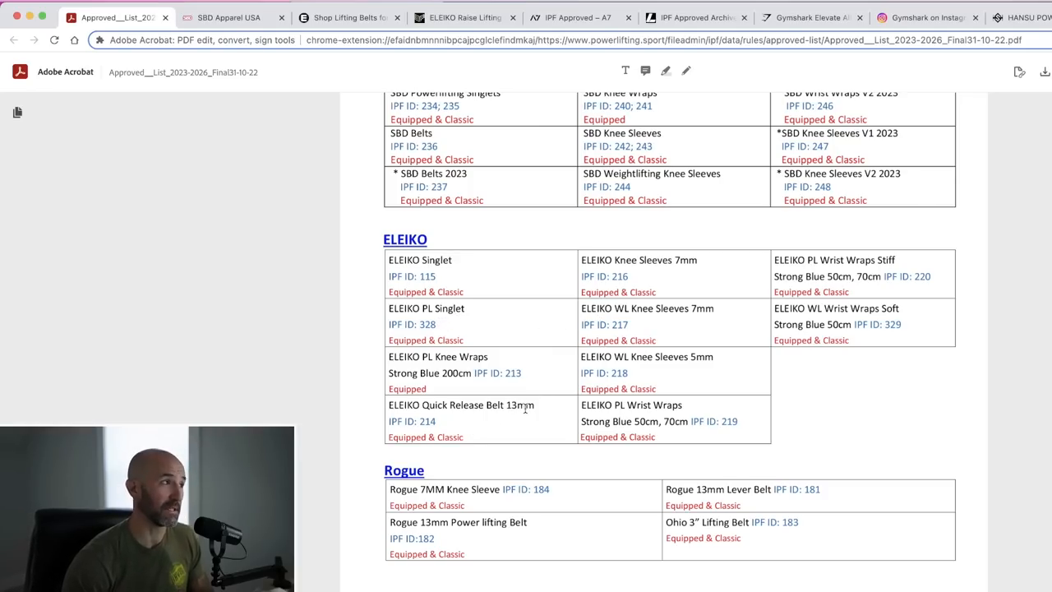
- Browse the Eleiko lifting belts grid, then move on to the men's apparel page
{"action": "left_click", "coordinate": [349, 17]}
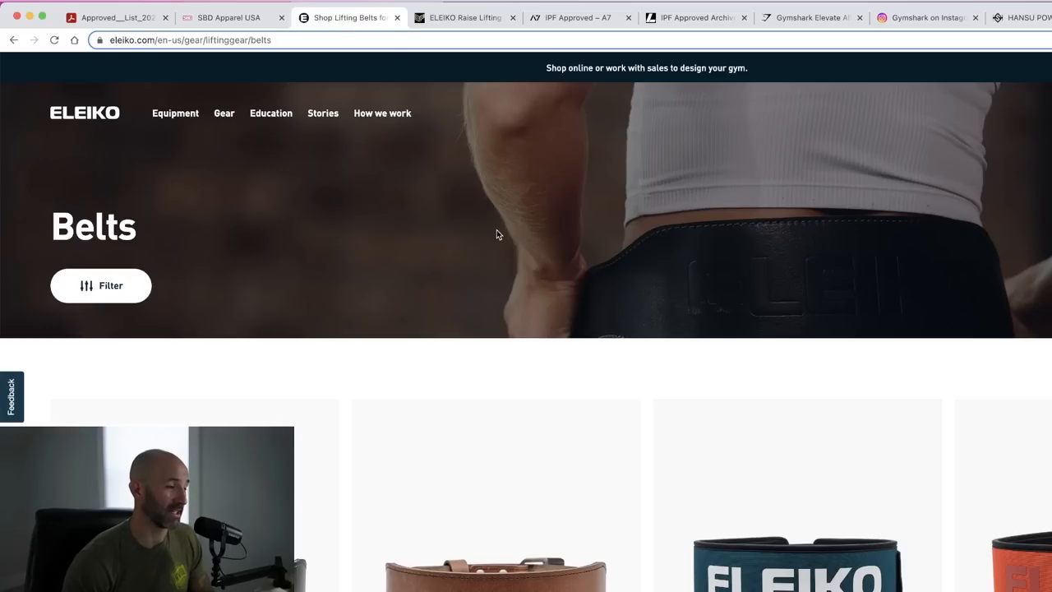
{"action": "scroll", "scroll_direction": "down", "scroll_amount": 3}
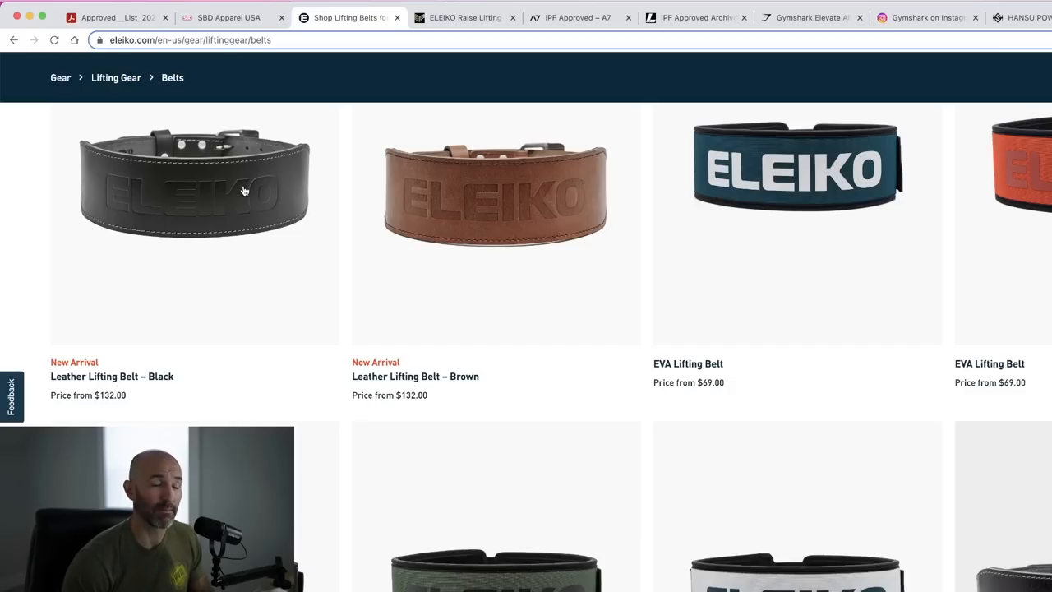
{"action": "scroll", "scroll_direction": "down", "scroll_amount": 3}
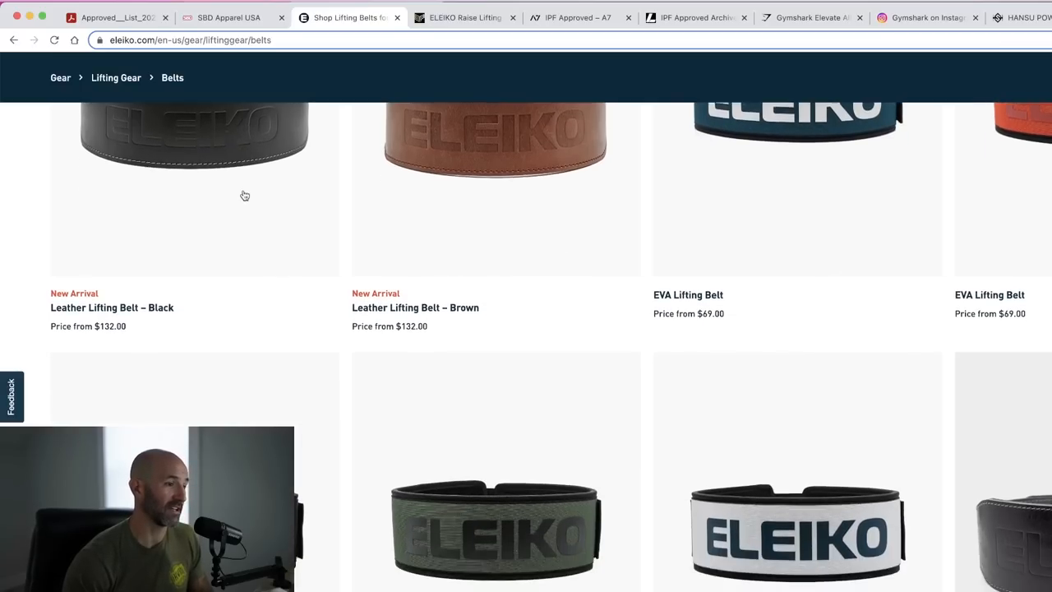
{"action": "scroll", "scroll_direction": "down", "scroll_amount": 3}
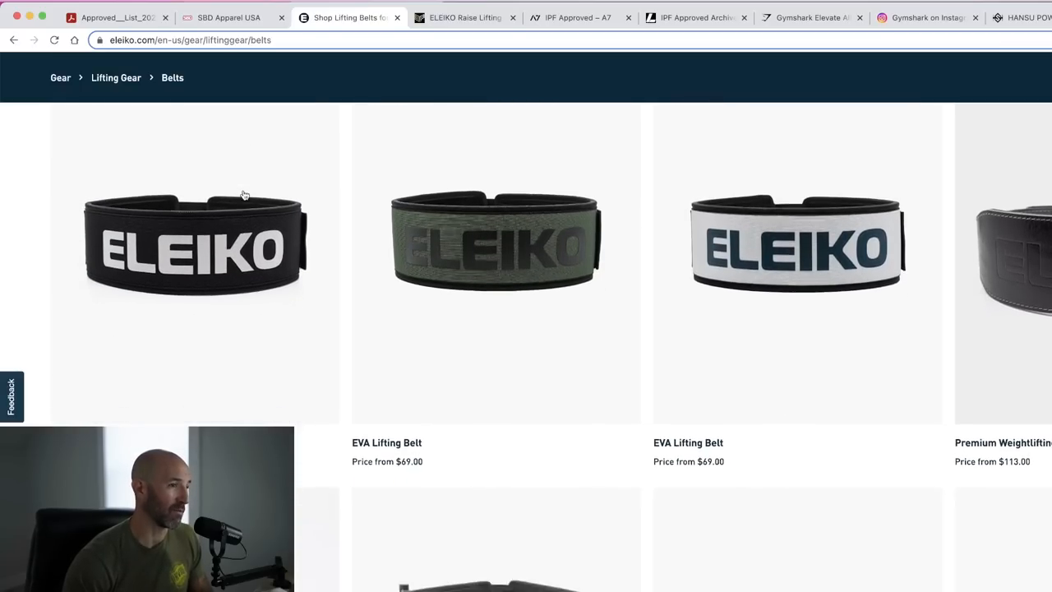
{"action": "scroll", "scroll_direction": "down", "scroll_amount": 3}
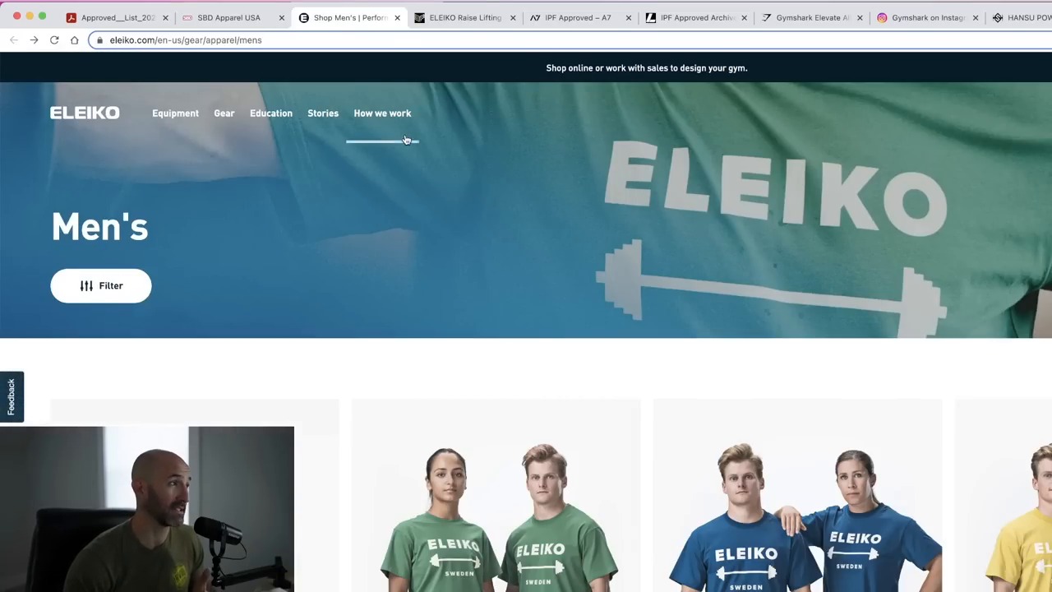
{"action": "left_click", "coordinate": [381, 111]}
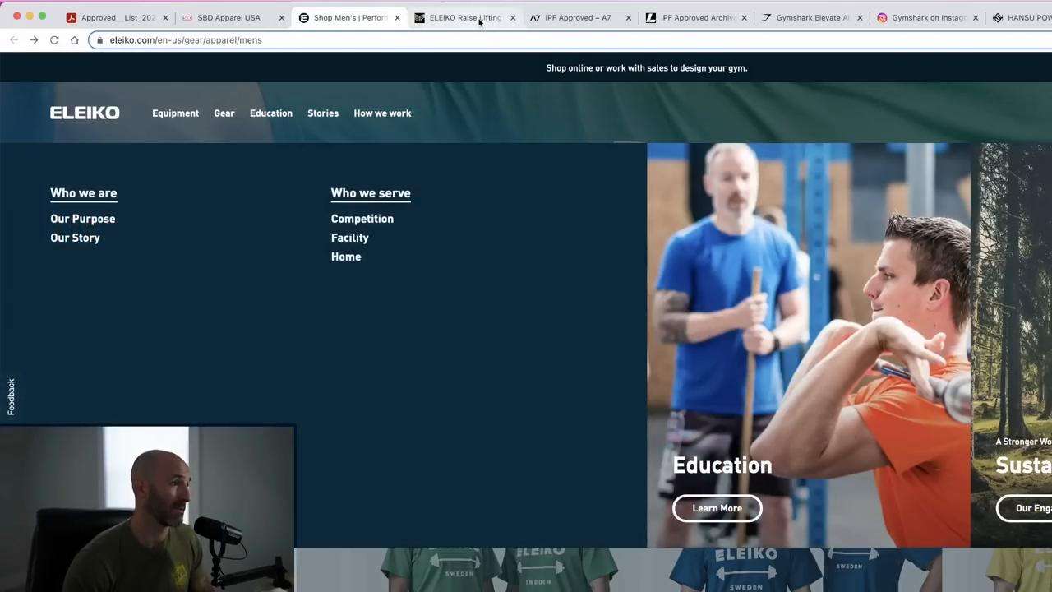
- View the Equipfit page for the IPF-certified Eleiko Men's Raise Lifting Suit and its photos
{"action": "left_click", "coordinate": [463, 17]}
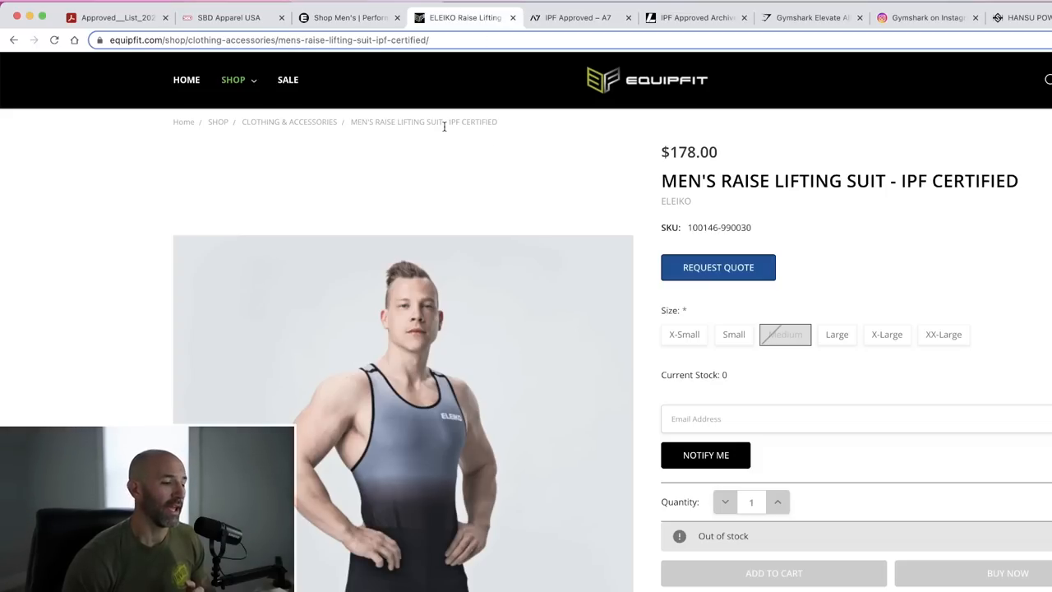
{"action": "scroll", "scroll_direction": "down", "scroll_amount": 3}
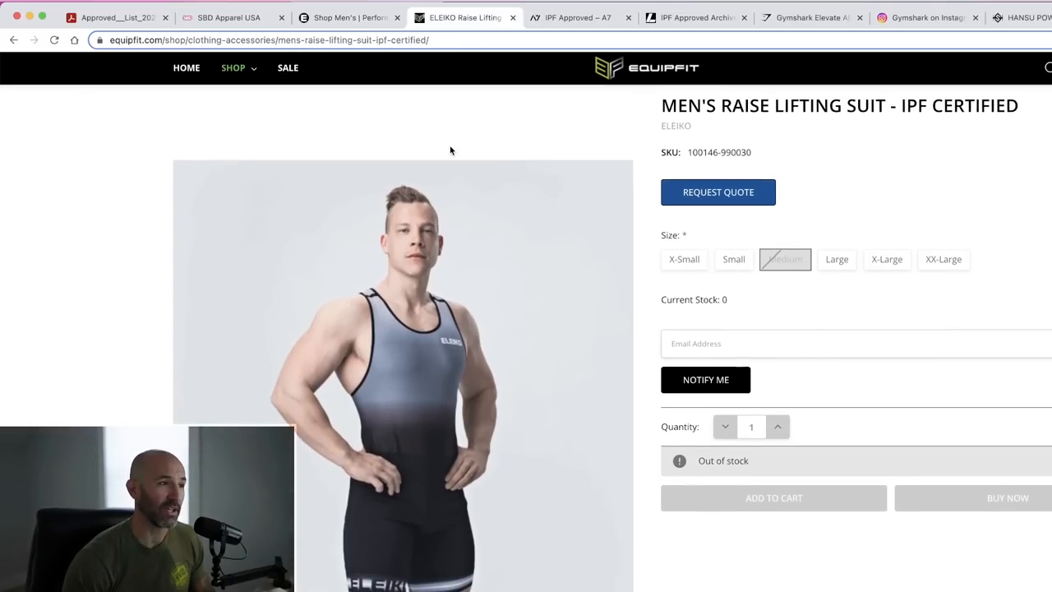
{"action": "scroll", "scroll_direction": "down", "scroll_amount": 3}
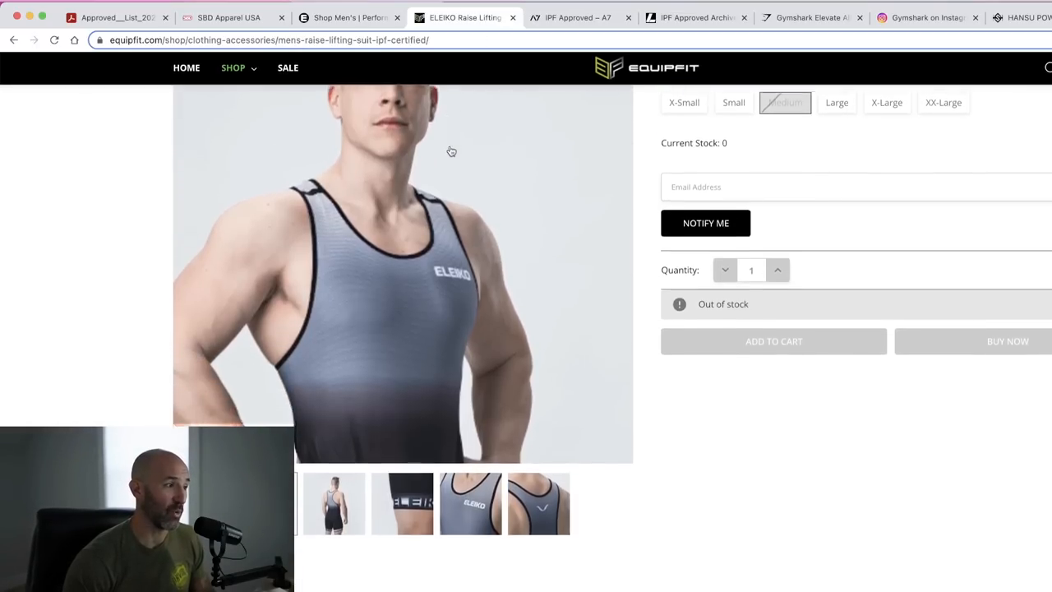
{"action": "scroll", "scroll_direction": "down", "scroll_amount": 3}
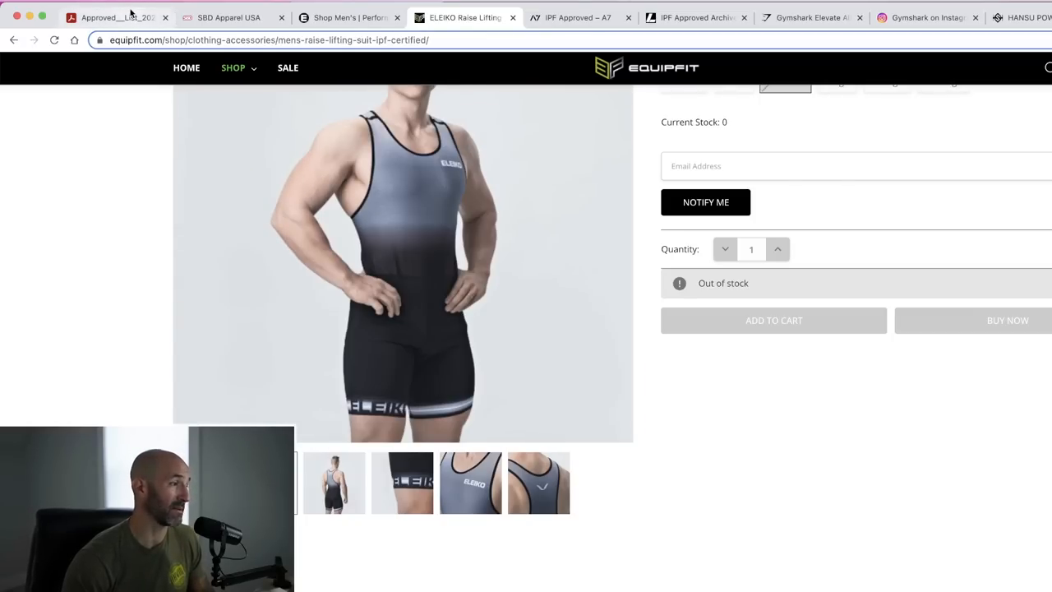
- Return to the approved list PDF and scroll past ELEIKO and Rogue to the A7 table
{"action": "left_click", "coordinate": [115, 17]}
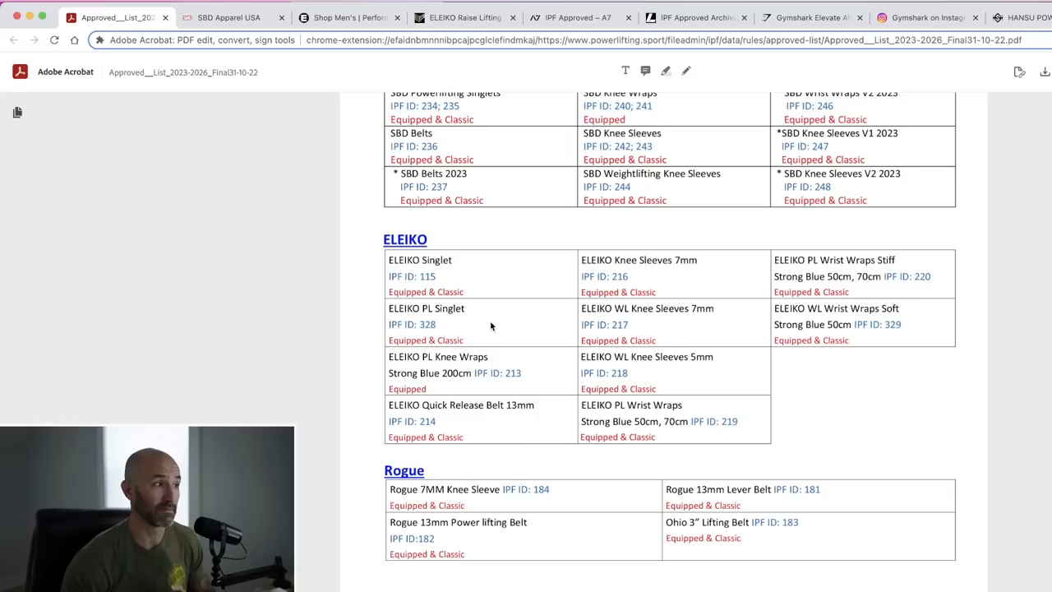
{"action": "mouse_move", "coordinate": [529, 321]}
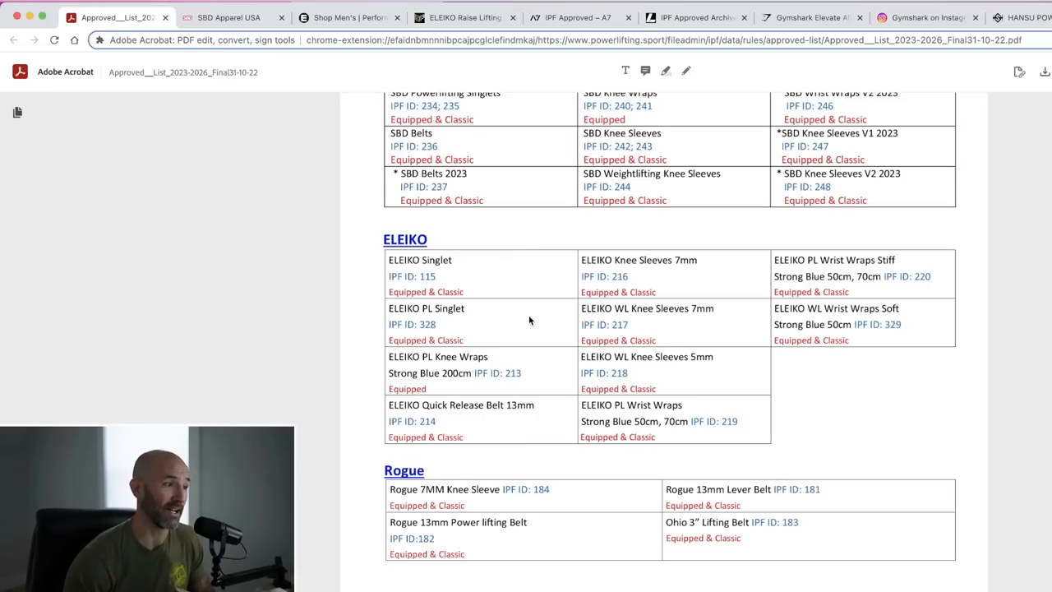
{"action": "mouse_move", "coordinate": [474, 281]}
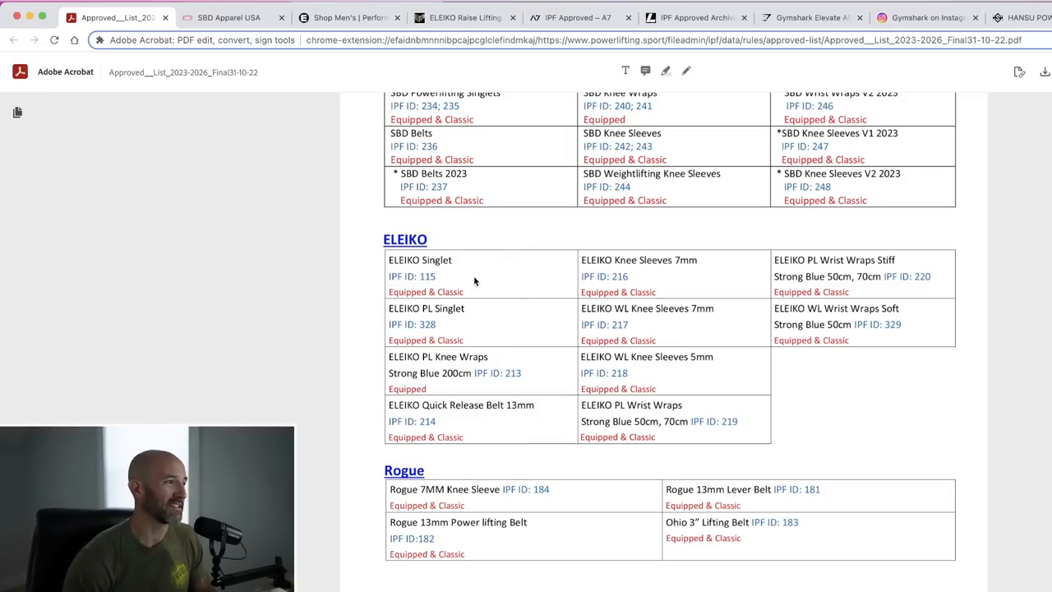
{"action": "mouse_move", "coordinate": [336, 296]}
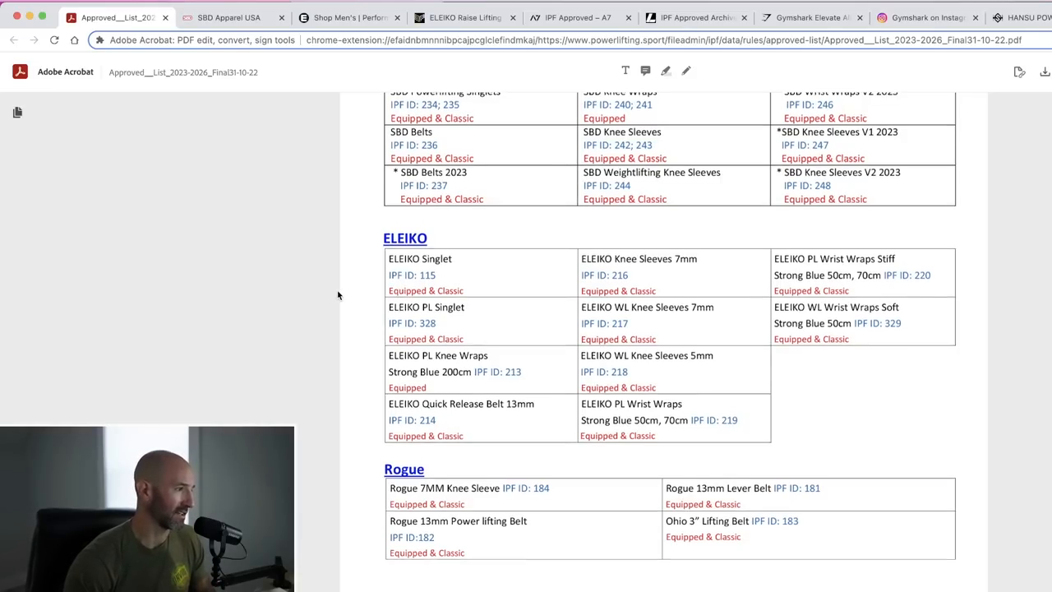
{"action": "scroll", "scroll_direction": "down", "scroll_amount": 3}
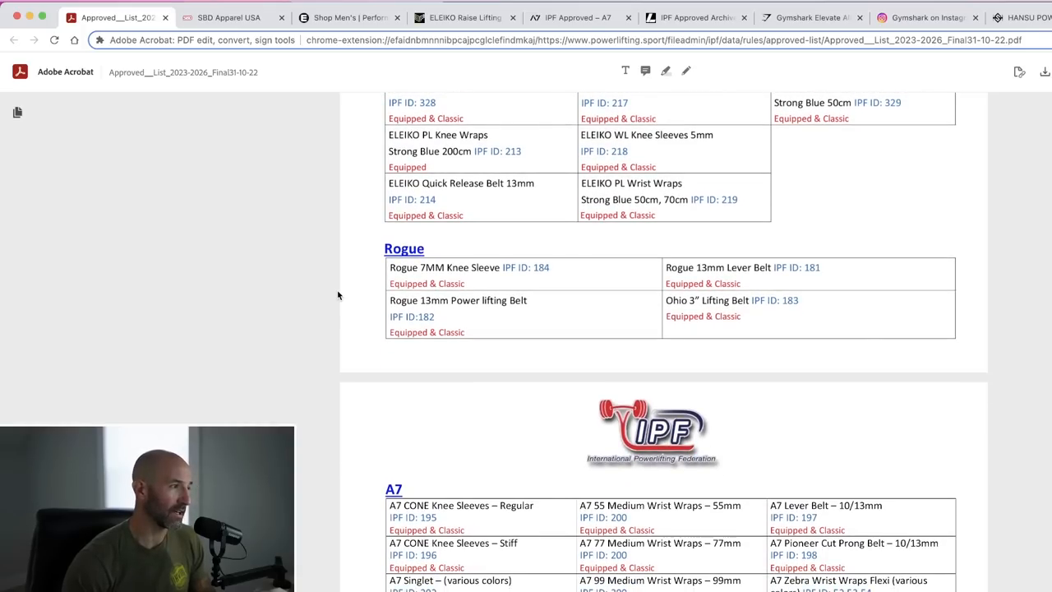
{"action": "scroll", "scroll_direction": "down", "scroll_amount": 3}
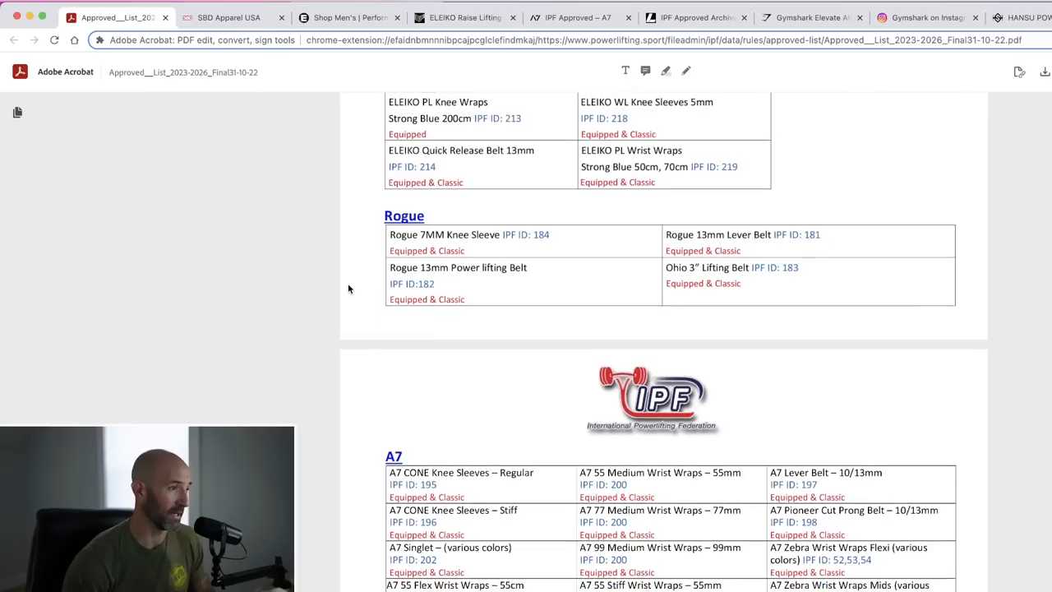
{"action": "scroll", "scroll_direction": "down", "scroll_amount": 3}
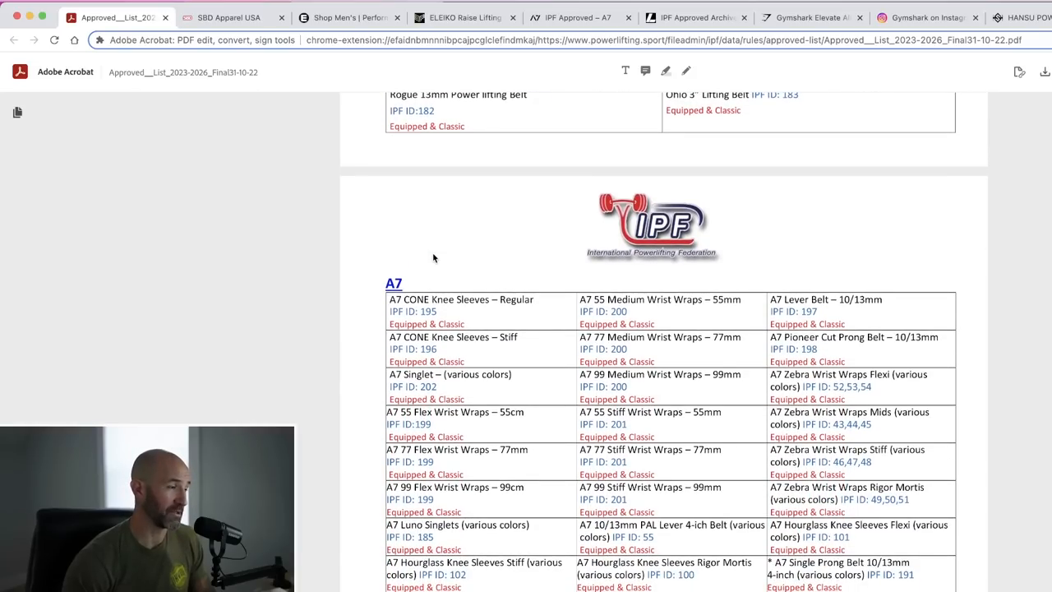
{"action": "scroll", "scroll_direction": "down", "scroll_amount": 3}
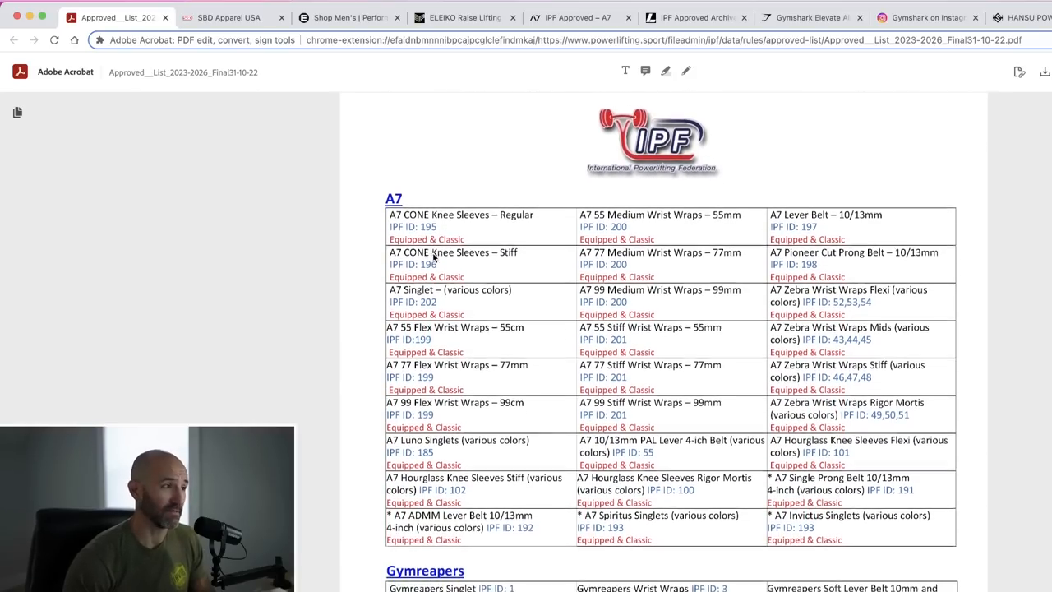
{"action": "scroll", "scroll_direction": "down", "scroll_amount": 3}
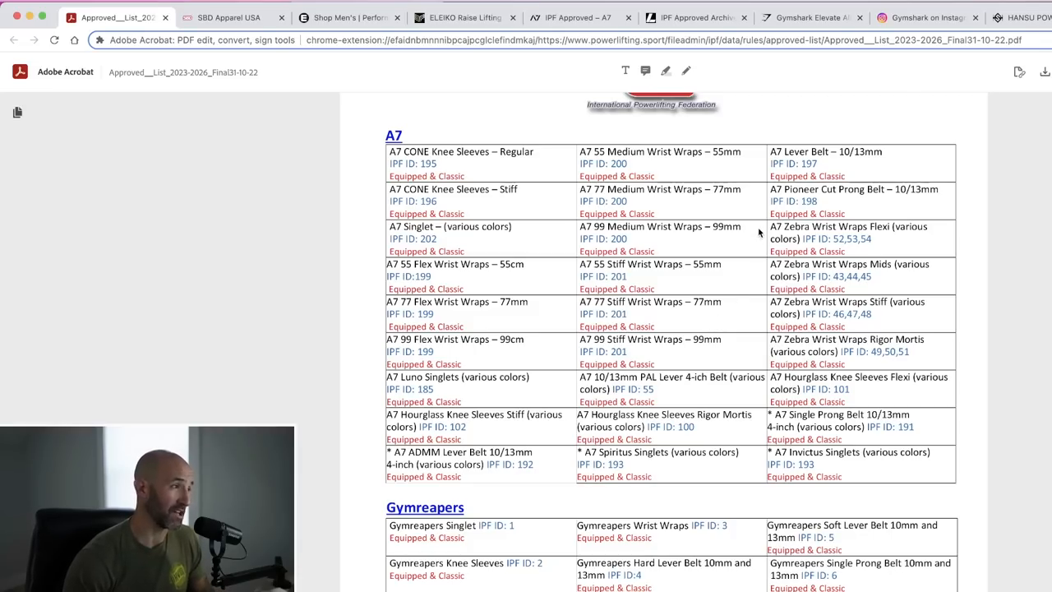
{"action": "mouse_move", "coordinate": [489, 224]}
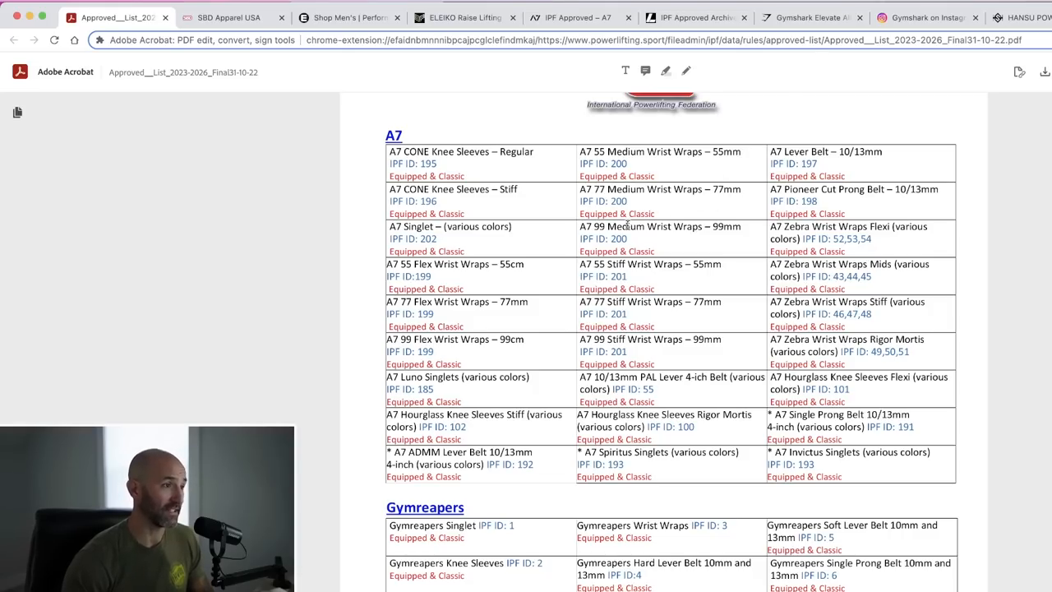
{"action": "mouse_move", "coordinate": [760, 189]}
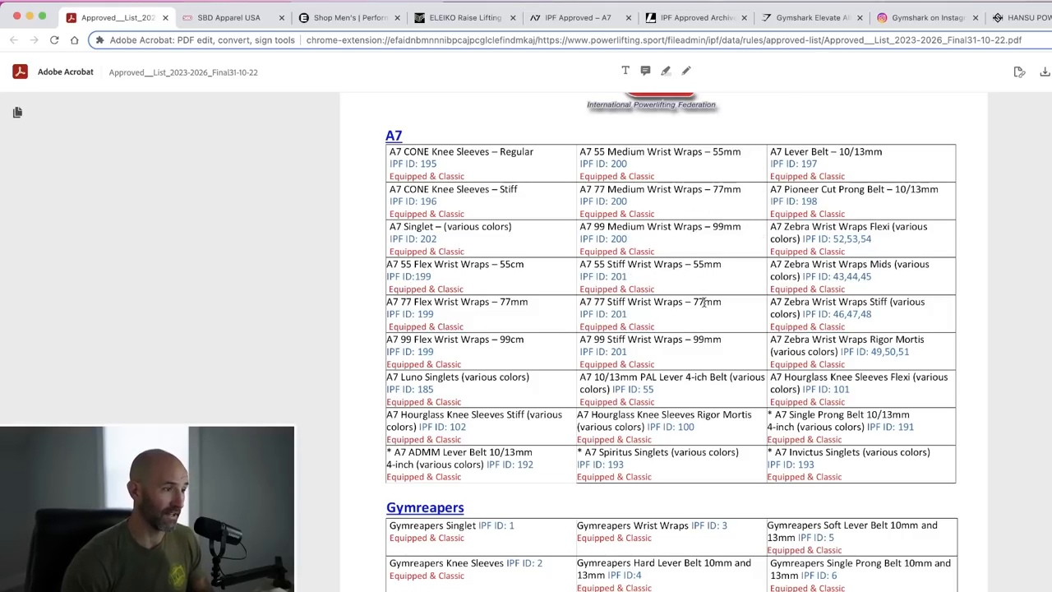
{"action": "mouse_move", "coordinate": [726, 357]}
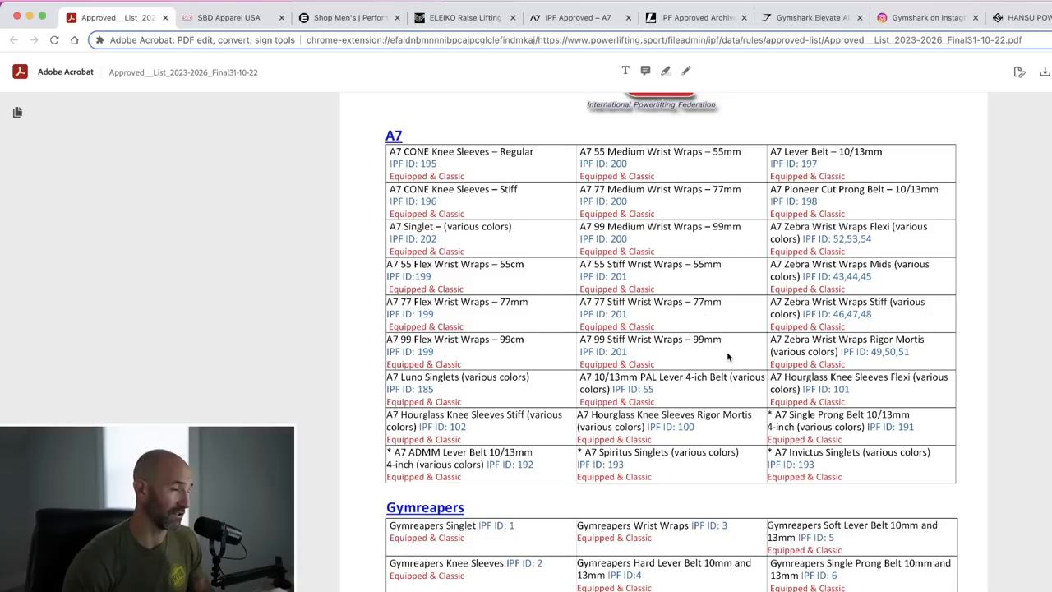
{"action": "mouse_move", "coordinate": [540, 296]}
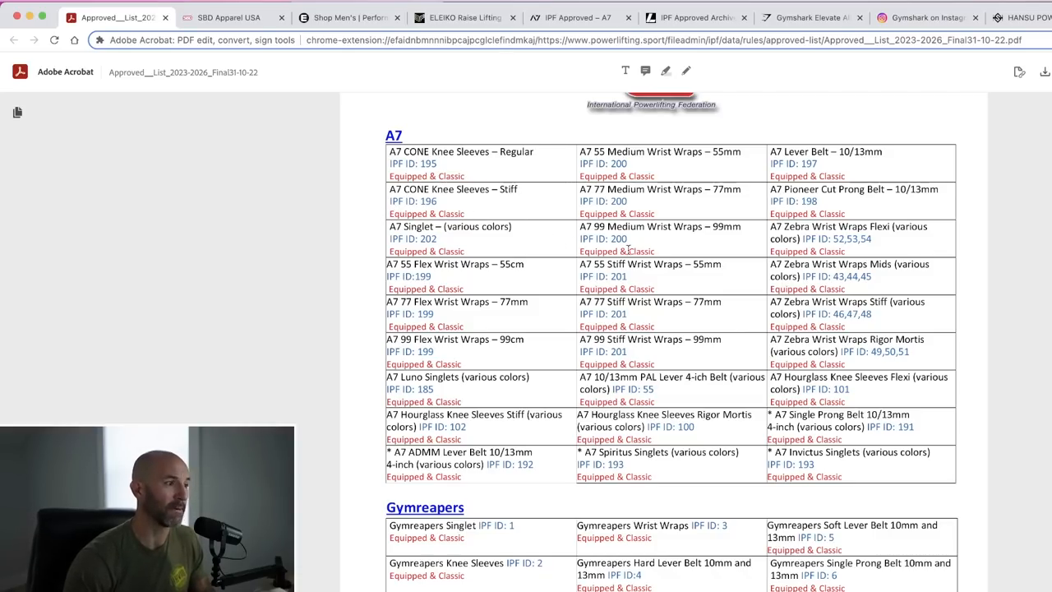
{"action": "scroll", "scroll_direction": "down", "scroll_amount": 3}
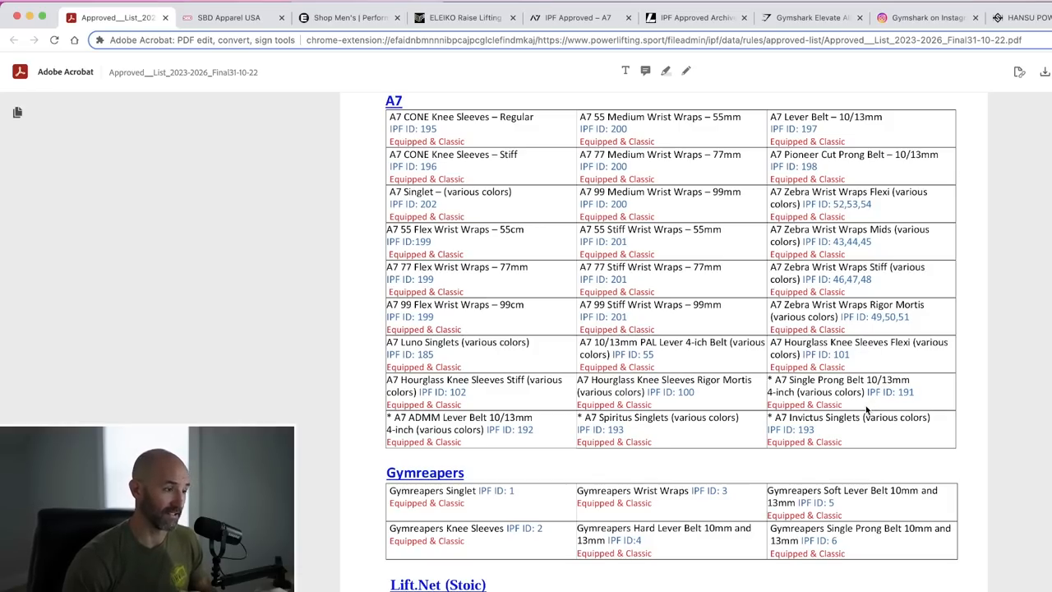
{"action": "mouse_move", "coordinate": [748, 378]}
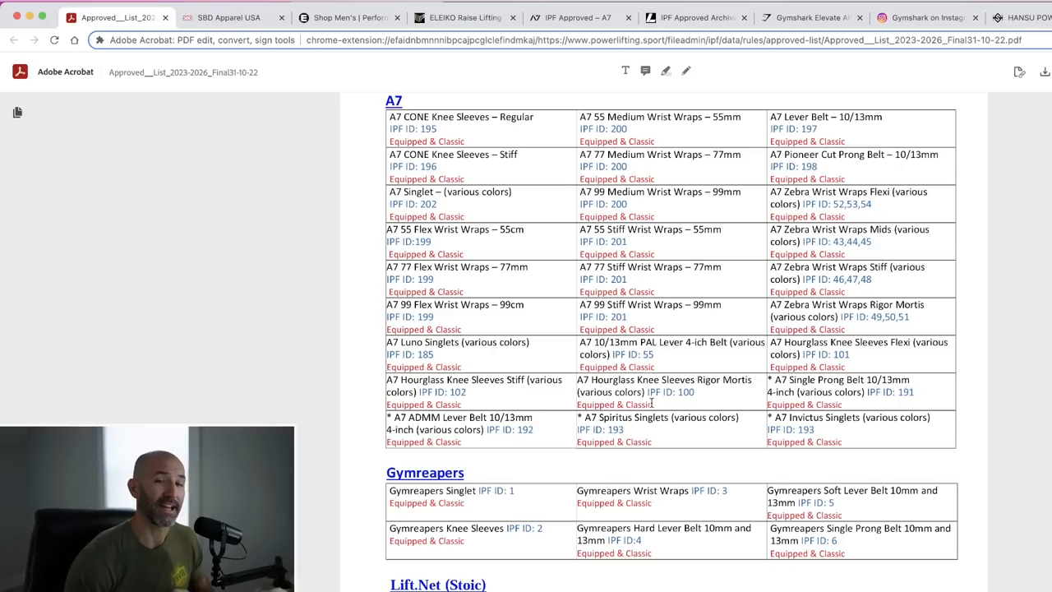
{"action": "mouse_move", "coordinate": [649, 399]}
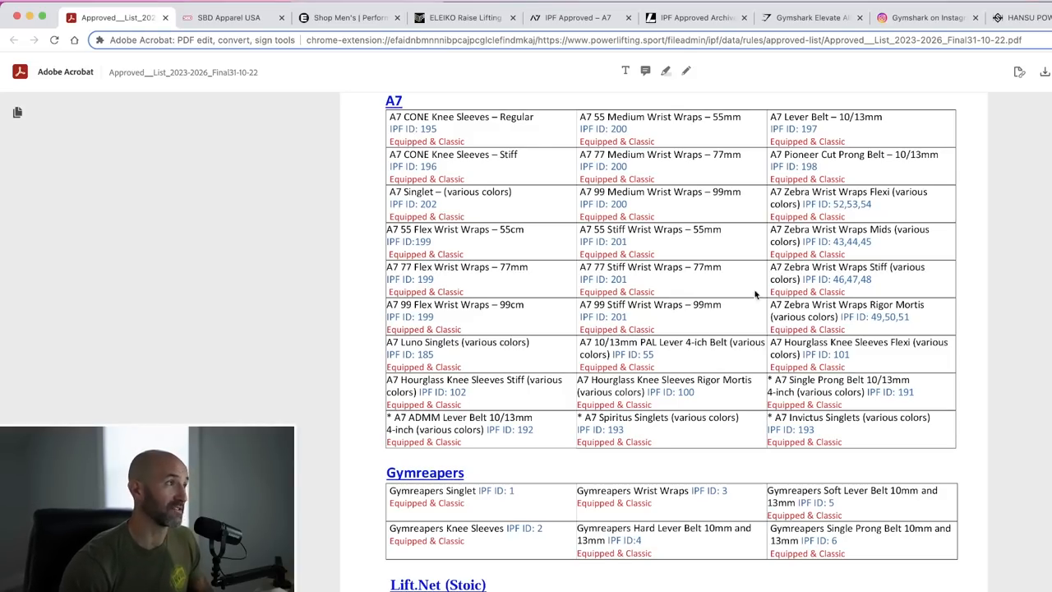
- Switch to the A7 IPF Approved collection and browse its singlets and meet shirts
{"action": "left_click", "coordinate": [578, 16]}
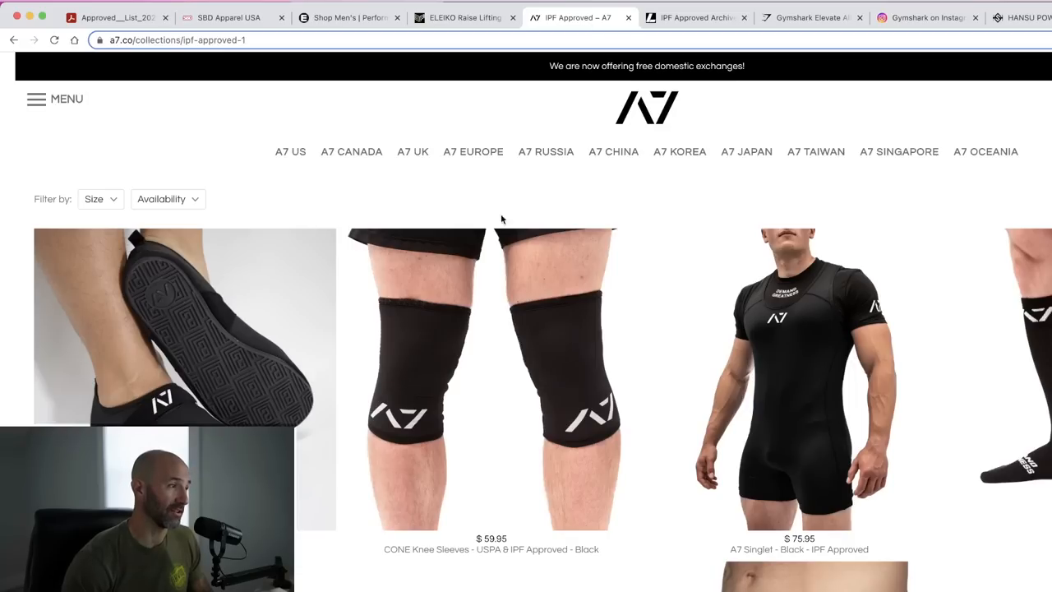
{"action": "scroll", "scroll_direction": "down", "scroll_amount": 3}
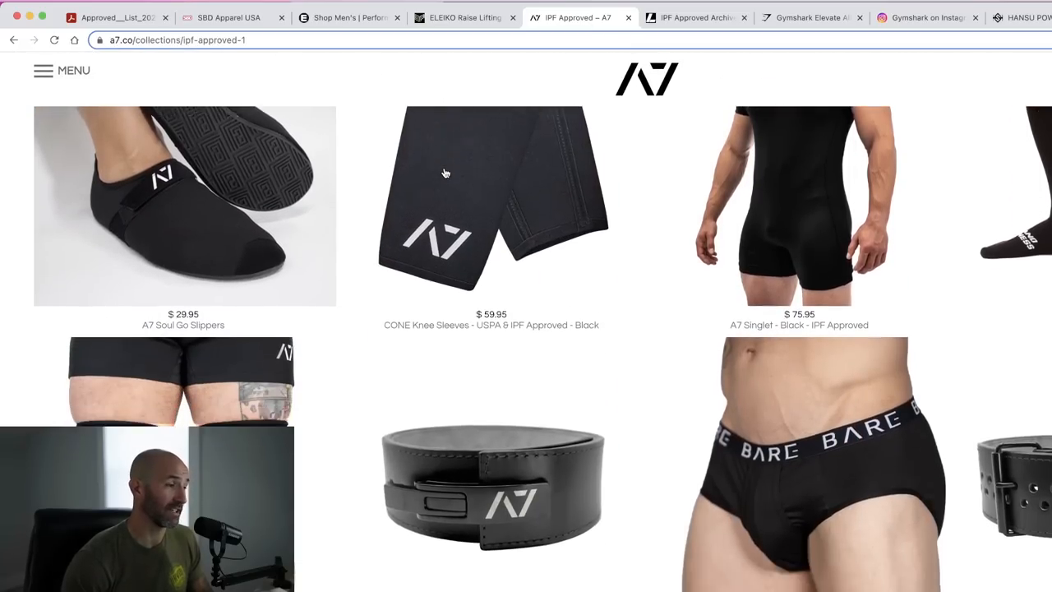
{"action": "scroll", "scroll_direction": "down", "scroll_amount": 3}
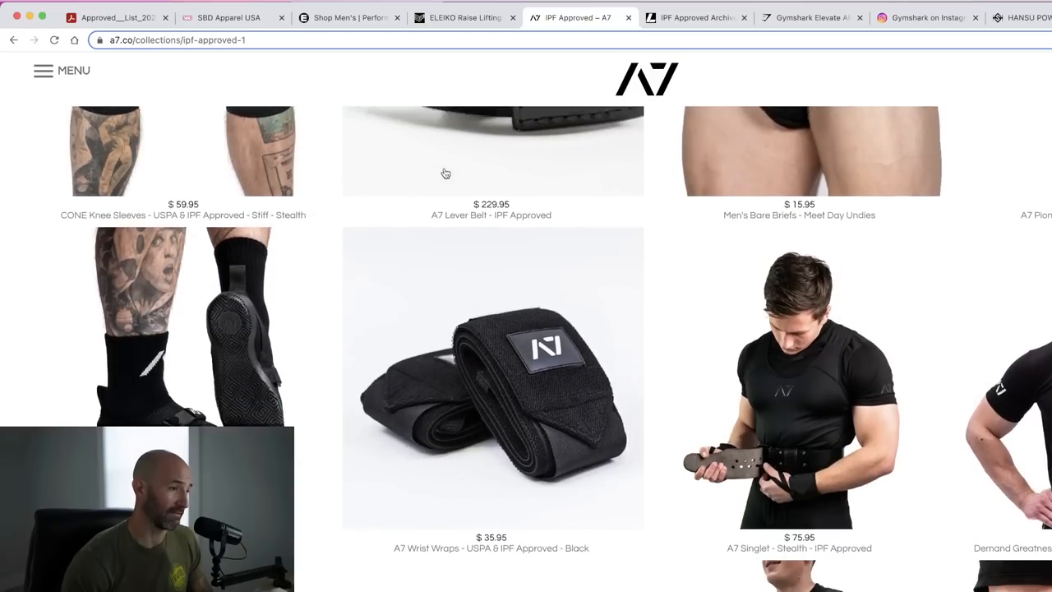
{"action": "scroll", "scroll_direction": "down", "scroll_amount": 3}
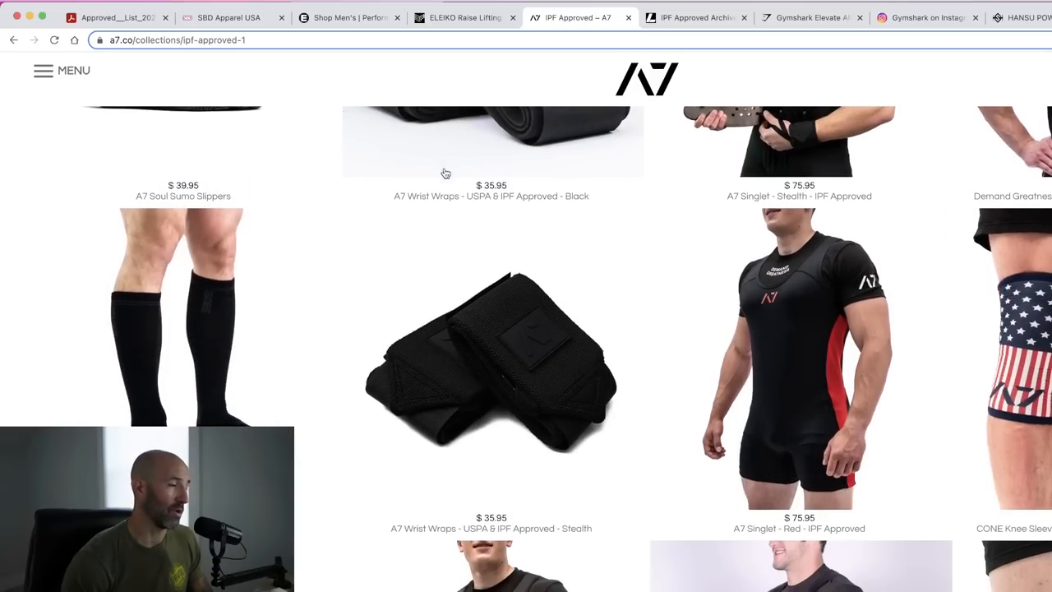
{"action": "scroll", "scroll_direction": "down", "scroll_amount": 3}
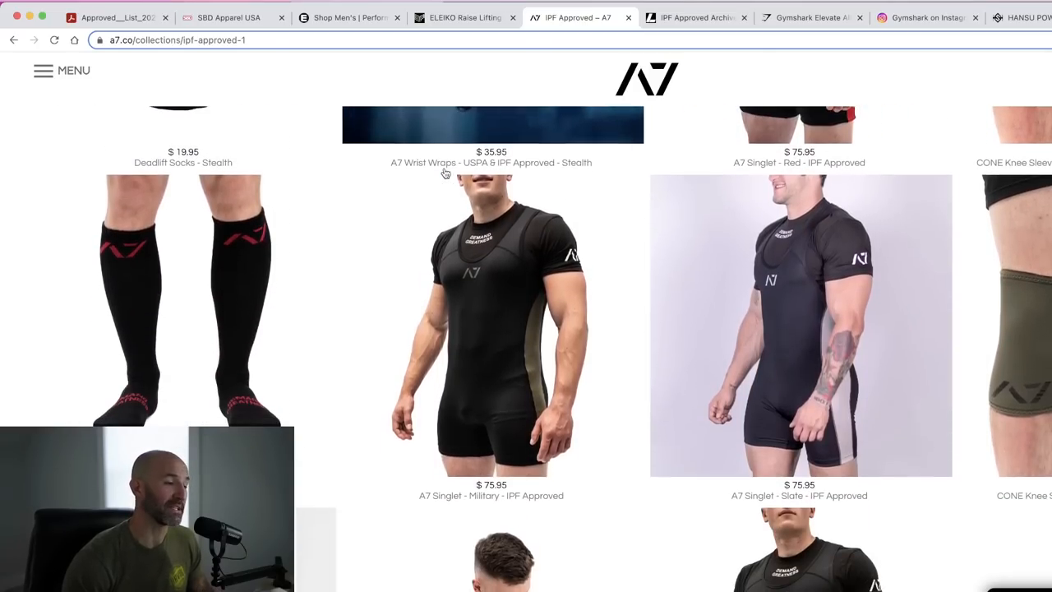
{"action": "scroll", "scroll_direction": "down", "scroll_amount": 3}
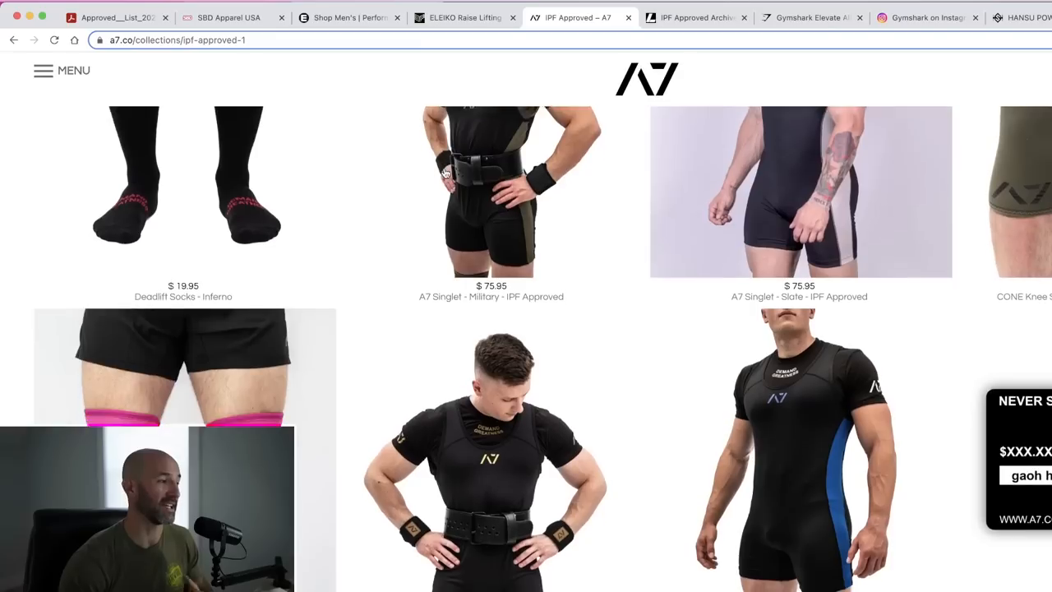
{"action": "scroll", "scroll_direction": "down", "scroll_amount": 3}
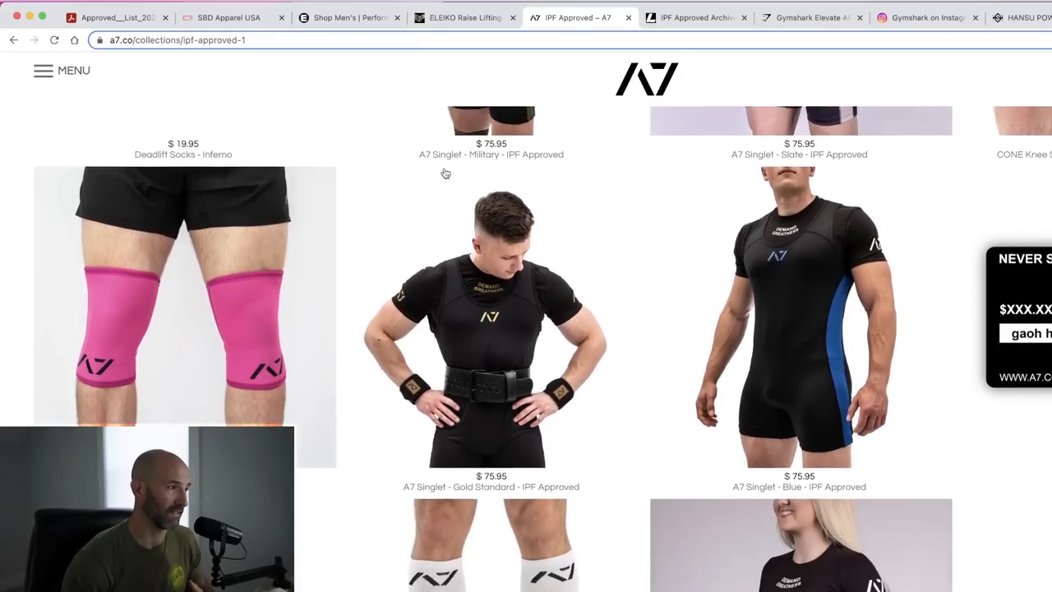
{"action": "scroll", "scroll_direction": "down", "scroll_amount": 3}
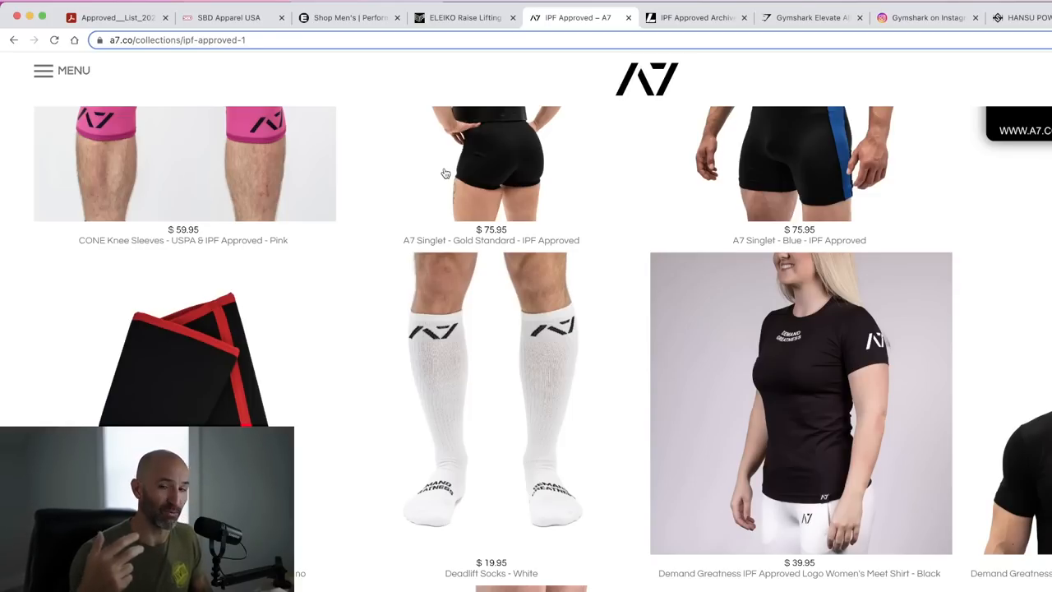
- Continue down the A7 grid through the knee sleeves and socks
{"action": "scroll", "scroll_direction": "down", "scroll_amount": 3}
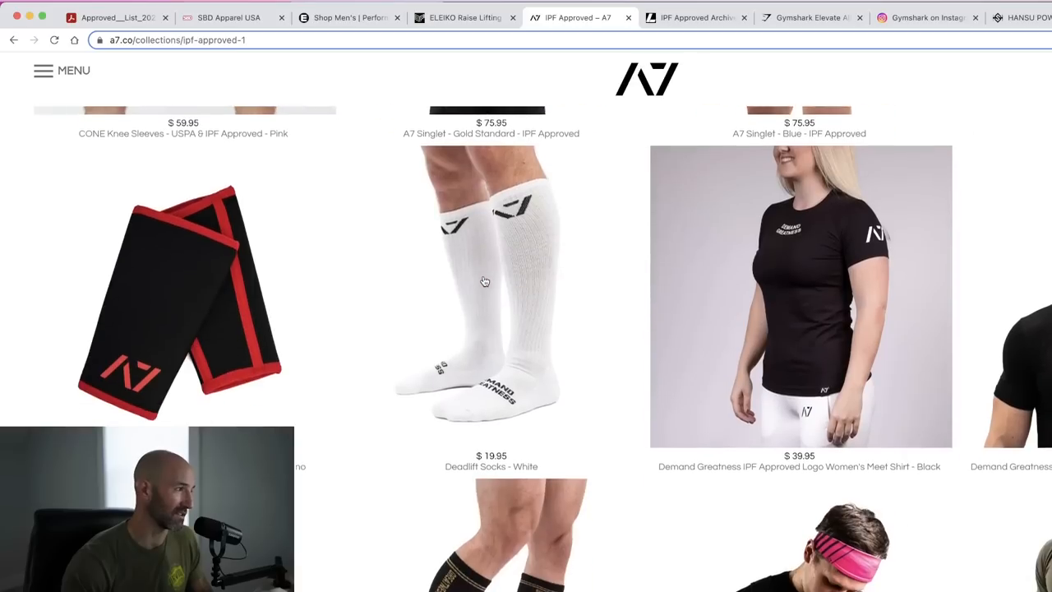
{"action": "scroll", "scroll_direction": "down", "scroll_amount": 3}
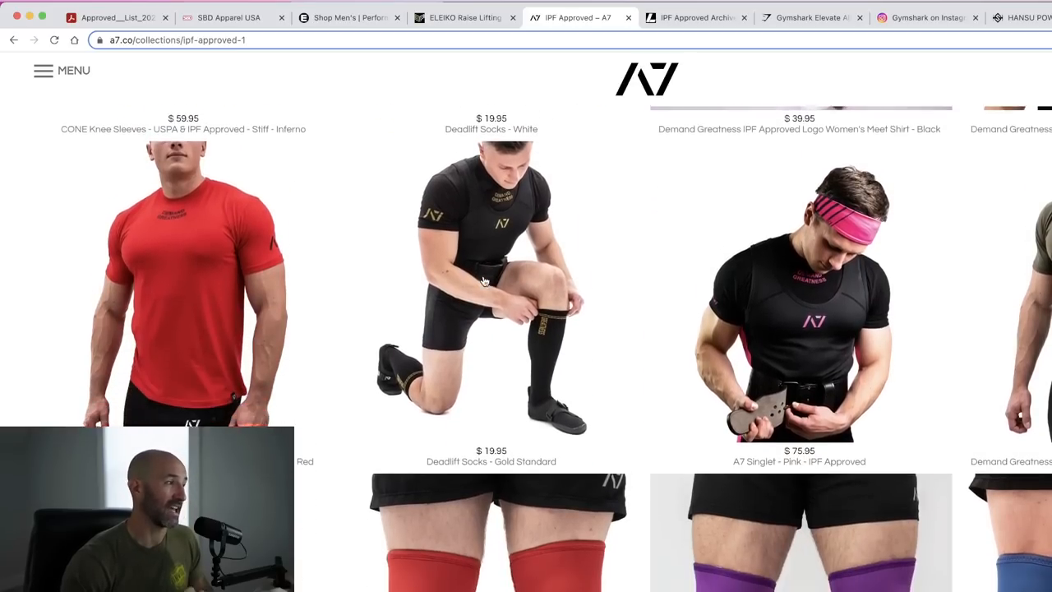
{"action": "scroll", "scroll_direction": "down", "scroll_amount": 3}
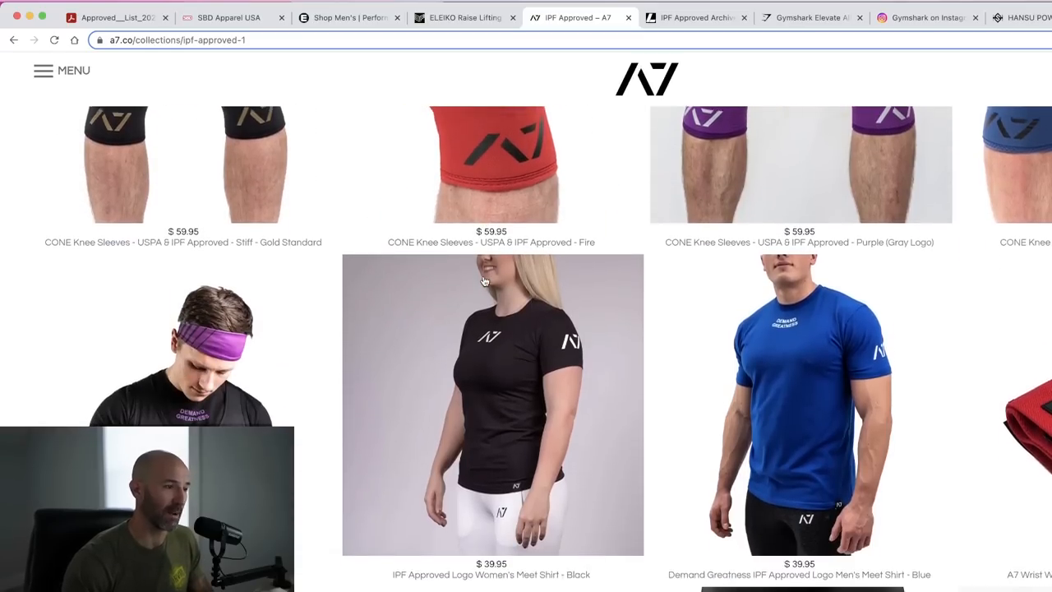
{"action": "scroll", "scroll_direction": "down", "scroll_amount": 3}
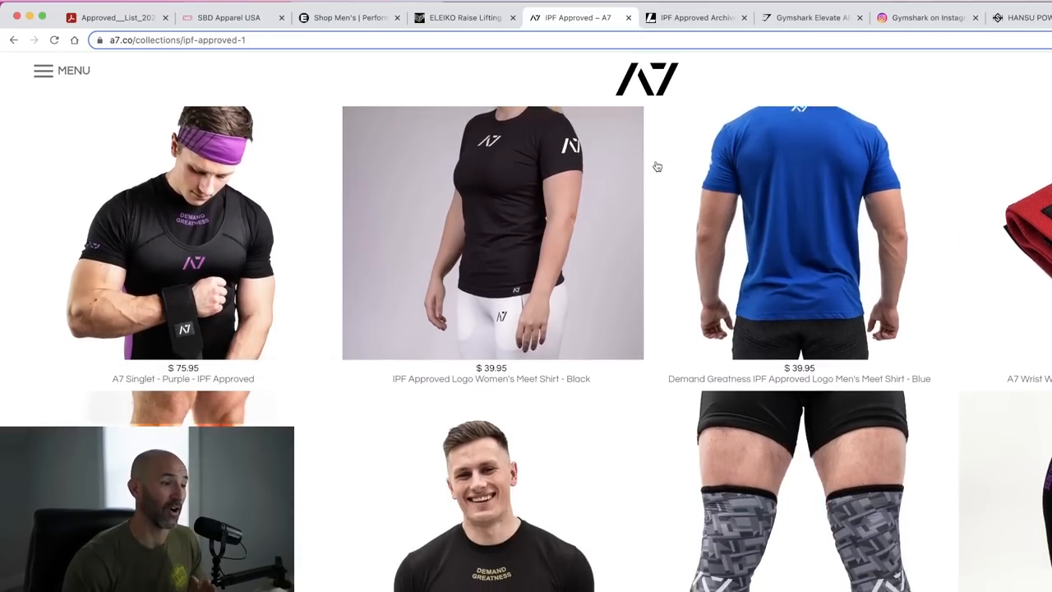
{"action": "scroll", "scroll_direction": "down", "scroll_amount": 3}
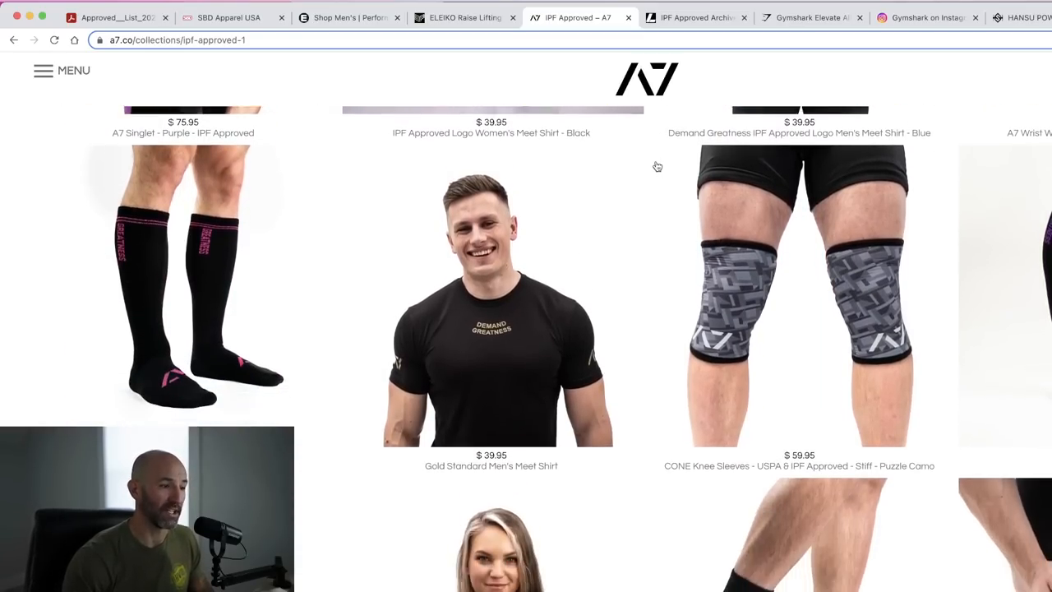
{"action": "scroll", "scroll_direction": "down", "scroll_amount": 3}
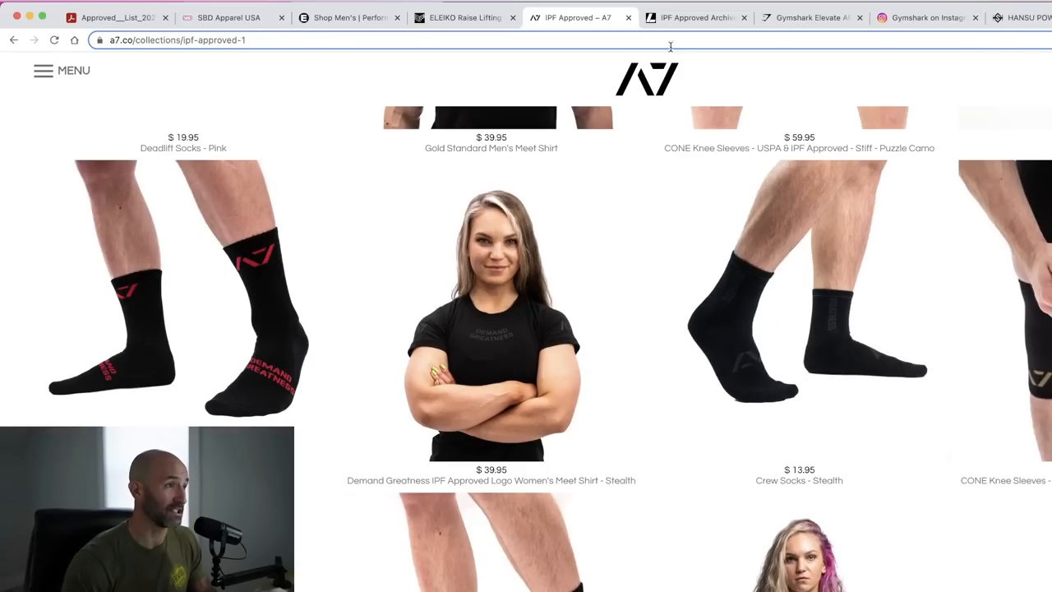
{"action": "scroll", "scroll_direction": "down", "scroll_amount": 3}
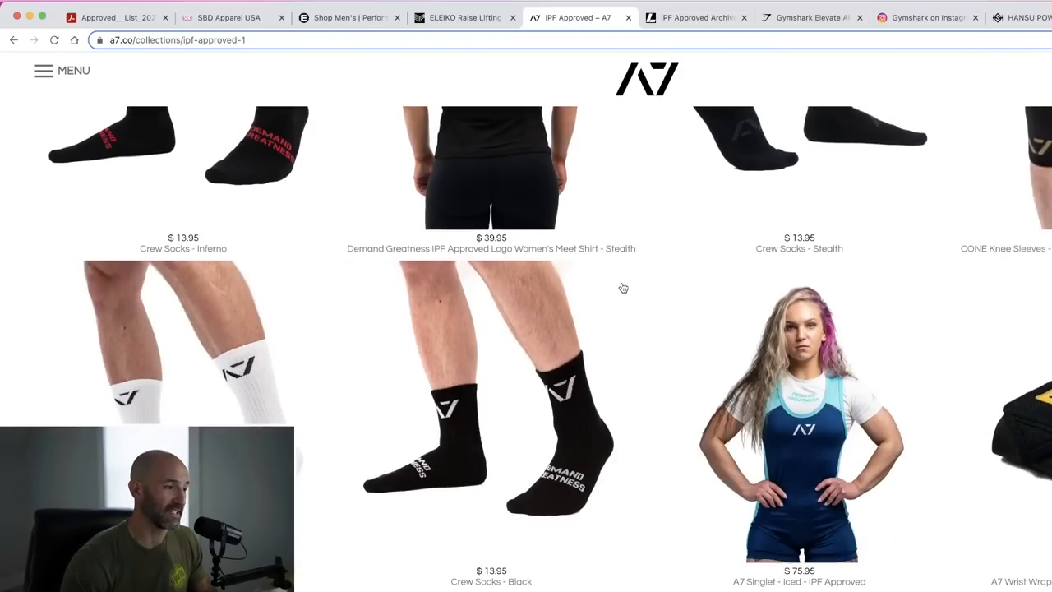
{"action": "scroll", "scroll_direction": "down", "scroll_amount": 3}
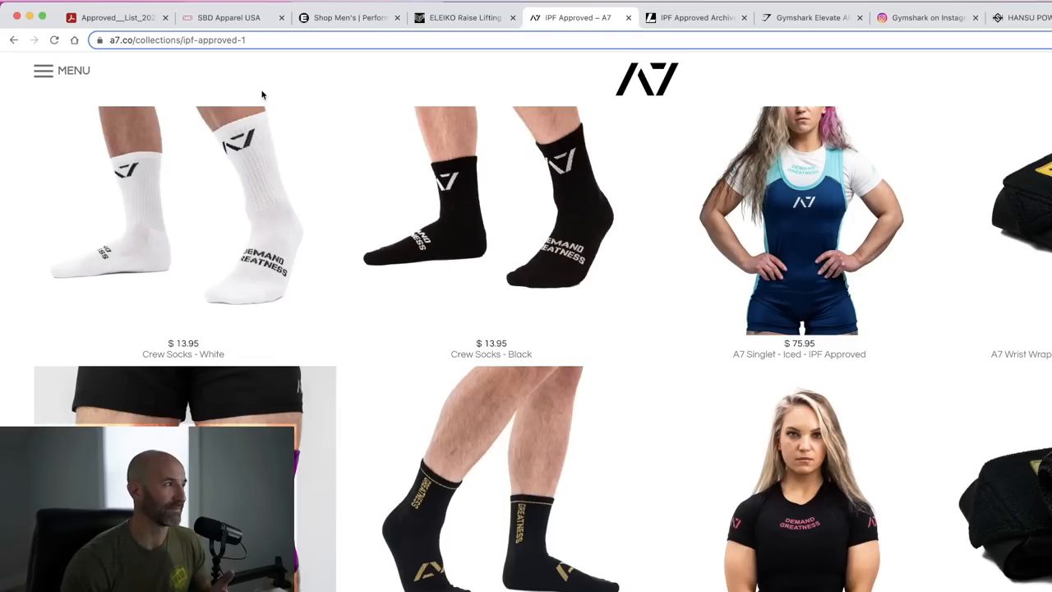
- Return to the approved list PDF and scroll past A7 to the Gymreapers, Stoic and Fortex tables
{"action": "left_click", "coordinate": [115, 17]}
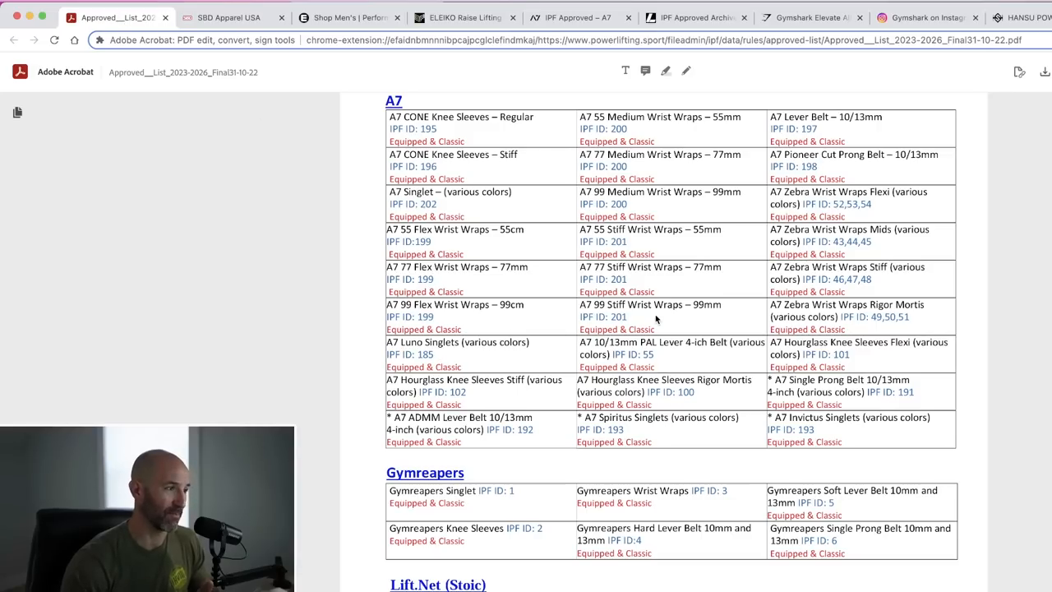
{"action": "scroll", "scroll_direction": "down", "scroll_amount": 3}
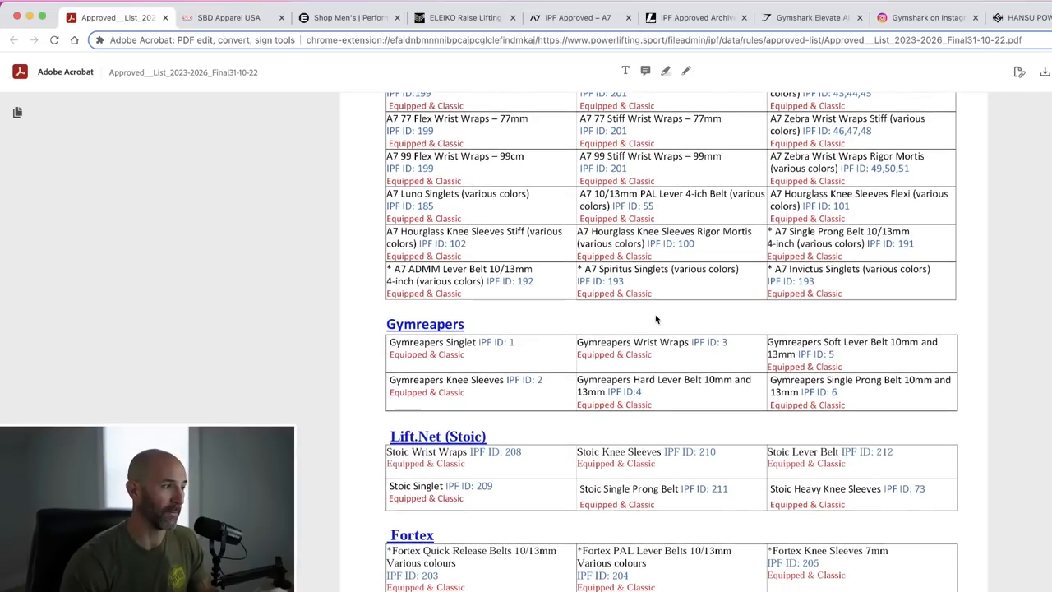
{"action": "scroll", "scroll_direction": "down", "scroll_amount": 3}
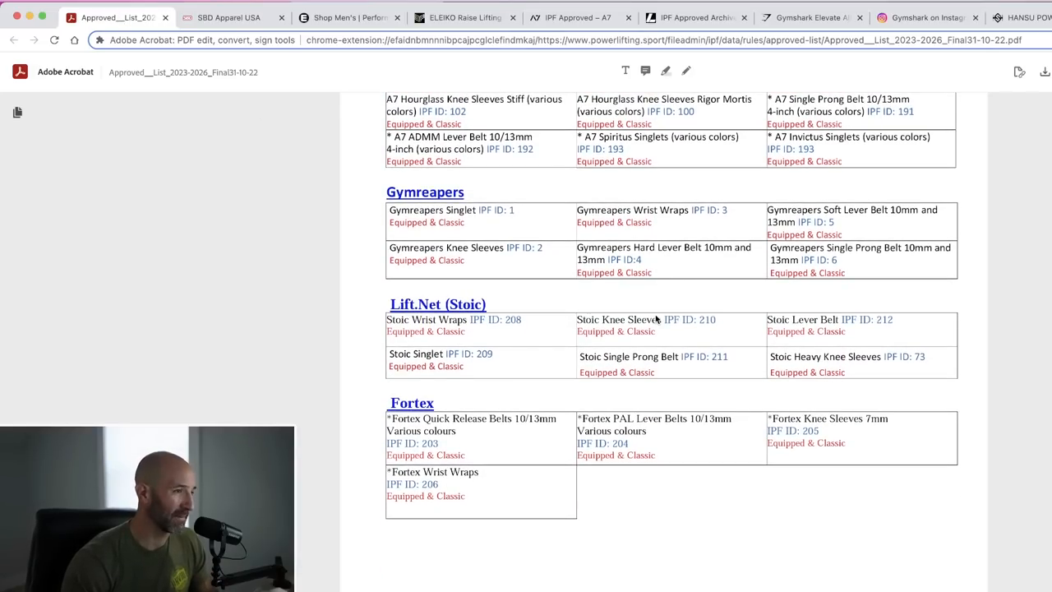
{"action": "scroll", "scroll_direction": "down", "scroll_amount": 3}
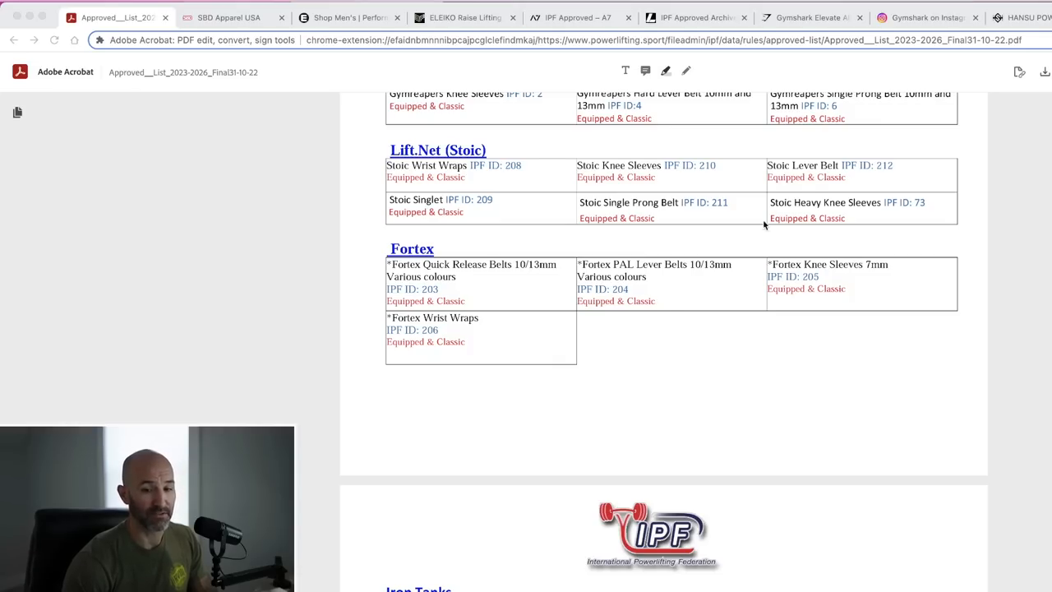
{"action": "left_click", "coordinate": [694, 16]}
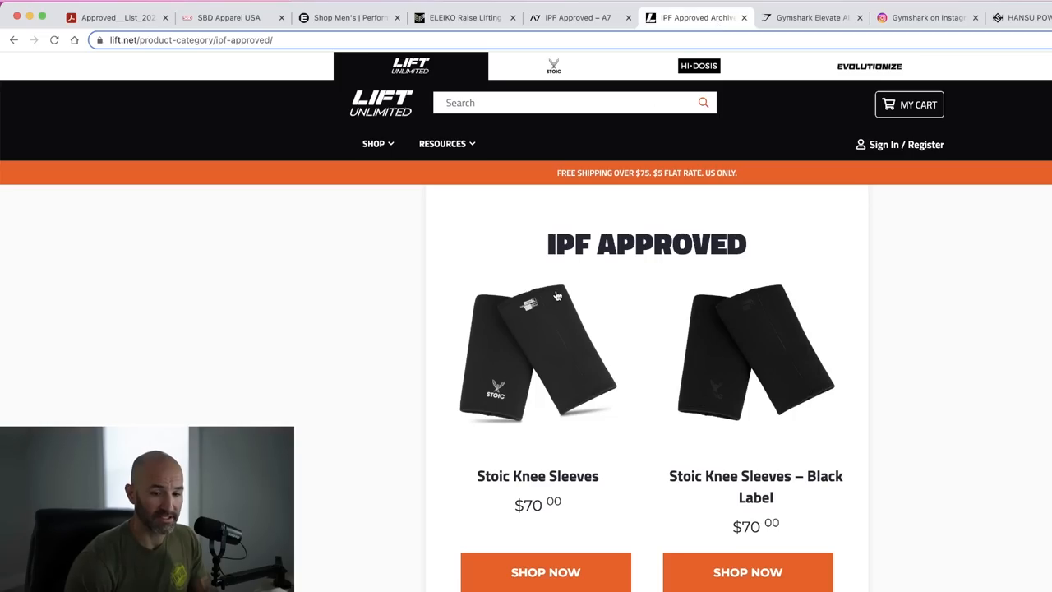
{"action": "scroll", "scroll_direction": "down", "scroll_amount": 3}
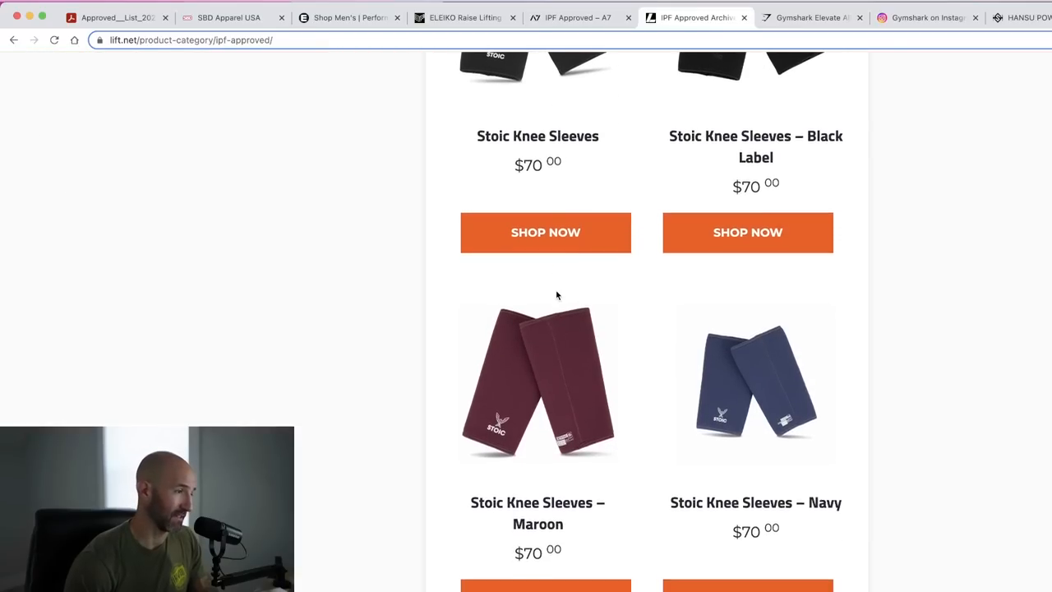
{"action": "scroll", "scroll_direction": "down", "scroll_amount": 3}
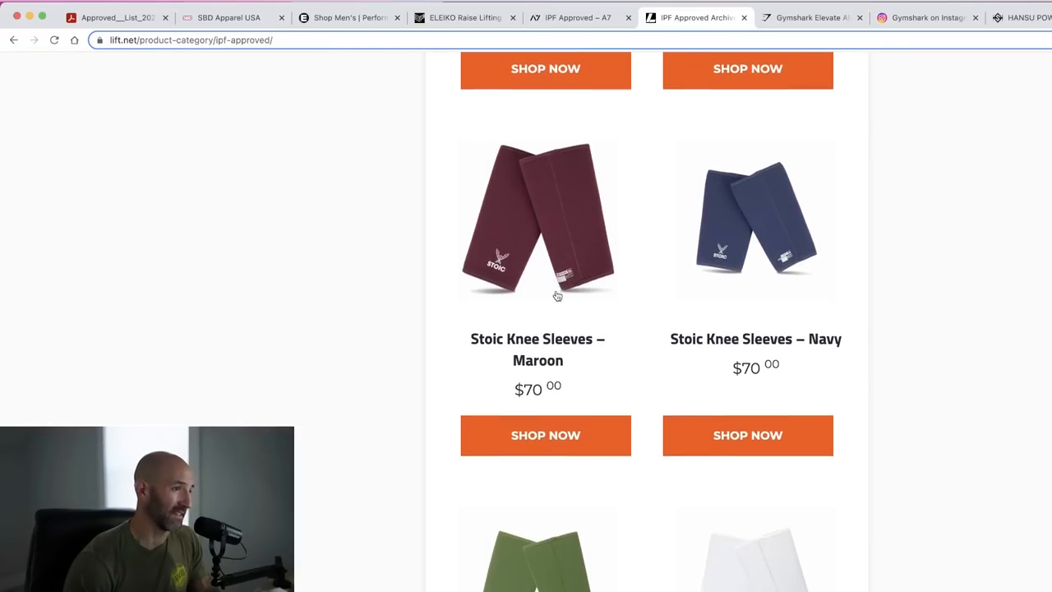
{"action": "scroll", "scroll_direction": "up", "scroll_amount": 3}
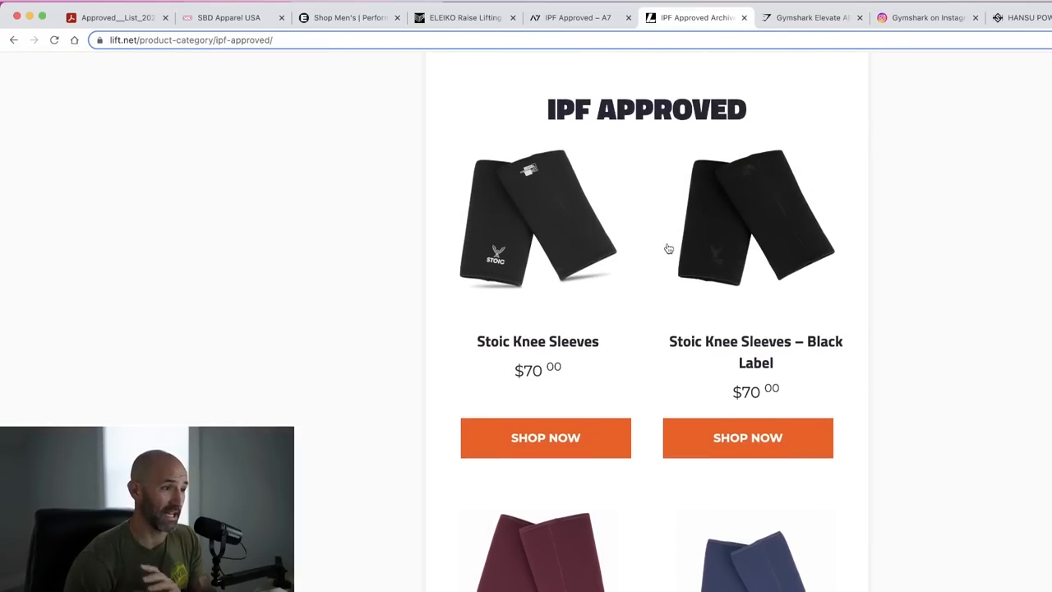
{"action": "scroll", "scroll_direction": "down", "scroll_amount": 3}
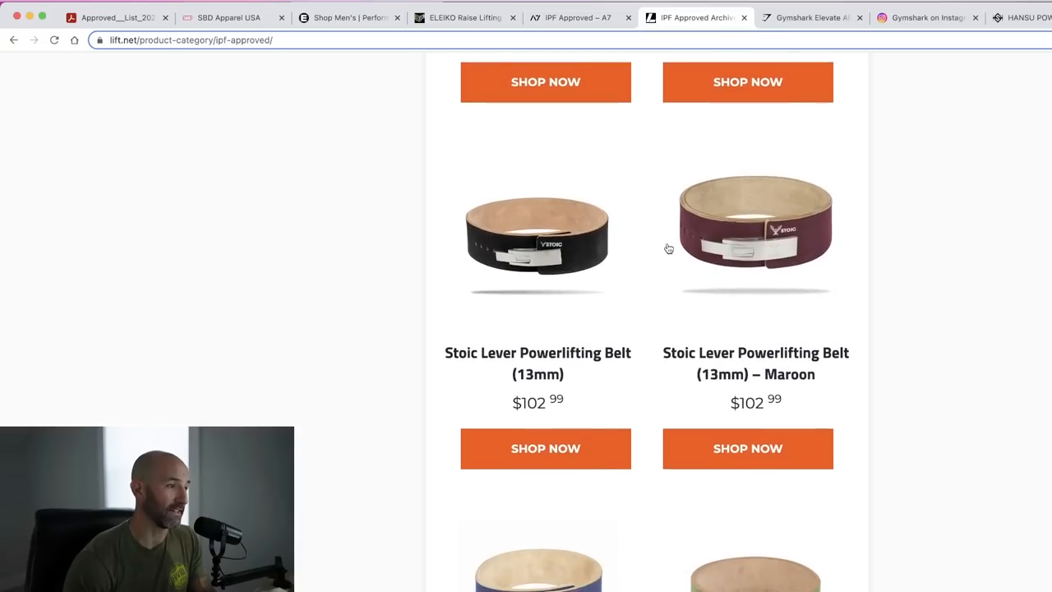
{"action": "scroll", "scroll_direction": "down", "scroll_amount": 3}
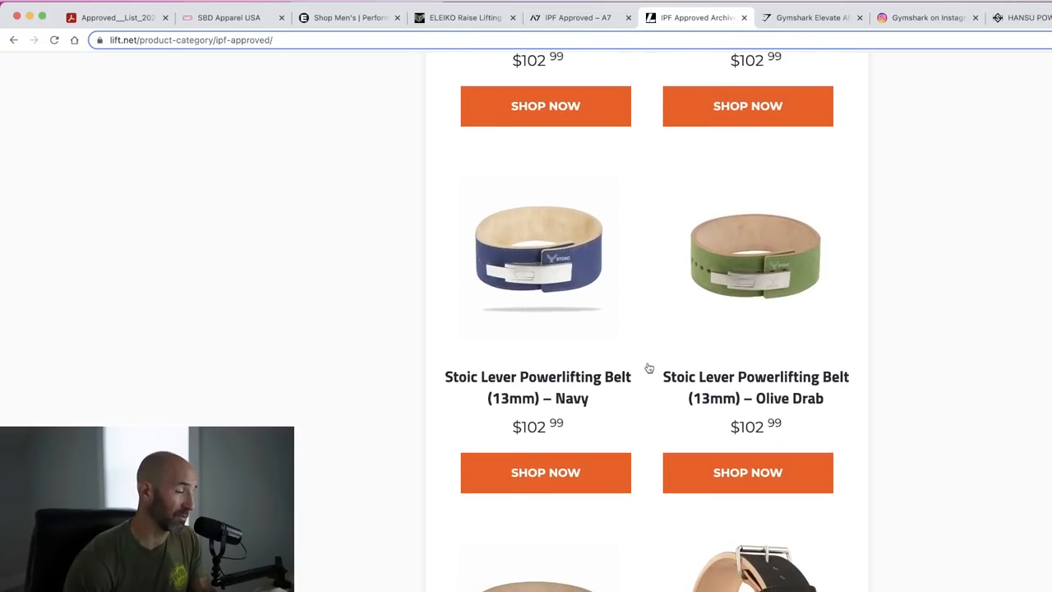
{"action": "scroll", "scroll_direction": "down", "scroll_amount": 3}
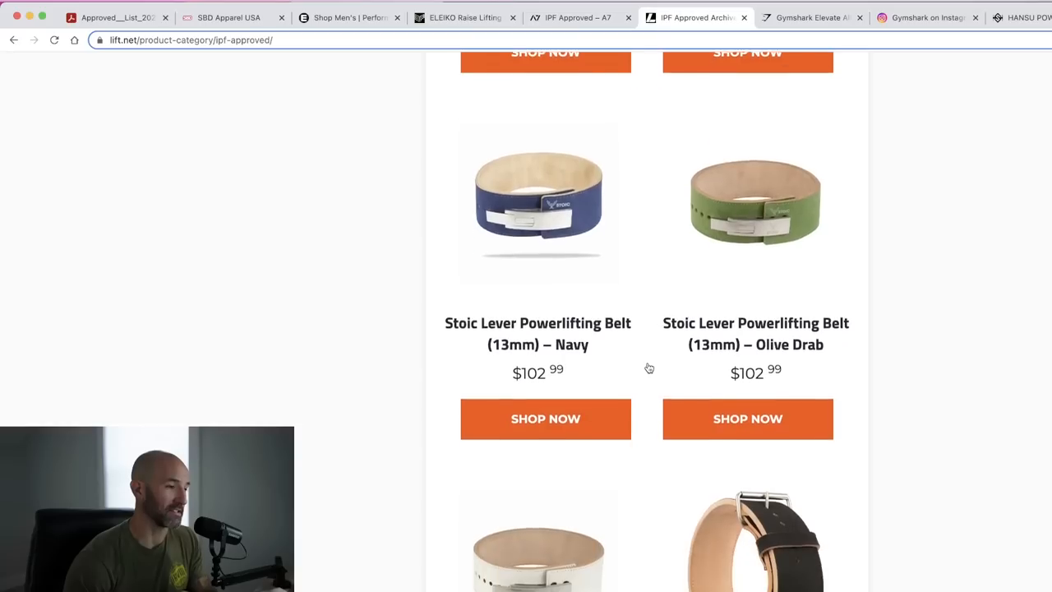
{"action": "scroll", "scroll_direction": "down", "scroll_amount": 3}
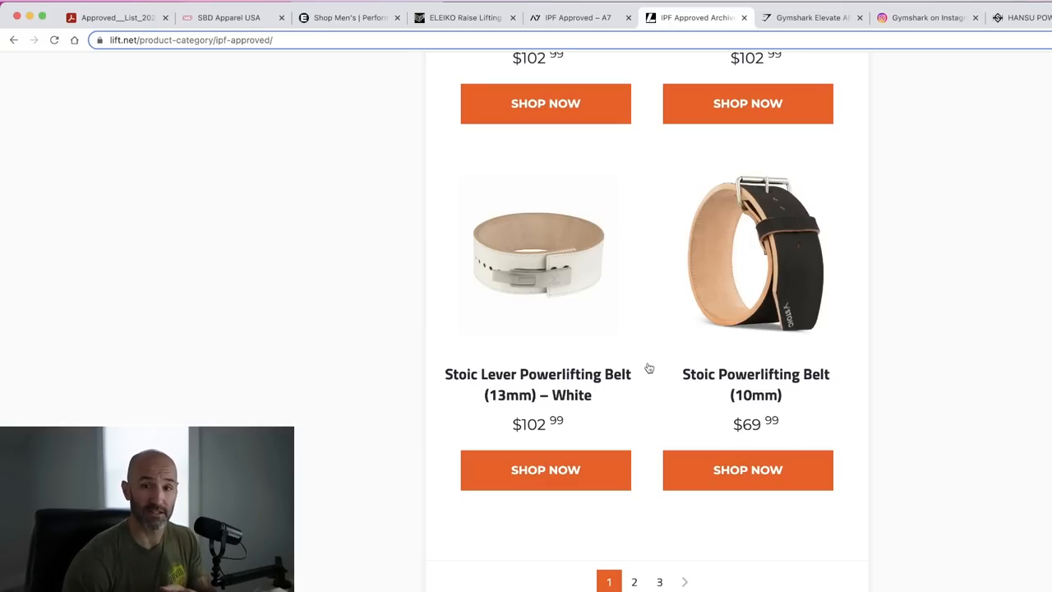
{"action": "scroll", "scroll_direction": "down", "scroll_amount": 3}
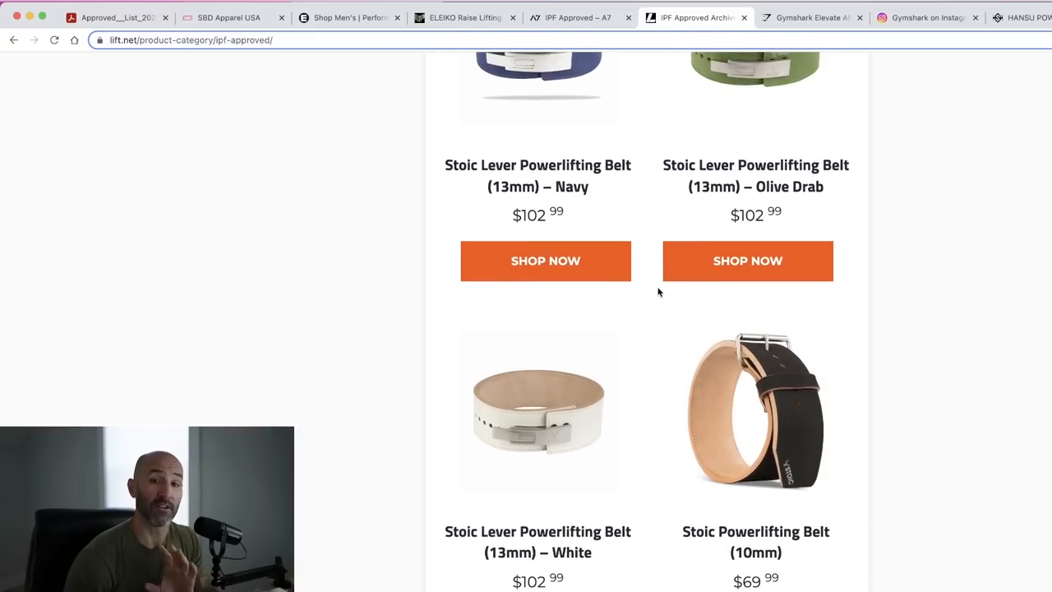
{"action": "scroll", "scroll_direction": "down", "scroll_amount": 3}
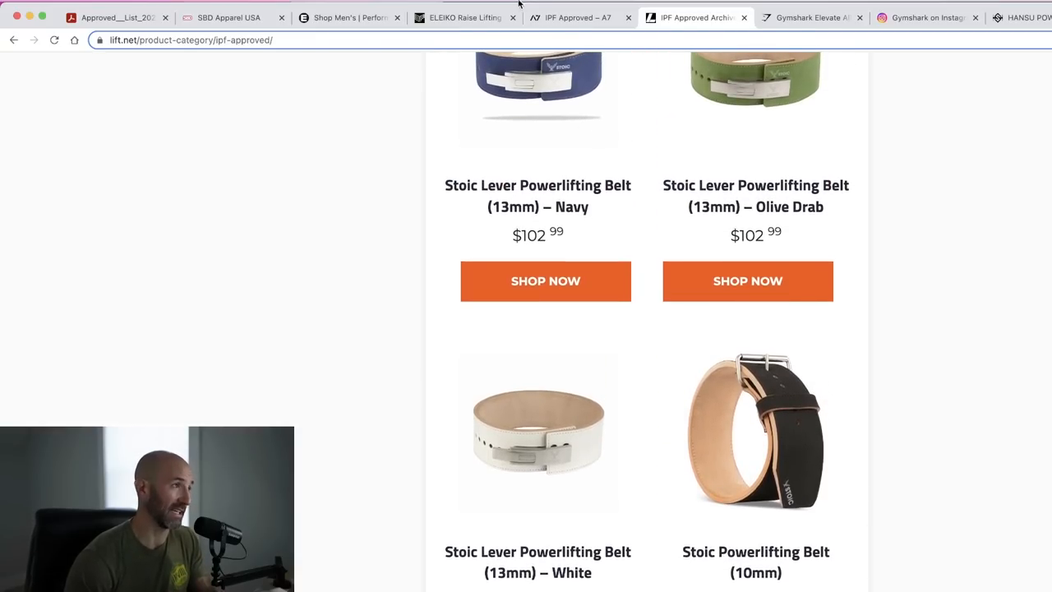
{"action": "left_click", "coordinate": [115, 17]}
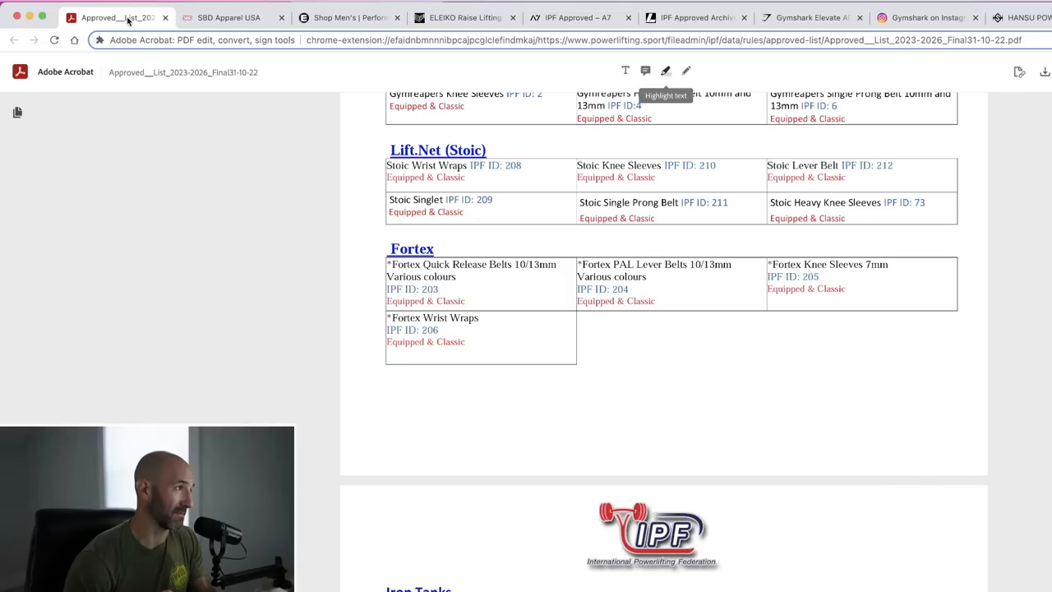
- Scroll past Fortex to the Iron Tanks, Lifting Large and Titan Support Systems sections
{"action": "scroll", "scroll_direction": "down", "scroll_amount": 3}
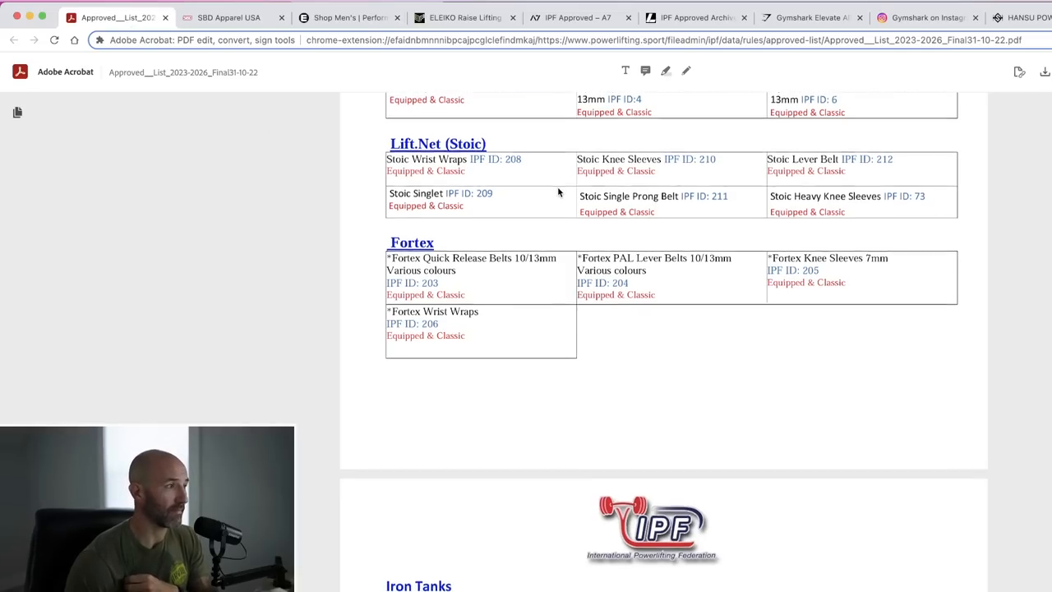
{"action": "scroll", "scroll_direction": "down", "scroll_amount": 3}
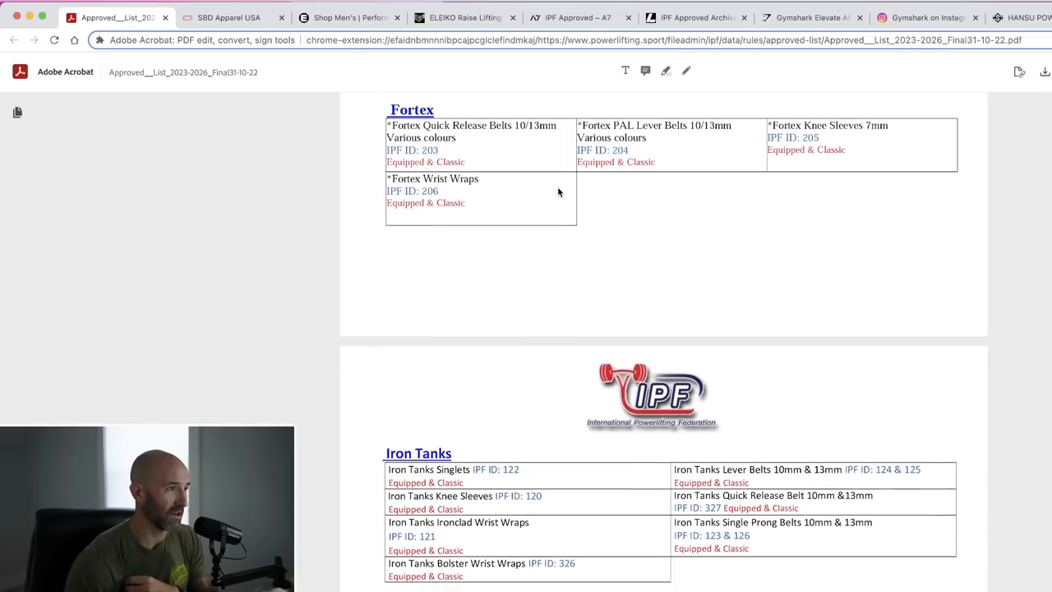
{"action": "scroll", "scroll_direction": "down", "scroll_amount": 3}
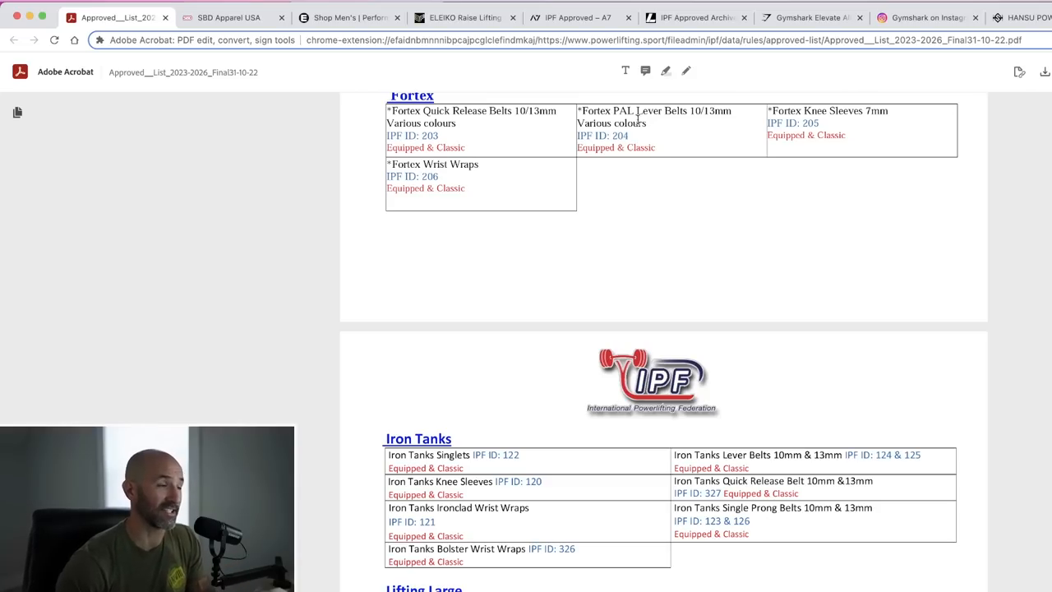
{"action": "scroll", "scroll_direction": "down", "scroll_amount": 3}
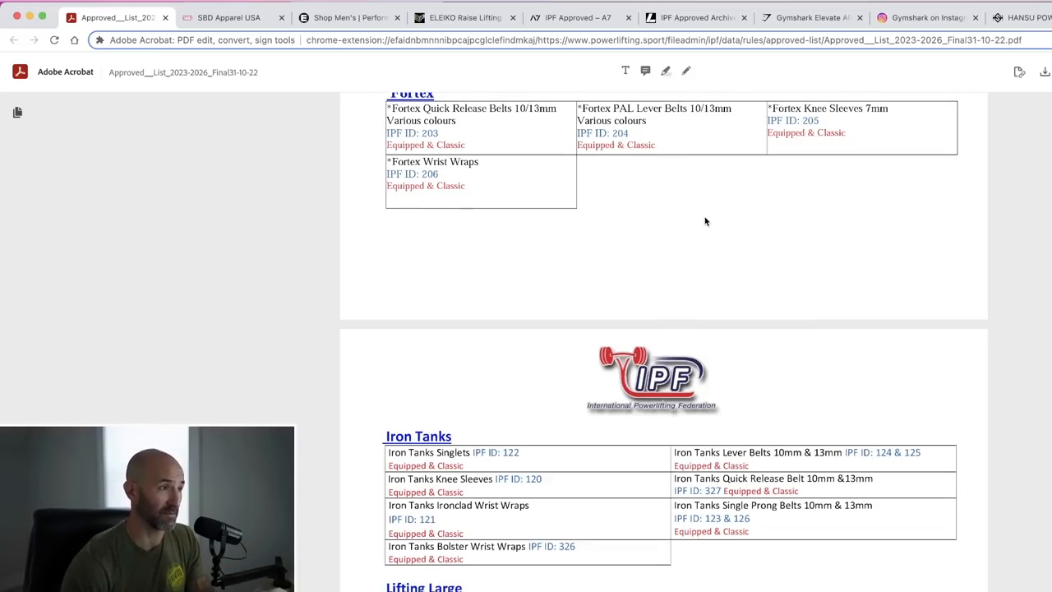
{"action": "scroll", "scroll_direction": "down", "scroll_amount": 3}
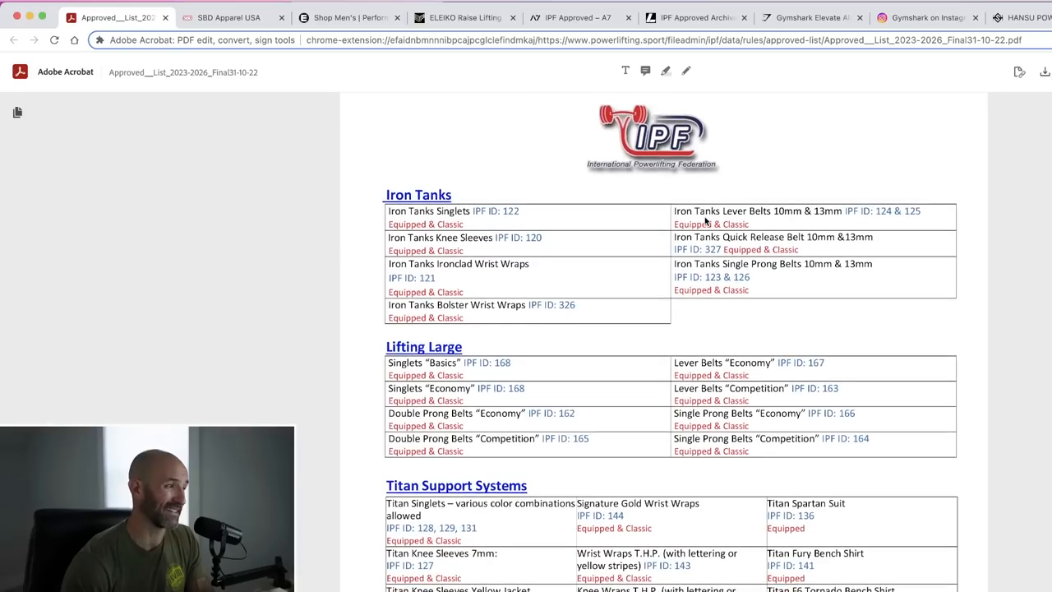
- Read through the full Inzer approved items table
{"action": "scroll", "scroll_direction": "down", "scroll_amount": 3}
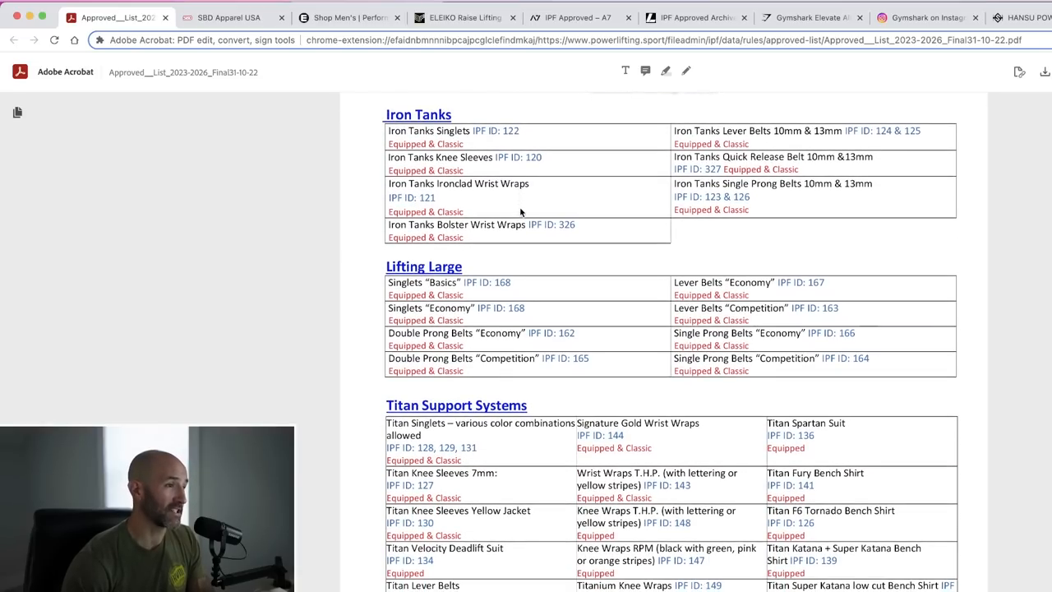
{"action": "scroll", "scroll_direction": "down", "scroll_amount": 3}
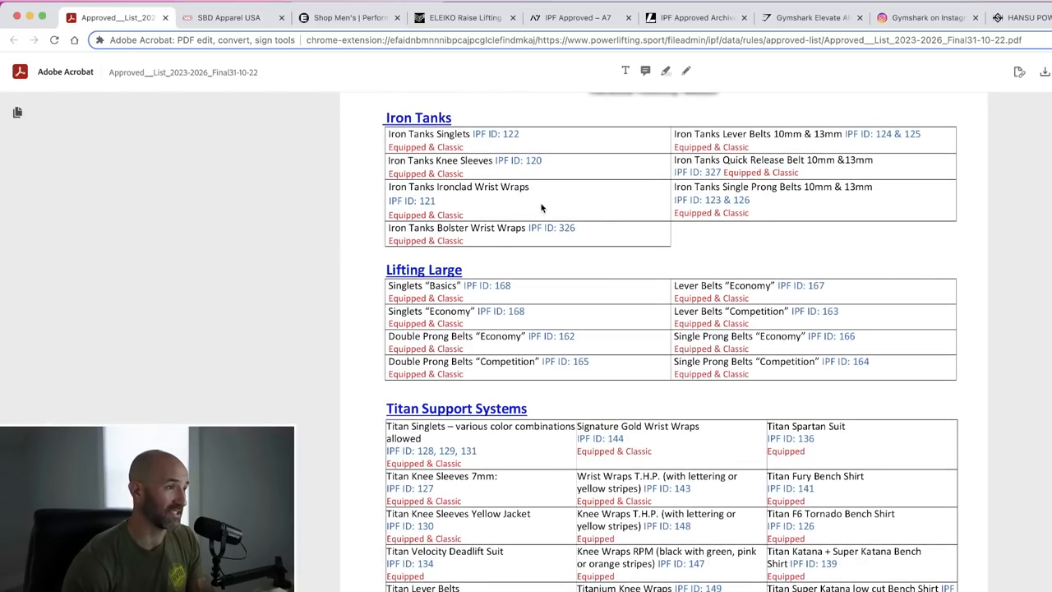
{"action": "scroll", "scroll_direction": "down", "scroll_amount": 3}
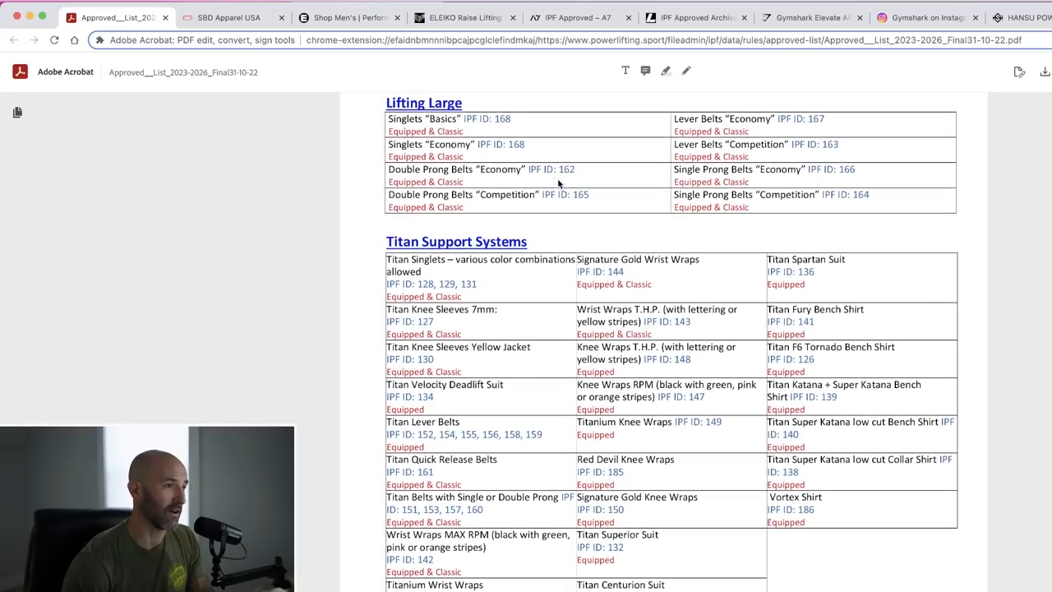
{"action": "scroll", "scroll_direction": "down", "scroll_amount": 3}
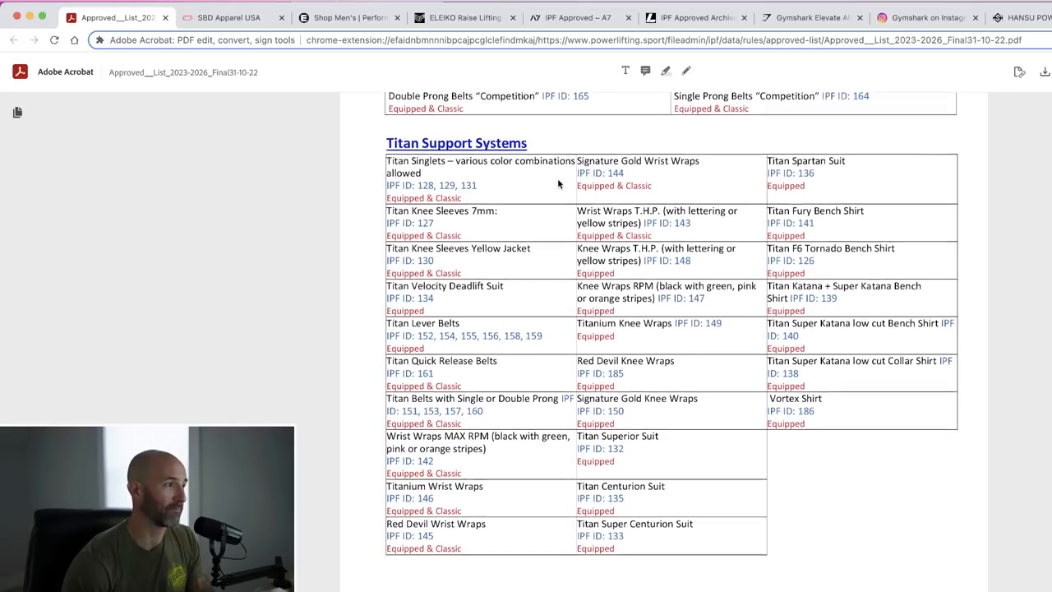
{"action": "scroll", "scroll_direction": "down", "scroll_amount": 3}
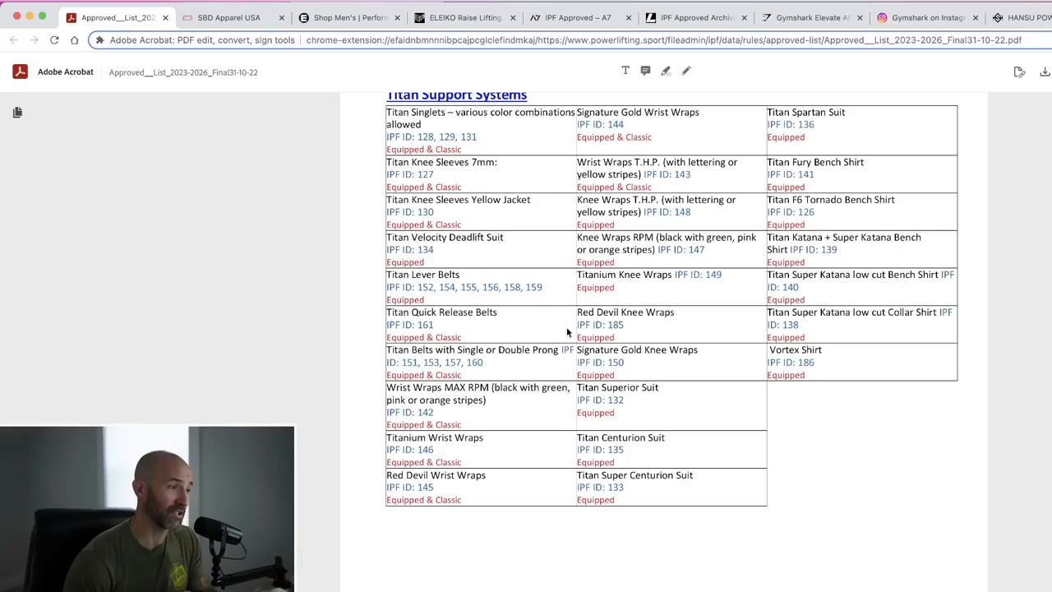
{"action": "mouse_move", "coordinate": [628, 363]}
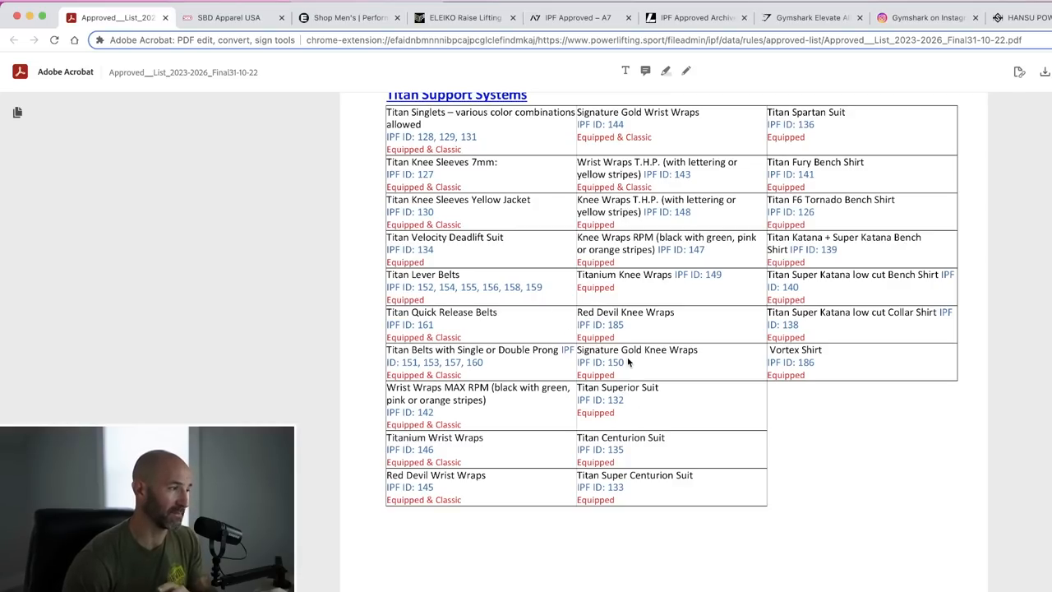
- Continue into the Iron Bull Strength listings toward the ONI Ltd. section
{"action": "scroll", "scroll_direction": "down", "scroll_amount": 3}
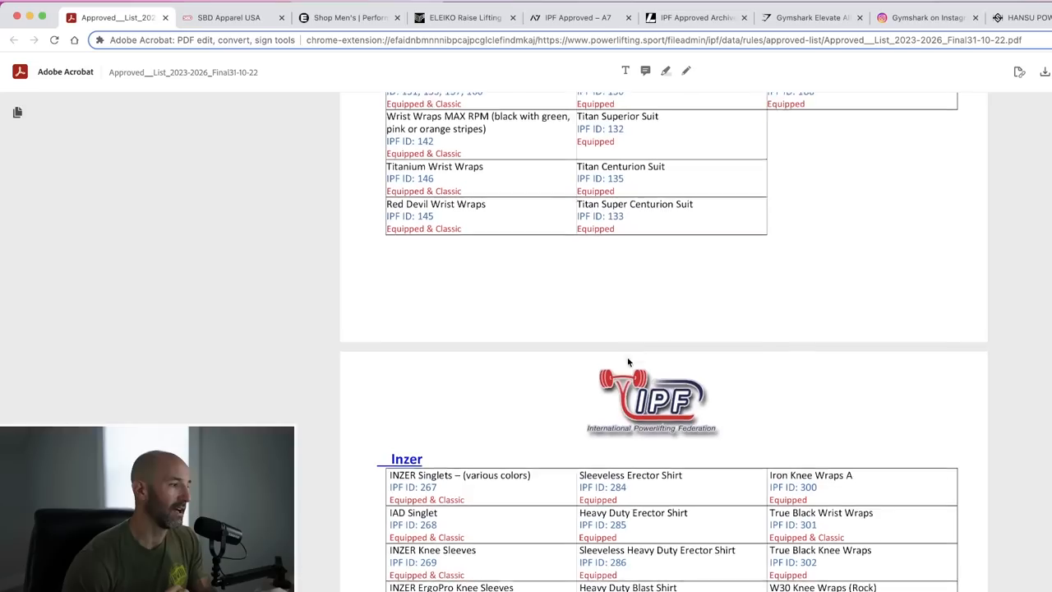
{"action": "scroll", "scroll_direction": "down", "scroll_amount": 3}
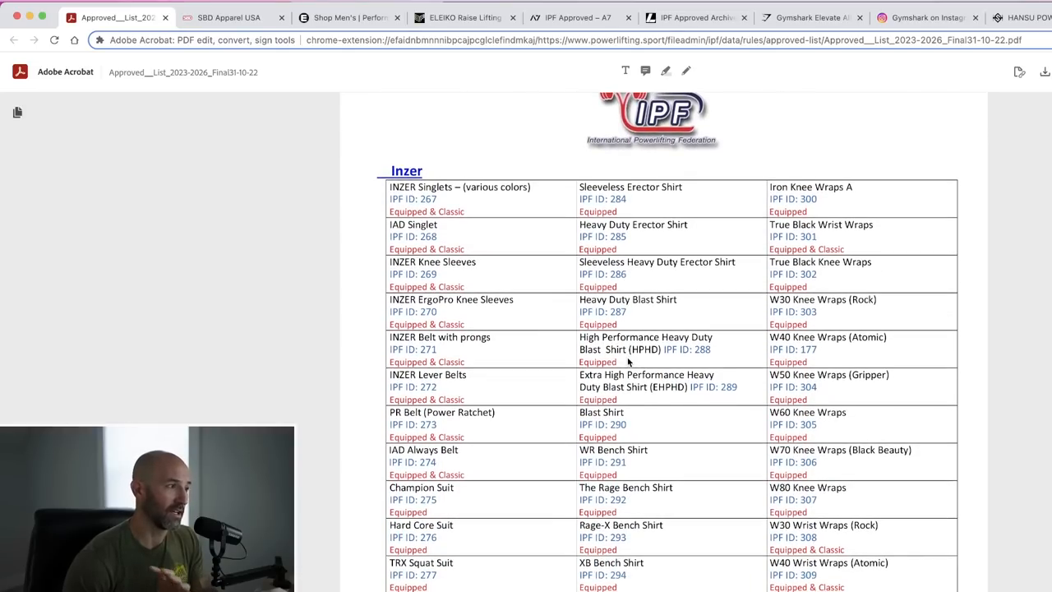
{"action": "scroll", "scroll_direction": "down", "scroll_amount": 3}
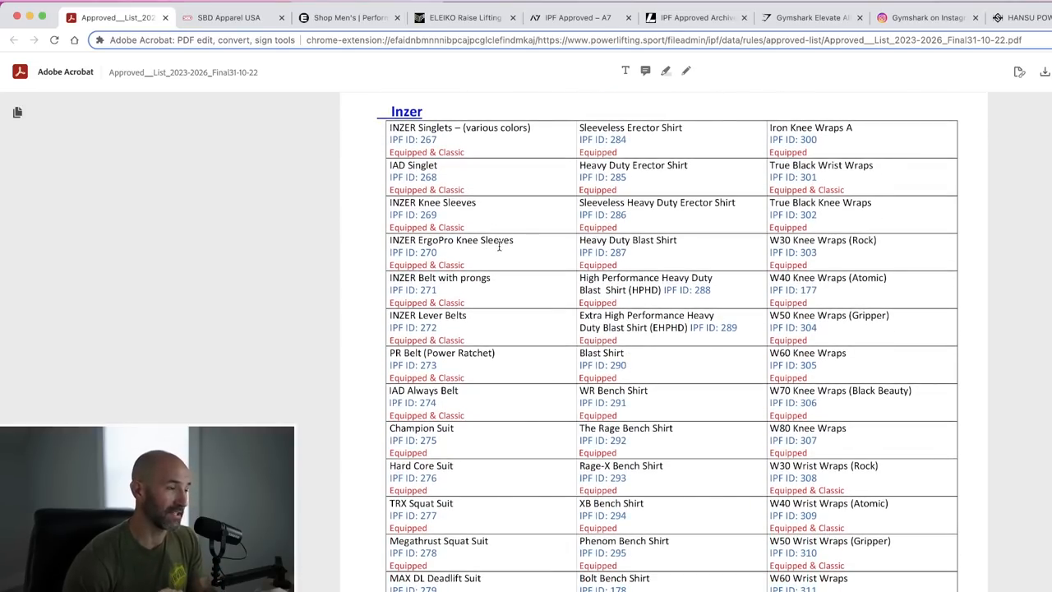
{"action": "scroll", "scroll_direction": "down", "scroll_amount": 3}
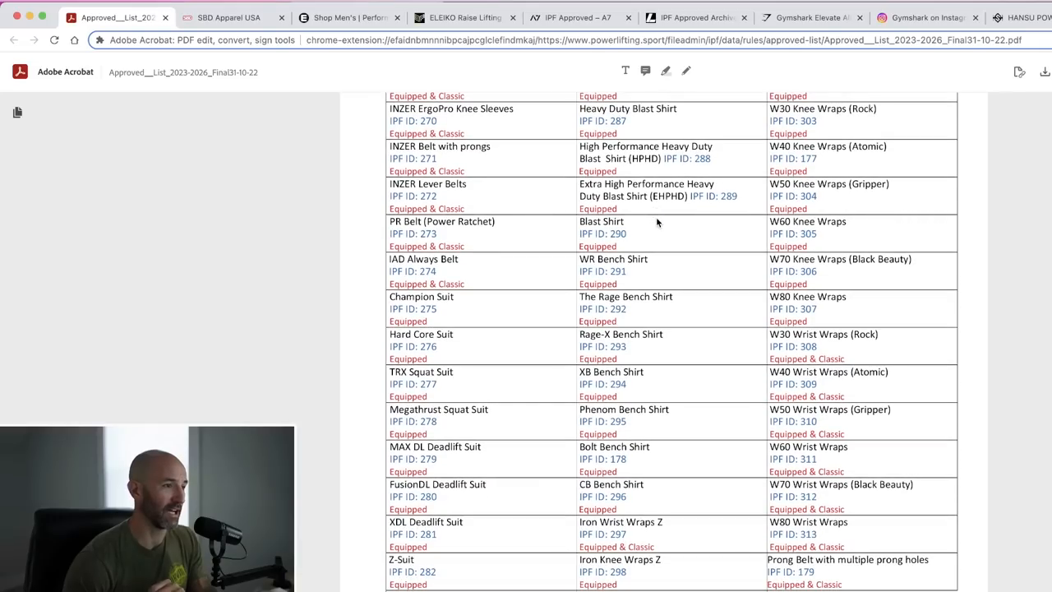
{"action": "scroll", "scroll_direction": "down", "scroll_amount": 3}
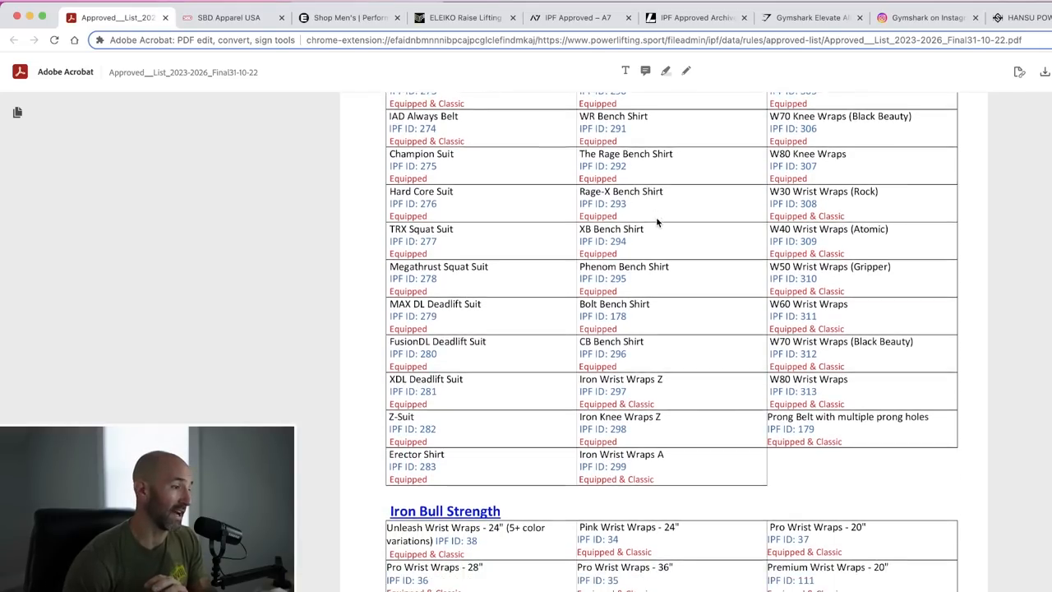
{"action": "scroll", "scroll_direction": "down", "scroll_amount": 3}
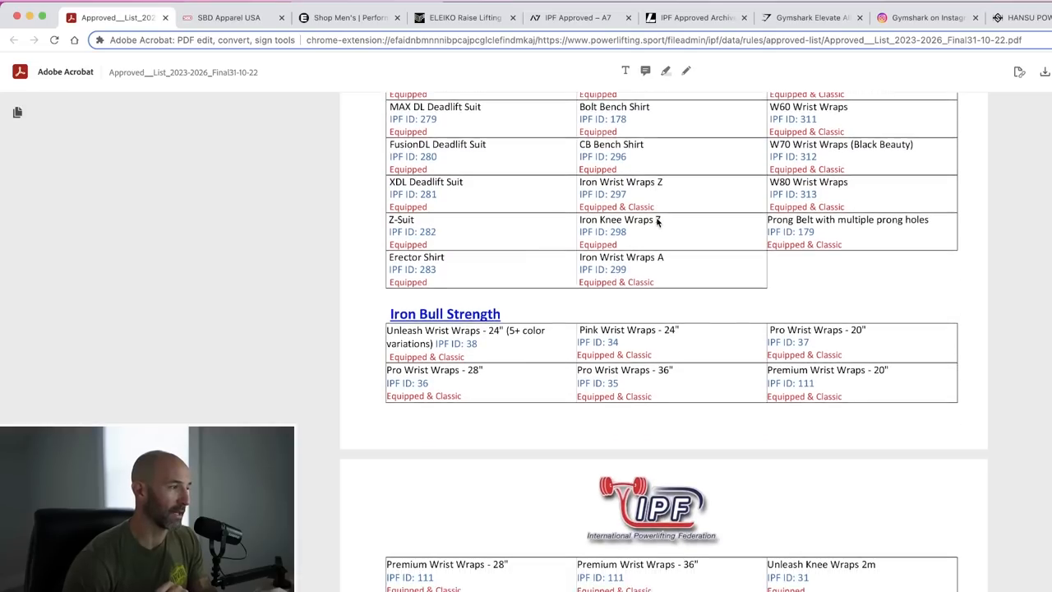
{"action": "scroll", "scroll_direction": "down", "scroll_amount": 3}
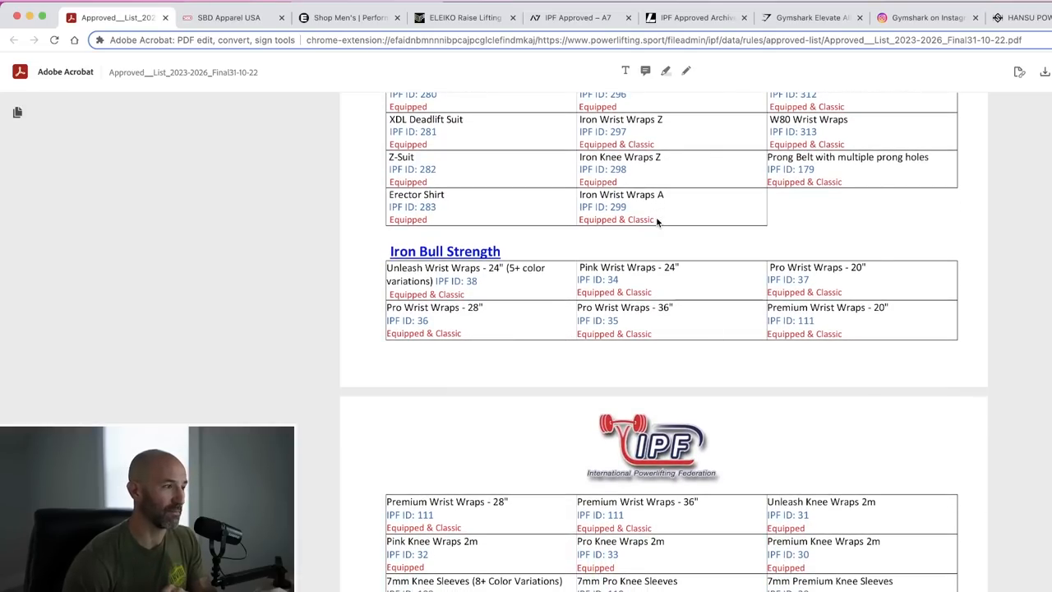
{"action": "scroll", "scroll_direction": "down", "scroll_amount": 3}
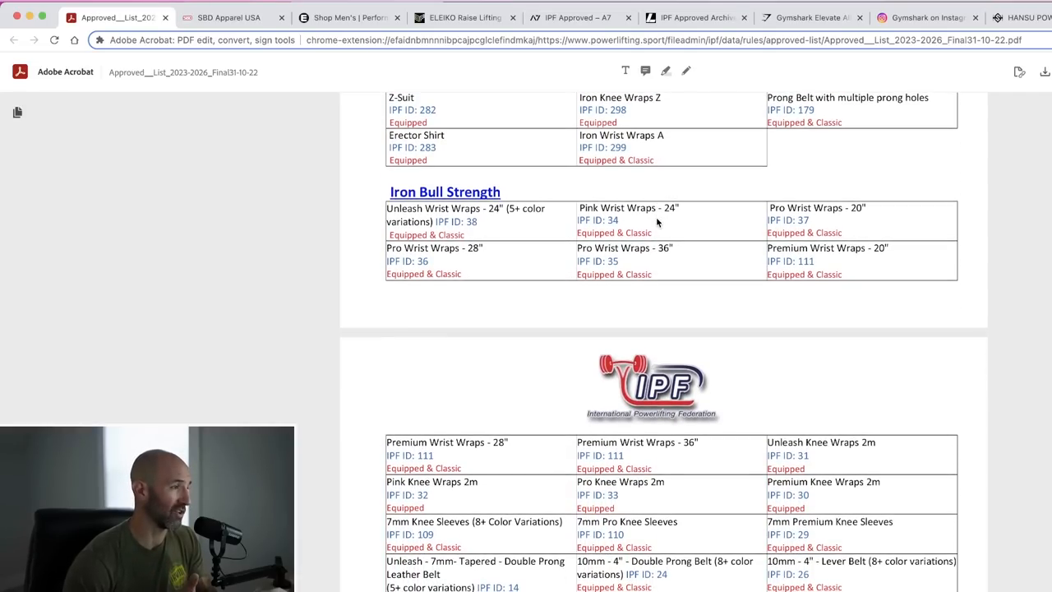
{"action": "scroll", "scroll_direction": "down", "scroll_amount": 3}
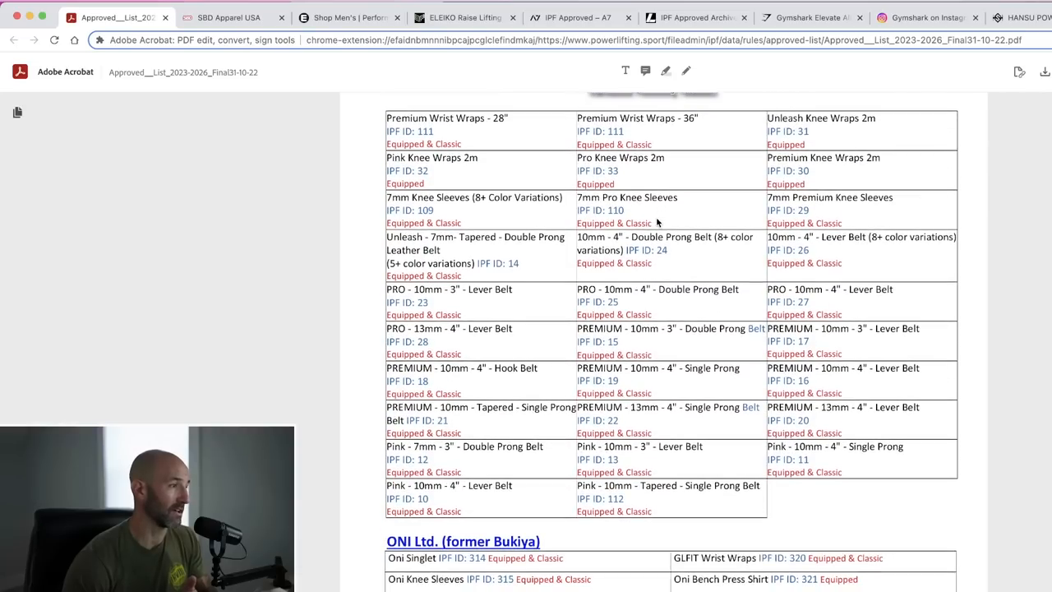
- Scroll through the rest of the Iron Bull Strength table and IPF-branded products to the ONI Ltd. section
{"action": "scroll", "scroll_direction": "down", "scroll_amount": 3}
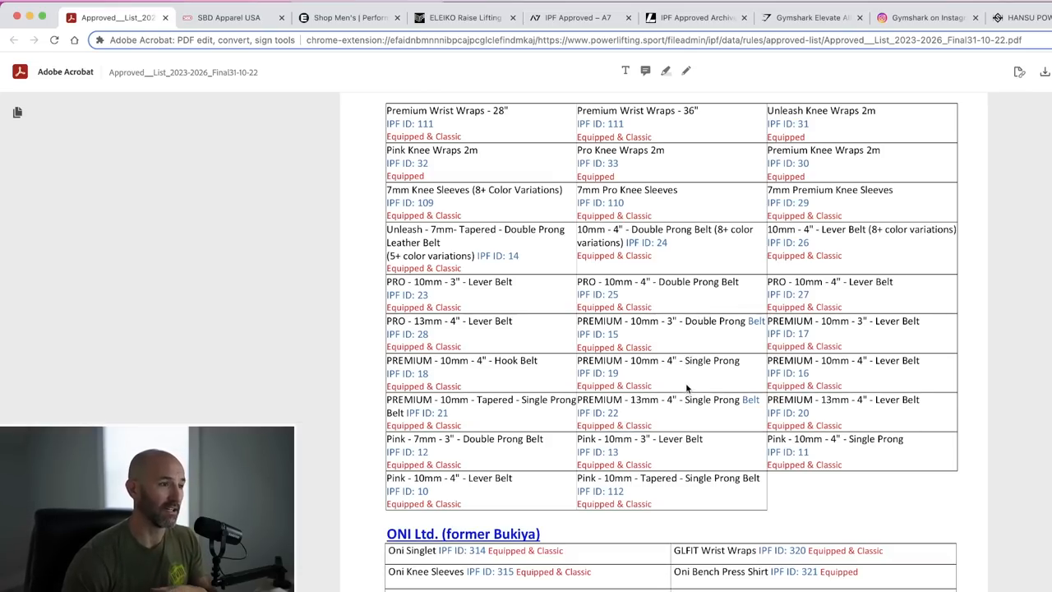
{"action": "mouse_move", "coordinate": [691, 375]}
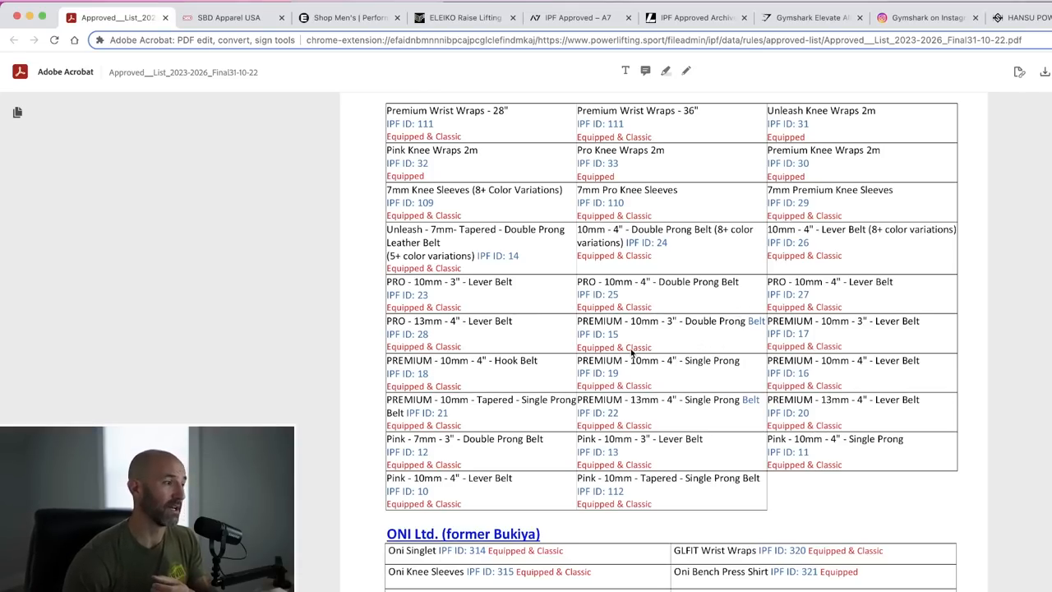
{"action": "scroll", "scroll_direction": "down", "scroll_amount": 3}
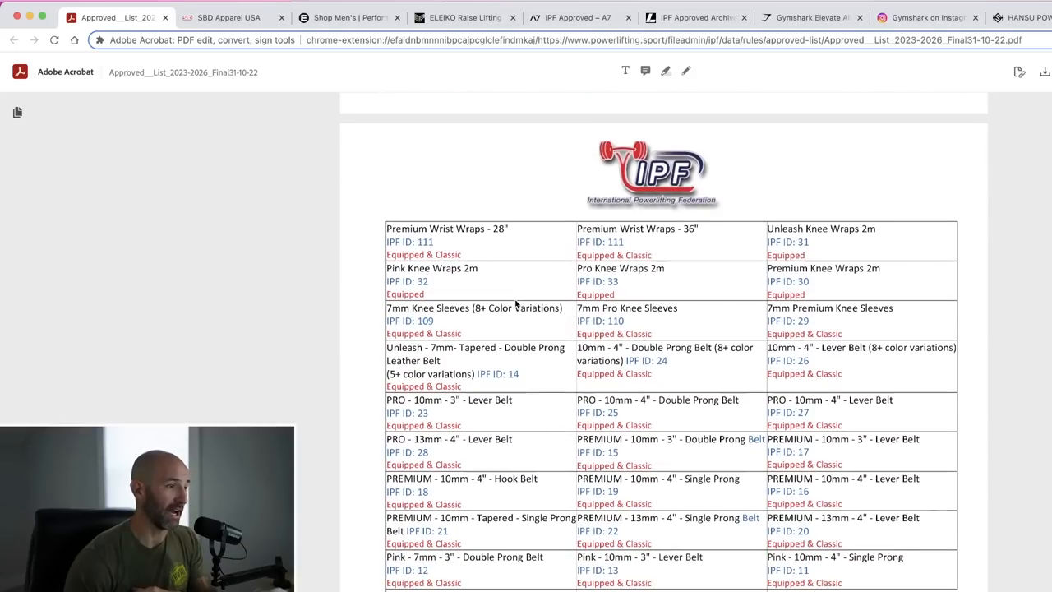
{"action": "scroll", "scroll_direction": "down", "scroll_amount": 3}
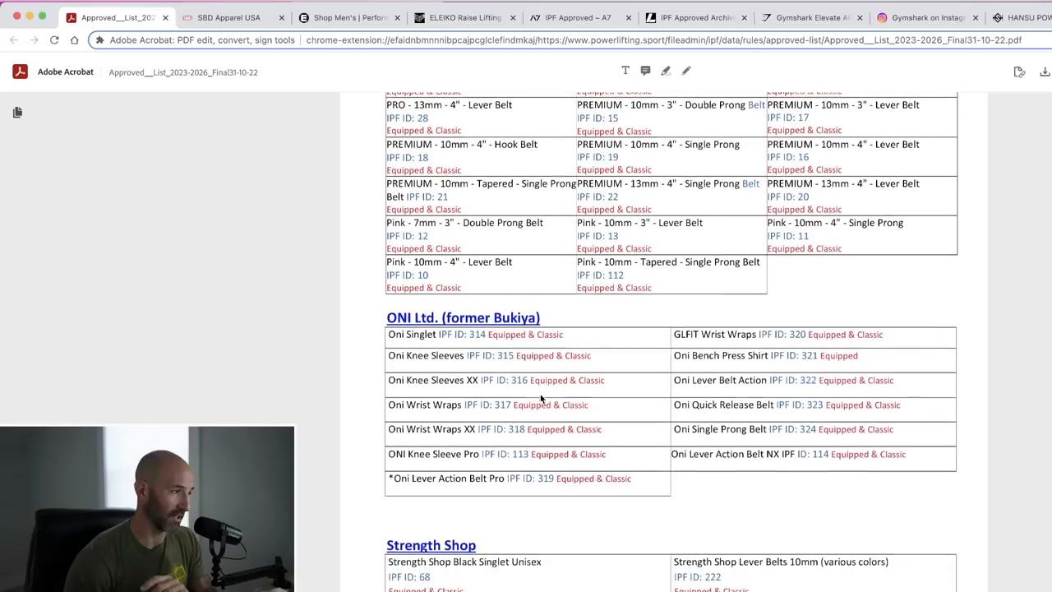
- Scroll past ONI, Strength Shop, Super Training and Wahlanders to the Gymshark and Powerlifting Motivation entries
{"action": "scroll", "scroll_direction": "down", "scroll_amount": 3}
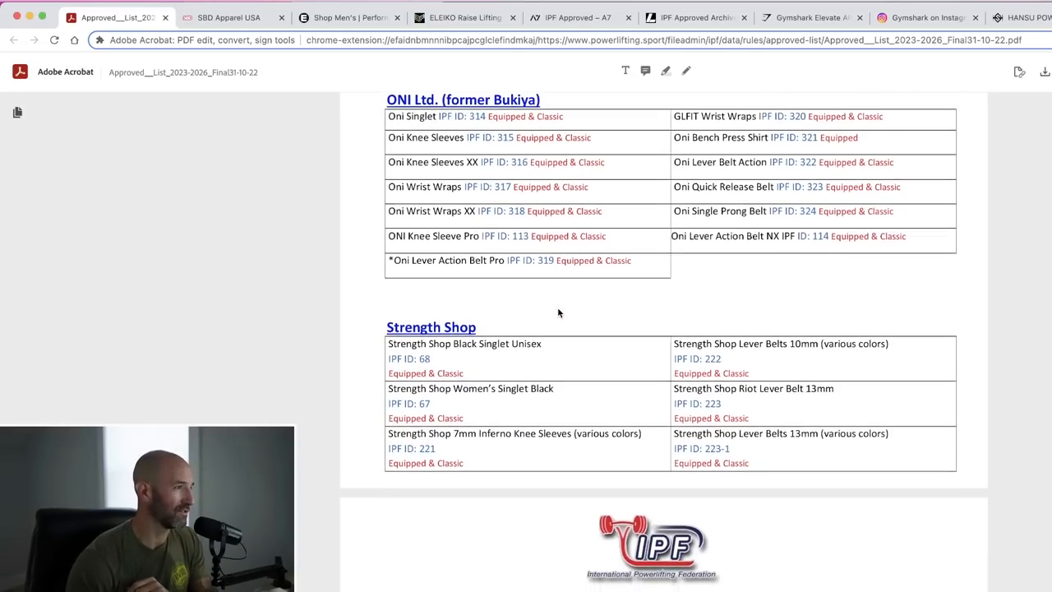
{"action": "scroll", "scroll_direction": "down", "scroll_amount": 3}
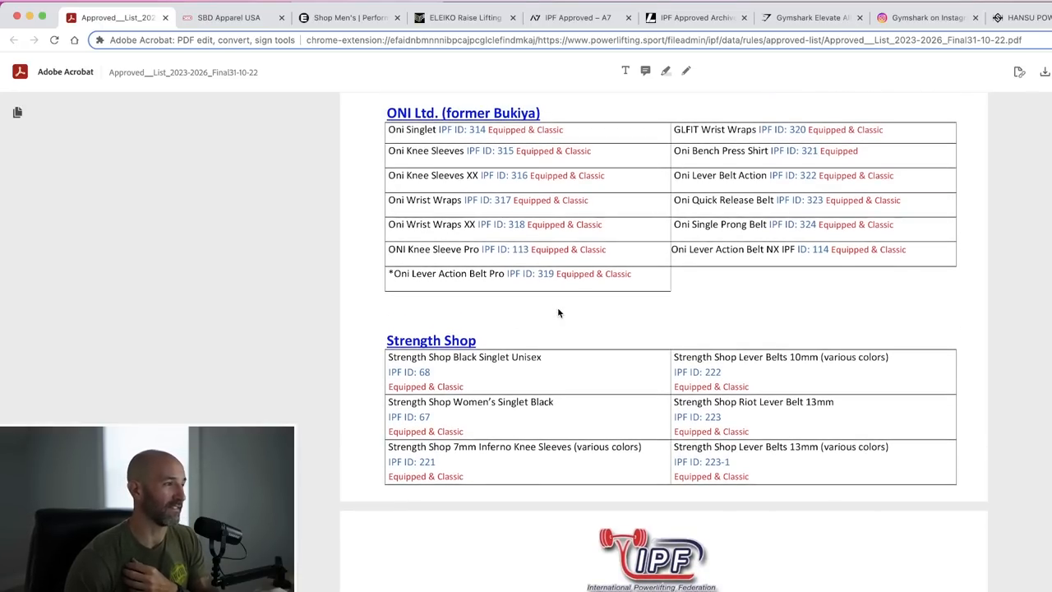
{"action": "scroll", "scroll_direction": "down", "scroll_amount": 3}
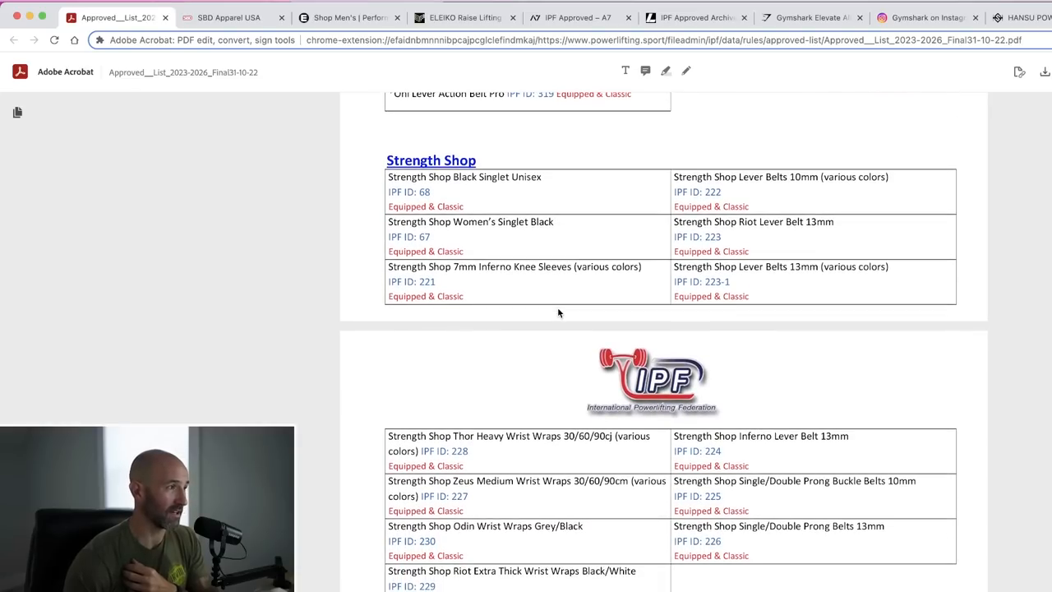
{"action": "scroll", "scroll_direction": "down", "scroll_amount": 3}
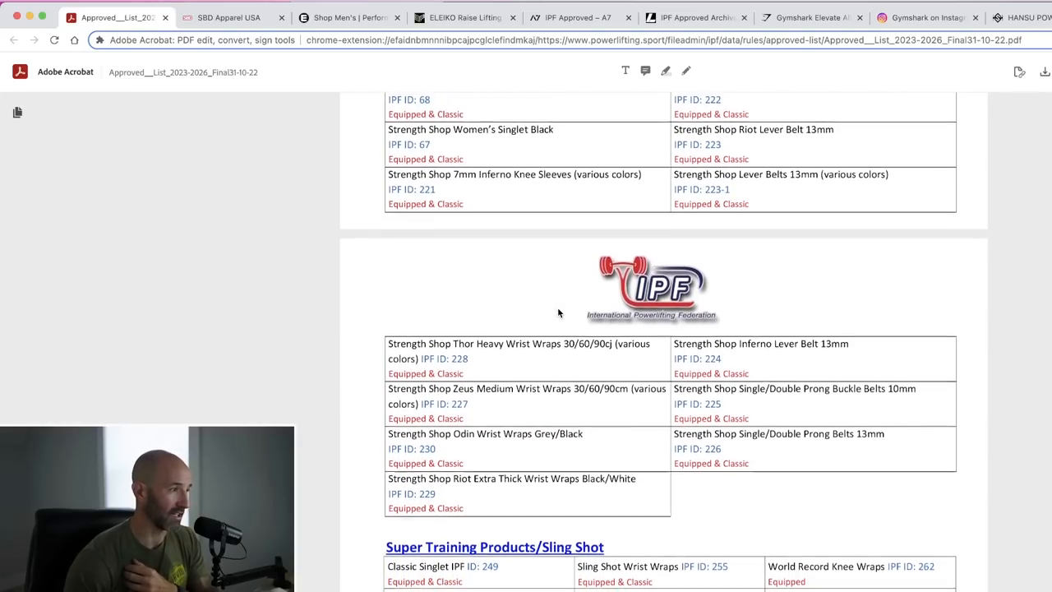
{"action": "scroll", "scroll_direction": "down", "scroll_amount": 3}
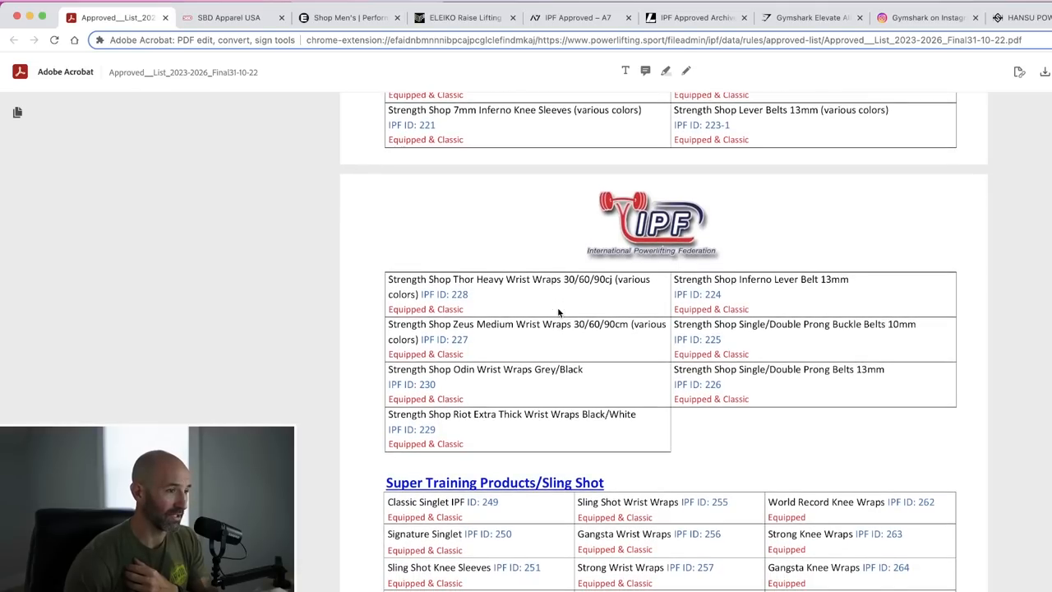
{"action": "scroll", "scroll_direction": "down", "scroll_amount": 3}
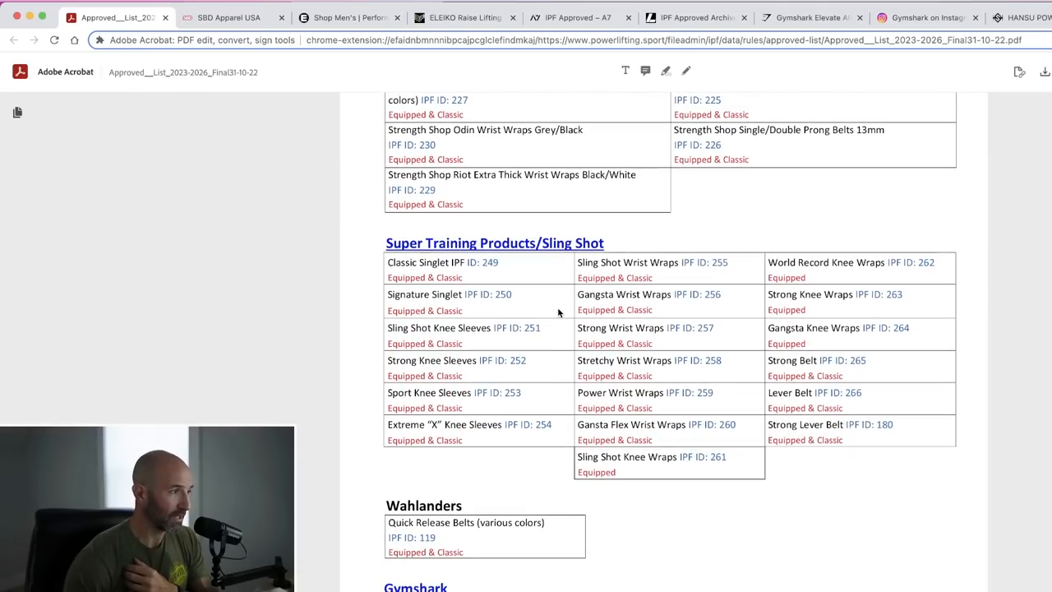
{"action": "scroll", "scroll_direction": "down", "scroll_amount": 3}
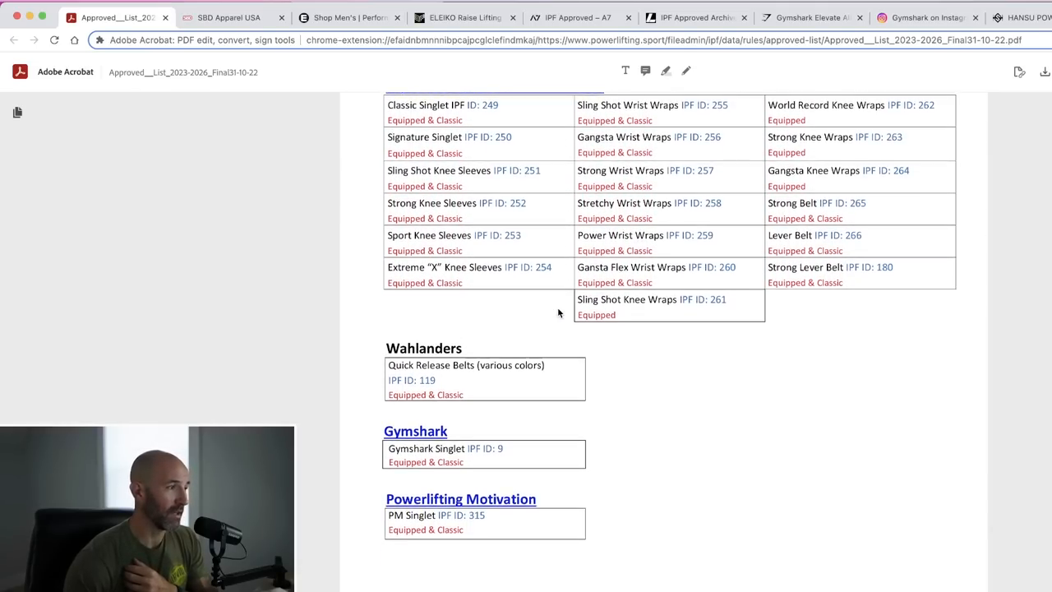
{"action": "scroll", "scroll_direction": "down", "scroll_amount": 3}
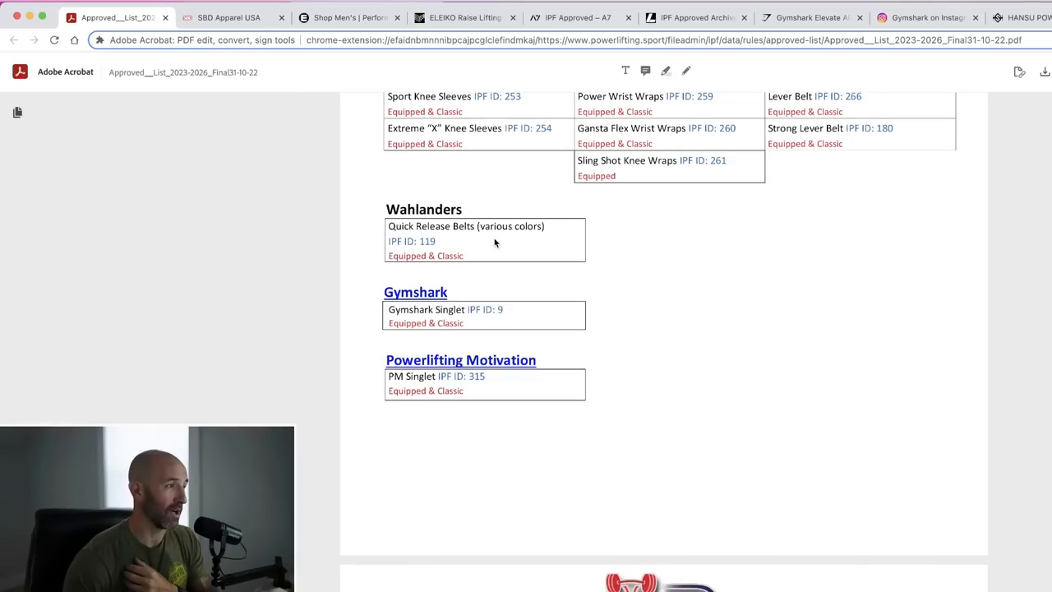
{"action": "mouse_move", "coordinate": [470, 229]}
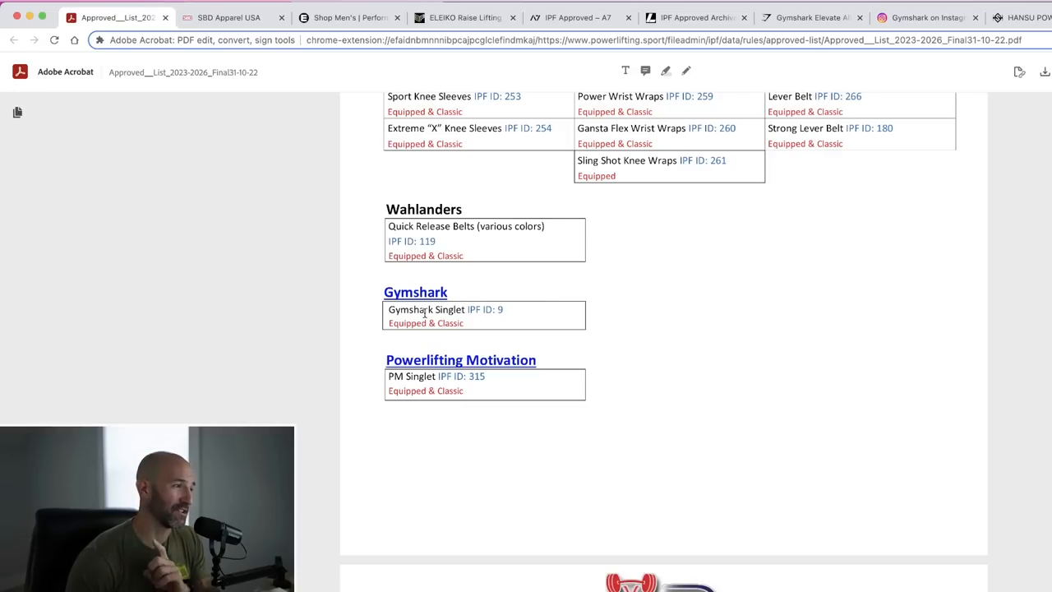
{"action": "mouse_move", "coordinate": [555, 326]}
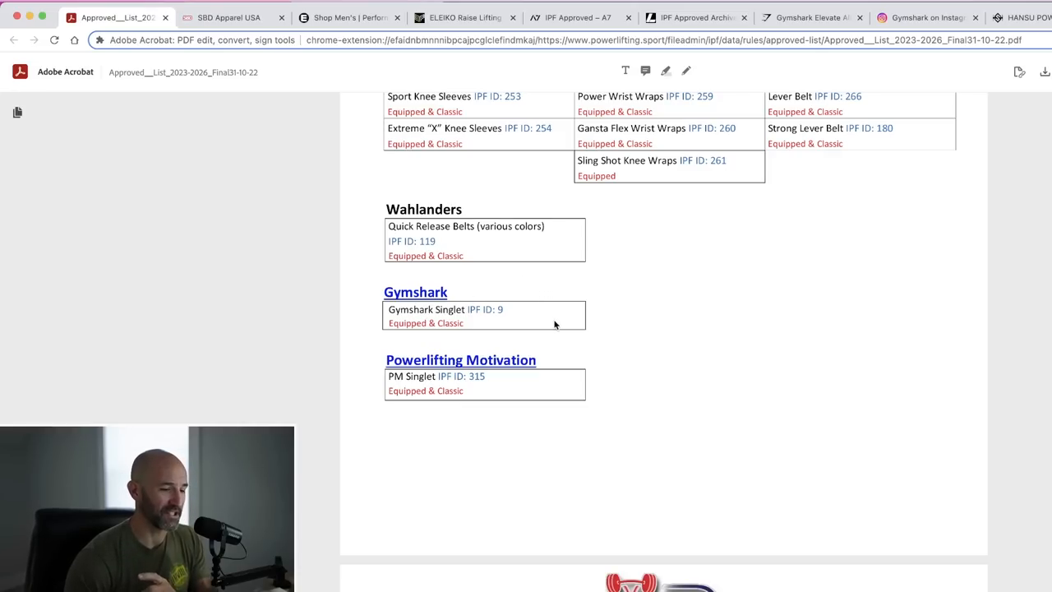
{"action": "mouse_move", "coordinate": [549, 325]}
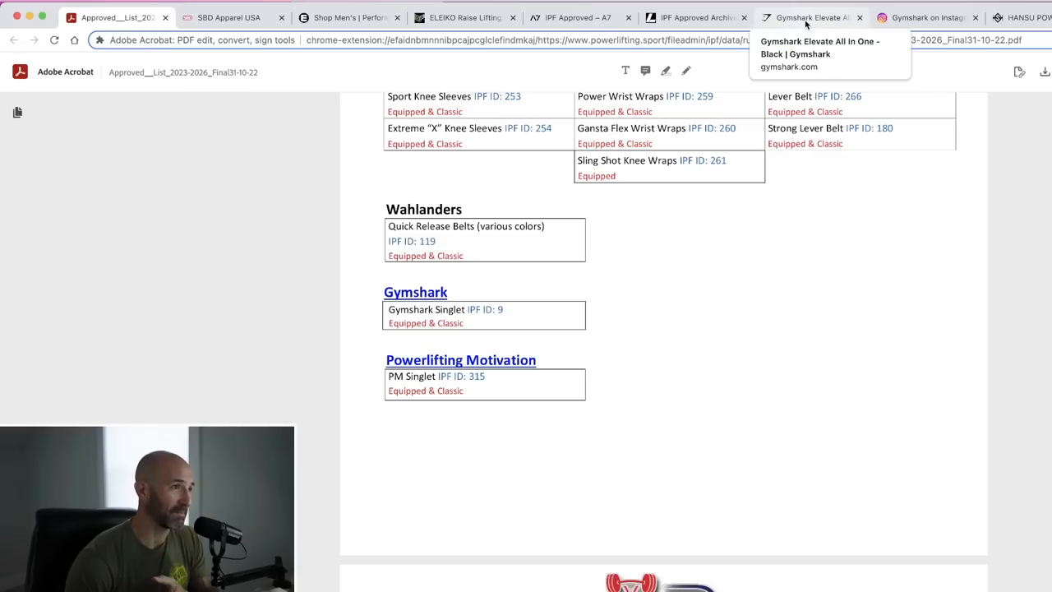
- Switch to the Gymshark Elevate All In One product page in the browser
{"action": "left_click", "coordinate": [812, 16]}
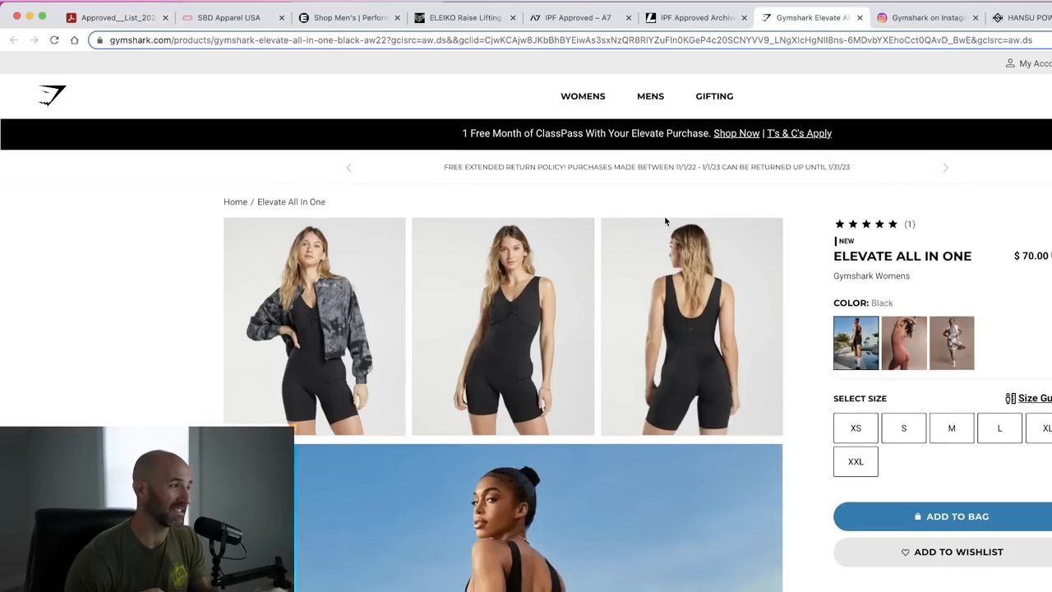
- Scroll down the Gymshark Elevate All In One product page to review its details
{"action": "scroll", "scroll_direction": "down", "scroll_amount": 3}
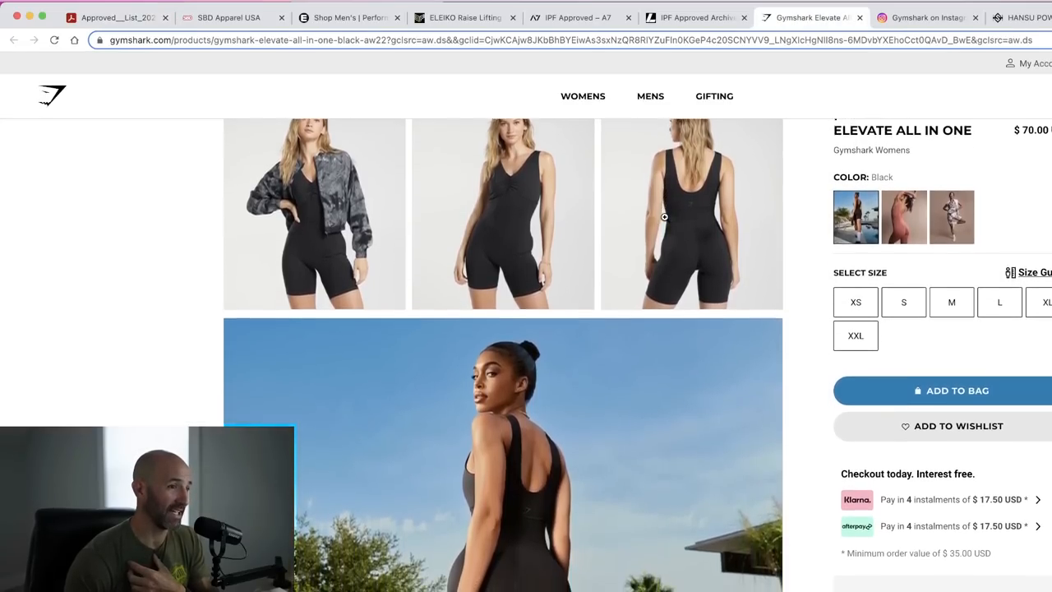
{"action": "scroll", "scroll_direction": "down", "scroll_amount": 3}
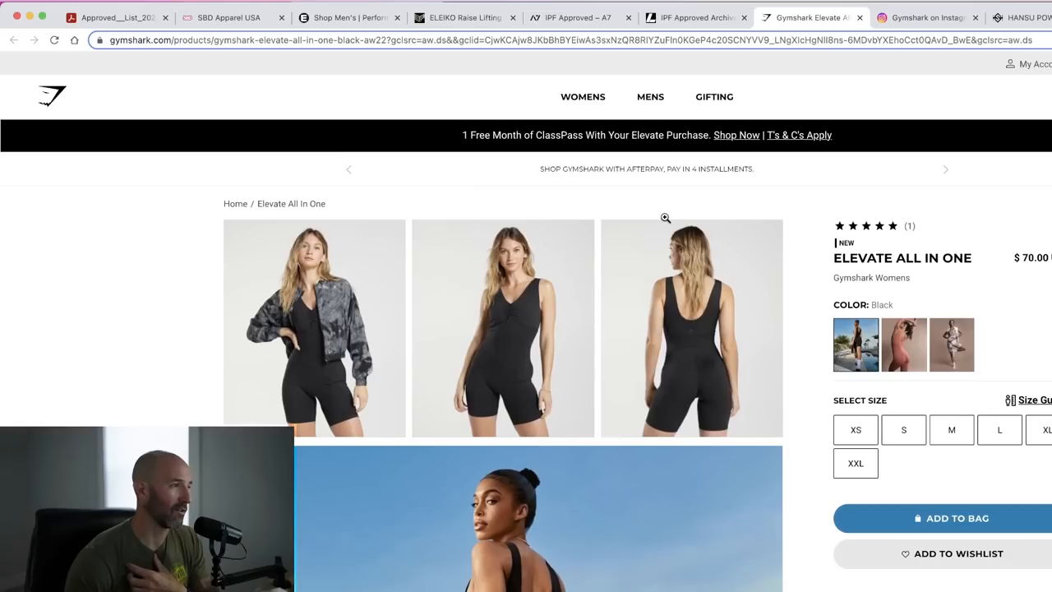
{"action": "scroll", "scroll_direction": "down", "scroll_amount": 3}
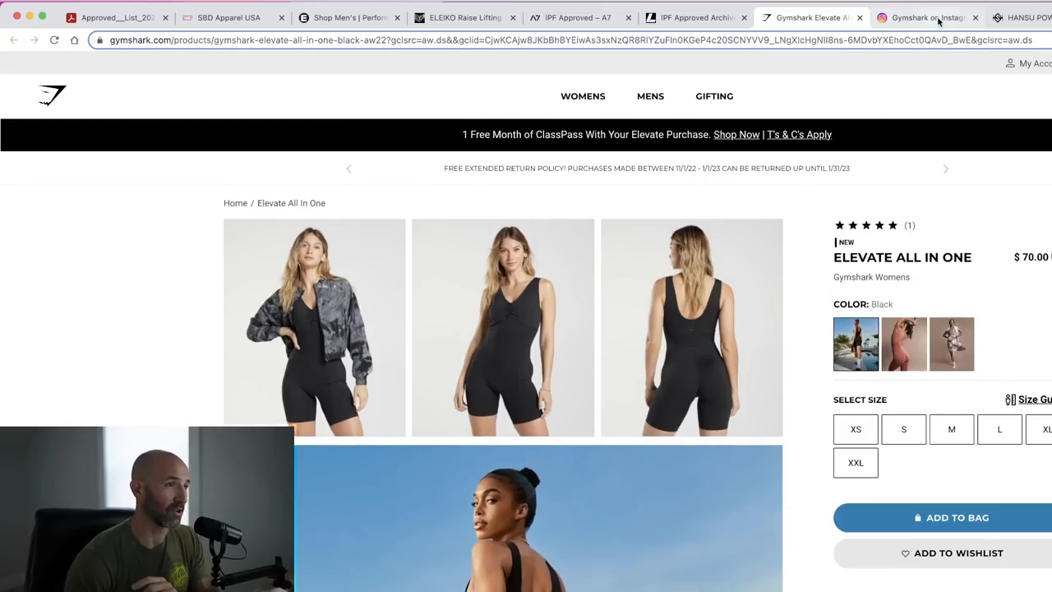
- View Gymshark's Instagram post about the Sports One Piece, then return to the approved list
{"action": "left_click", "coordinate": [927, 17]}
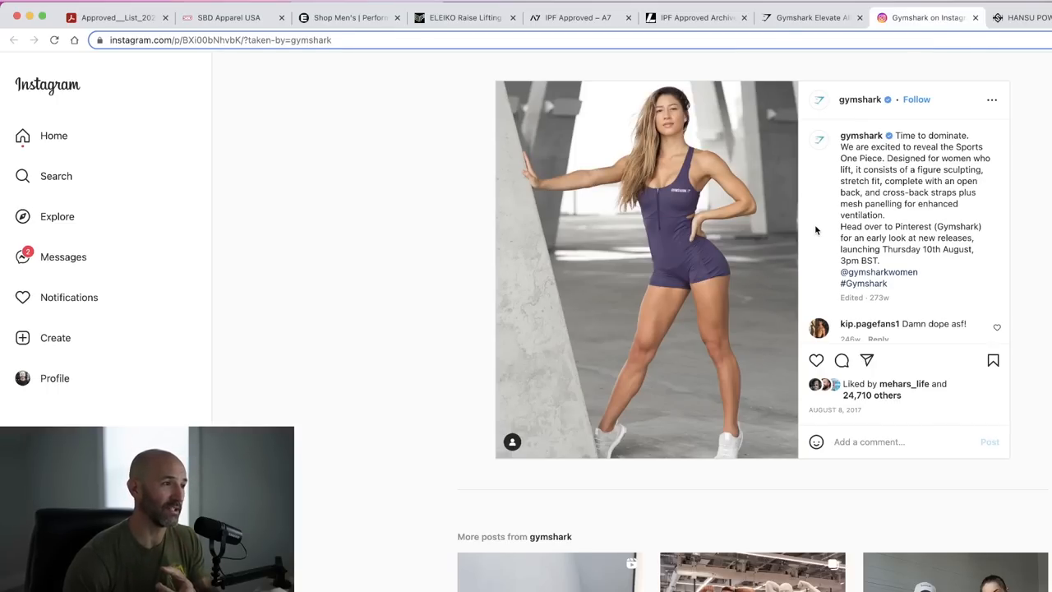
{"action": "mouse_move", "coordinate": [822, 196]}
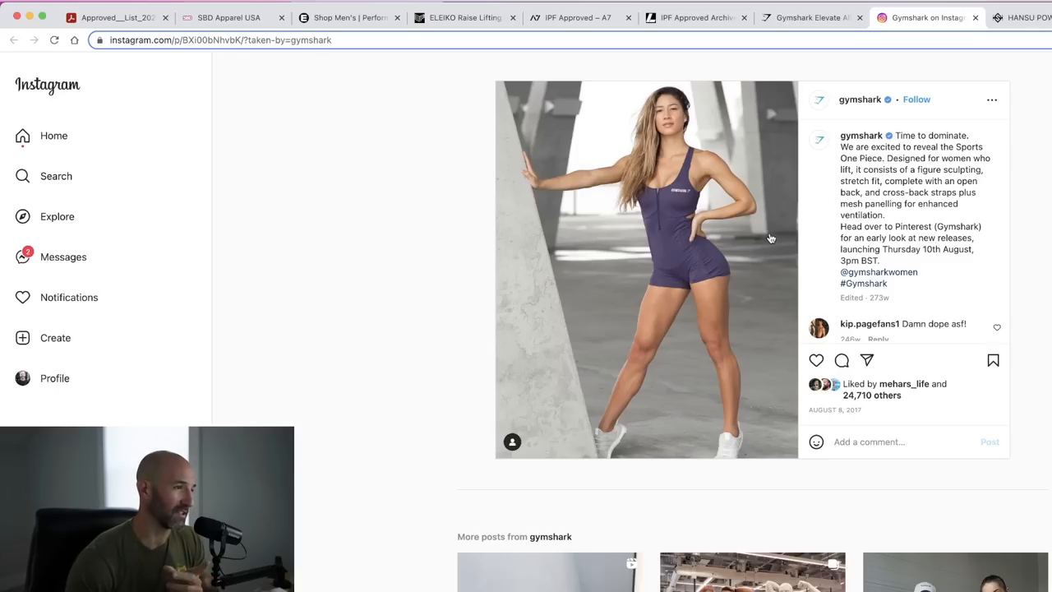
{"action": "mouse_move", "coordinate": [786, 208]}
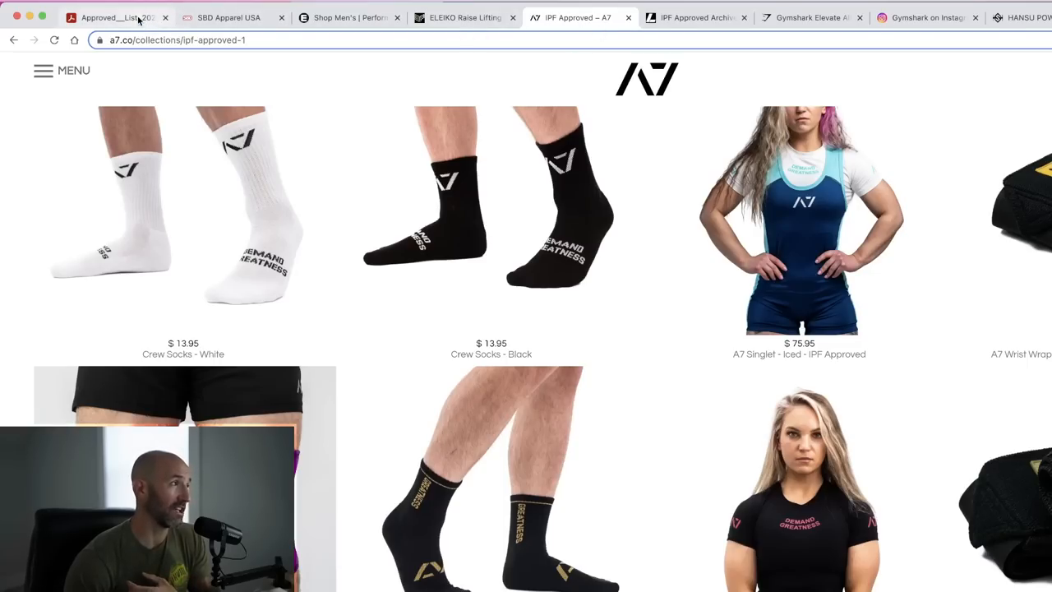
{"action": "left_click", "coordinate": [115, 16]}
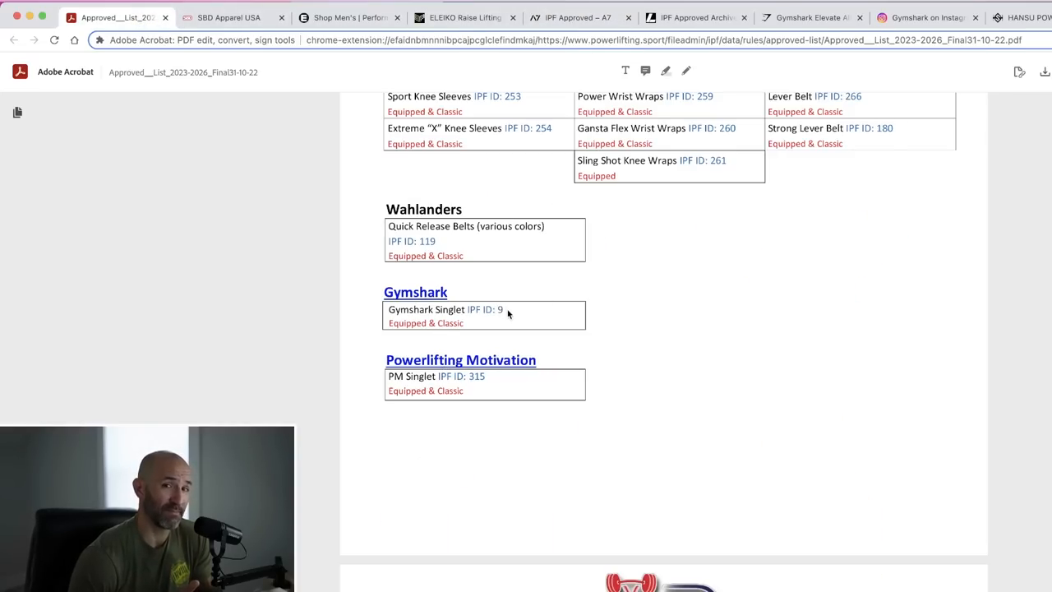
- Scroll past Gymshark and Powerlifting Motivation to the 'Approved bars, plates and racks' table
{"action": "scroll", "scroll_direction": "down", "scroll_amount": 3}
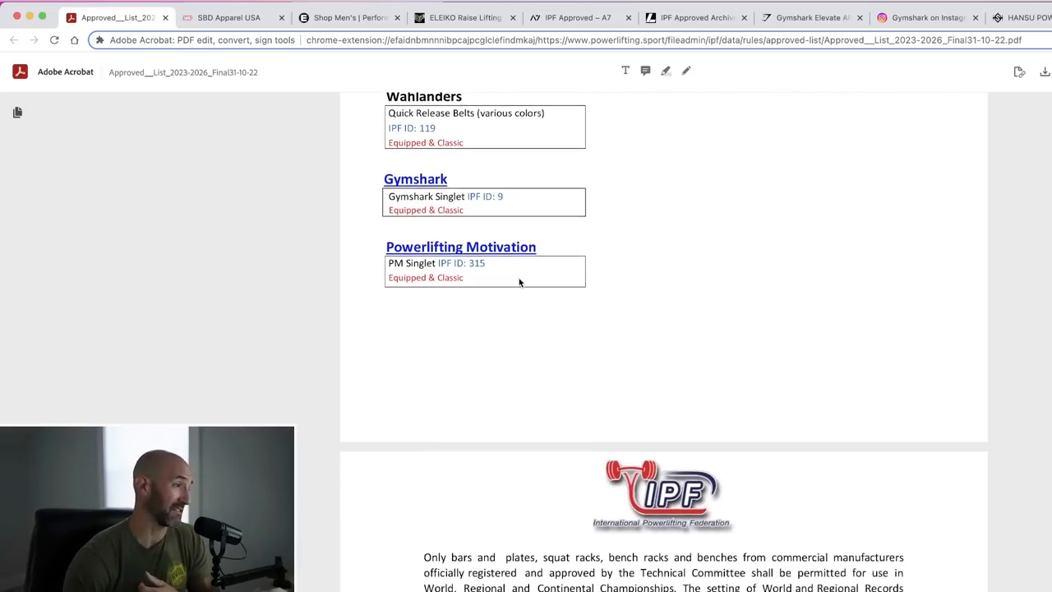
{"action": "scroll", "scroll_direction": "down", "scroll_amount": 3}
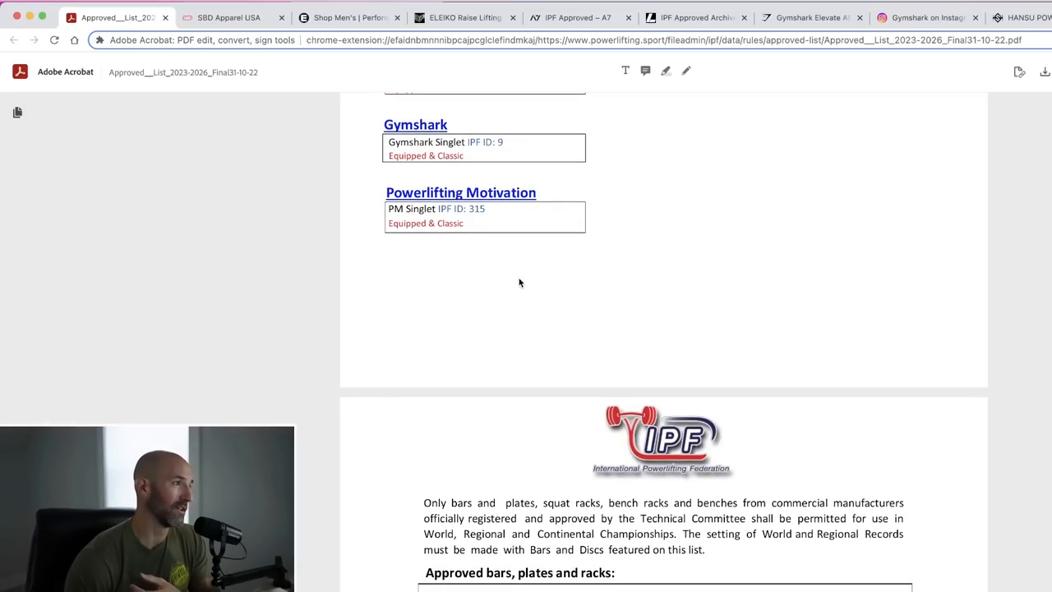
{"action": "scroll", "scroll_direction": "down", "scroll_amount": 3}
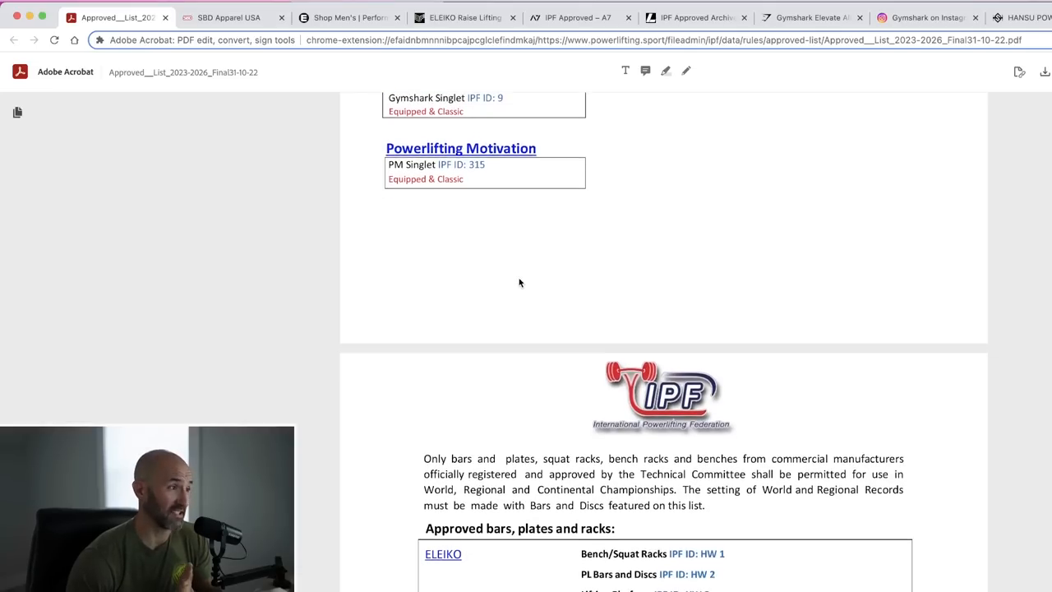
{"action": "scroll", "scroll_direction": "down", "scroll_amount": 3}
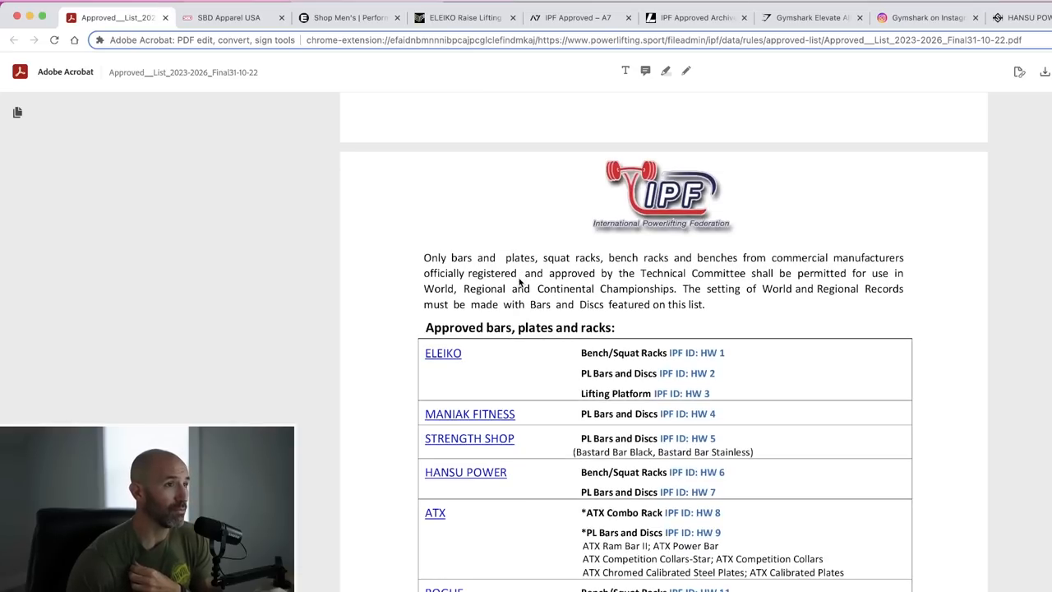
{"action": "scroll", "scroll_direction": "down", "scroll_amount": 3}
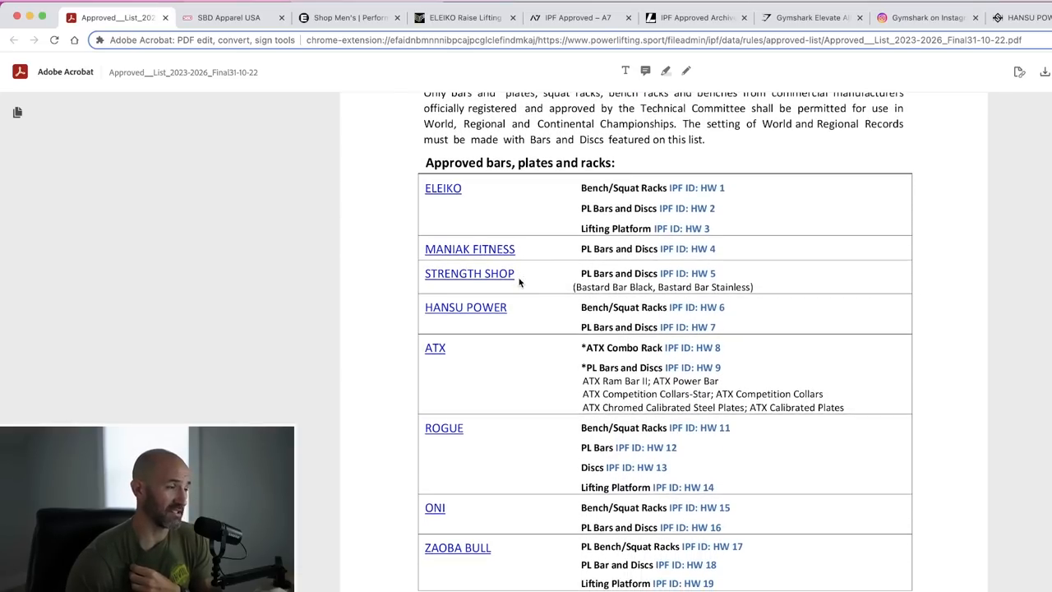
{"action": "scroll", "scroll_direction": "down", "scroll_amount": 3}
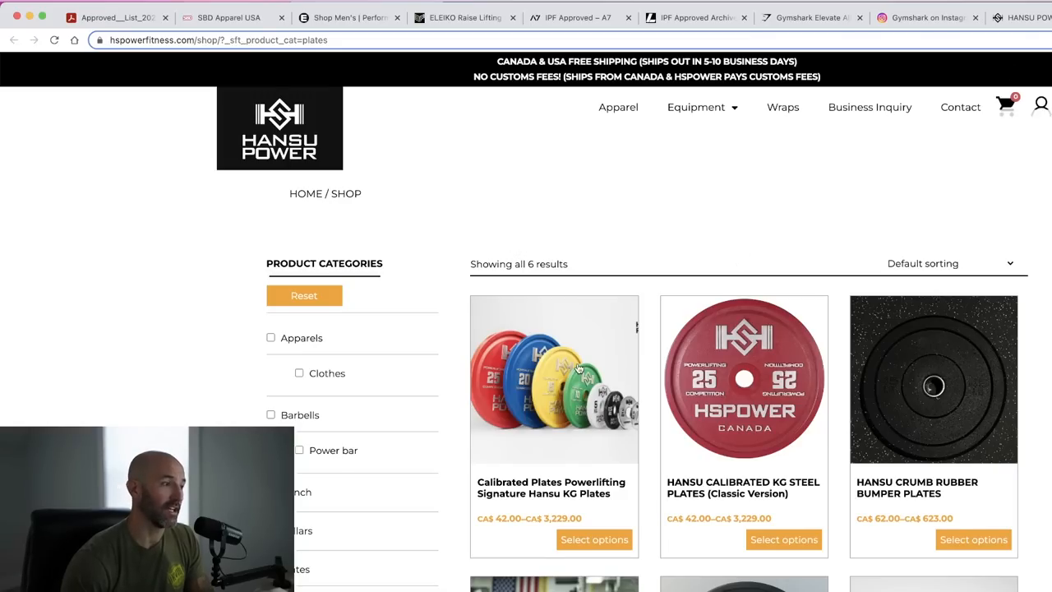
{"action": "scroll", "scroll_direction": "down", "scroll_amount": 3}
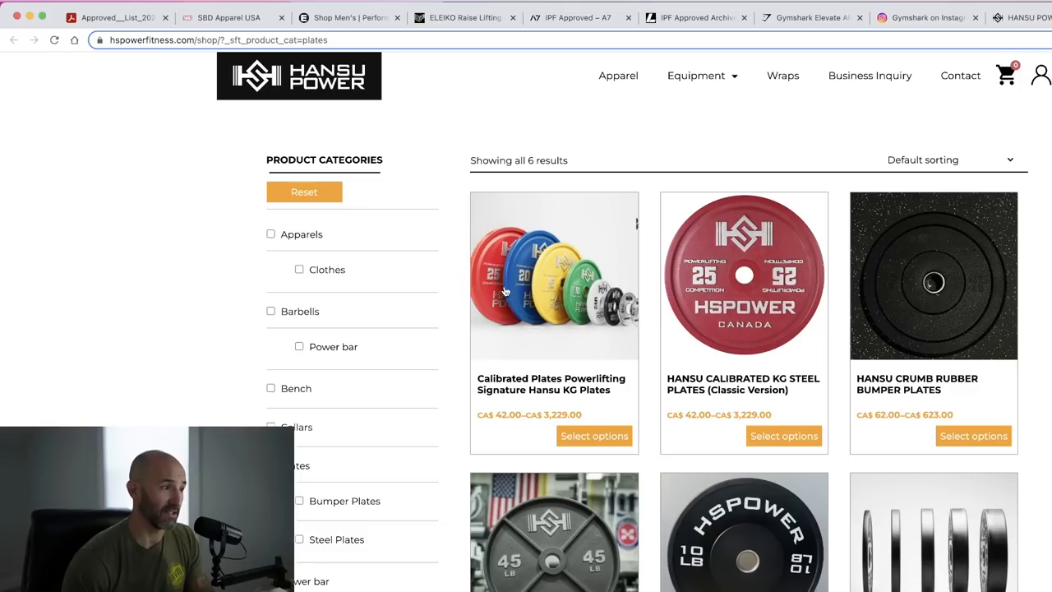
{"action": "mouse_move", "coordinate": [708, 409]}
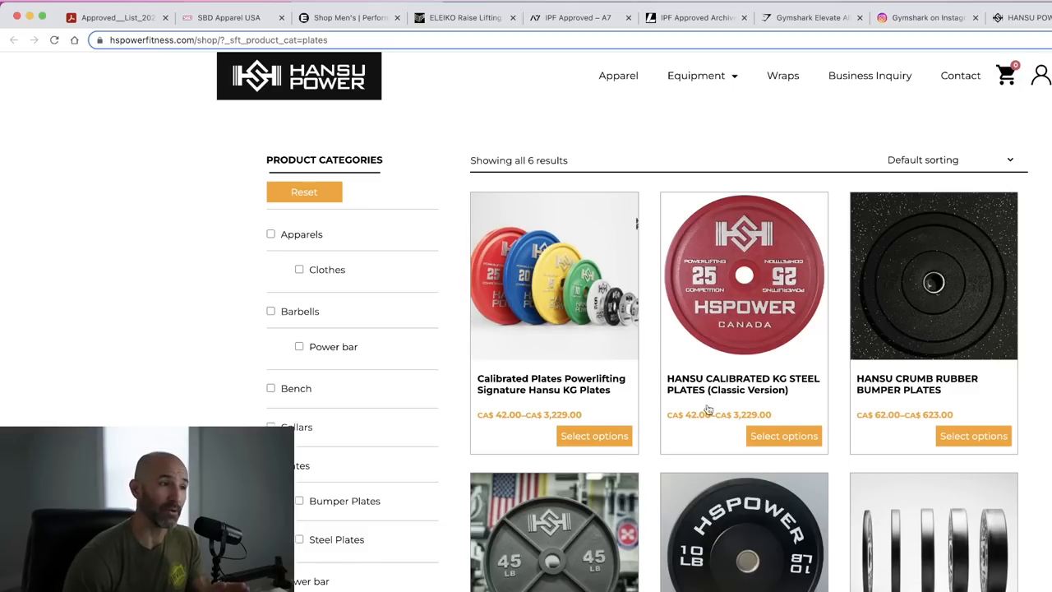
{"action": "mouse_move", "coordinate": [544, 312]}
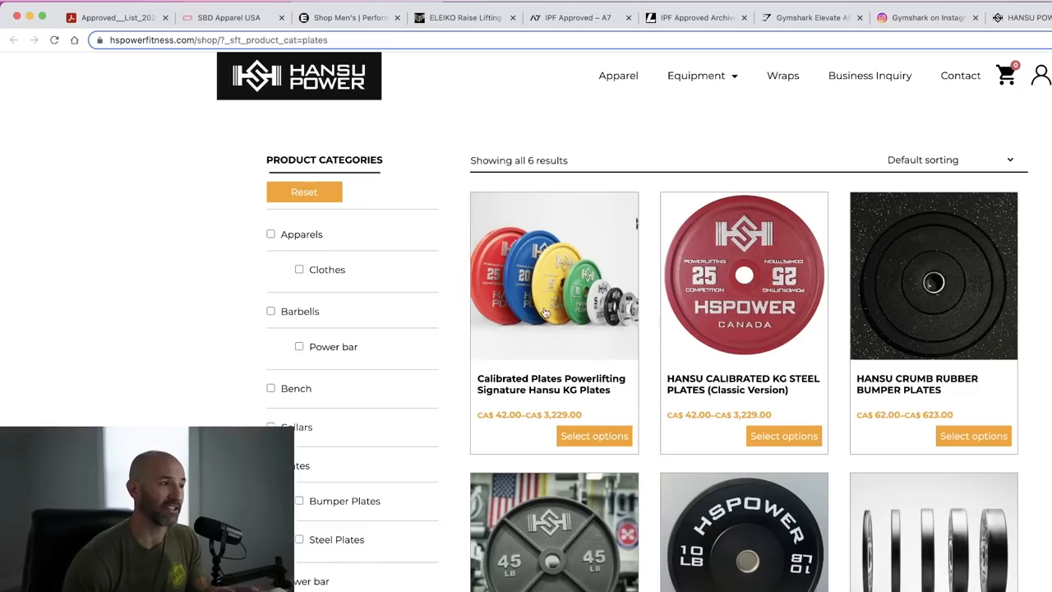
{"action": "mouse_move", "coordinate": [826, 289]}
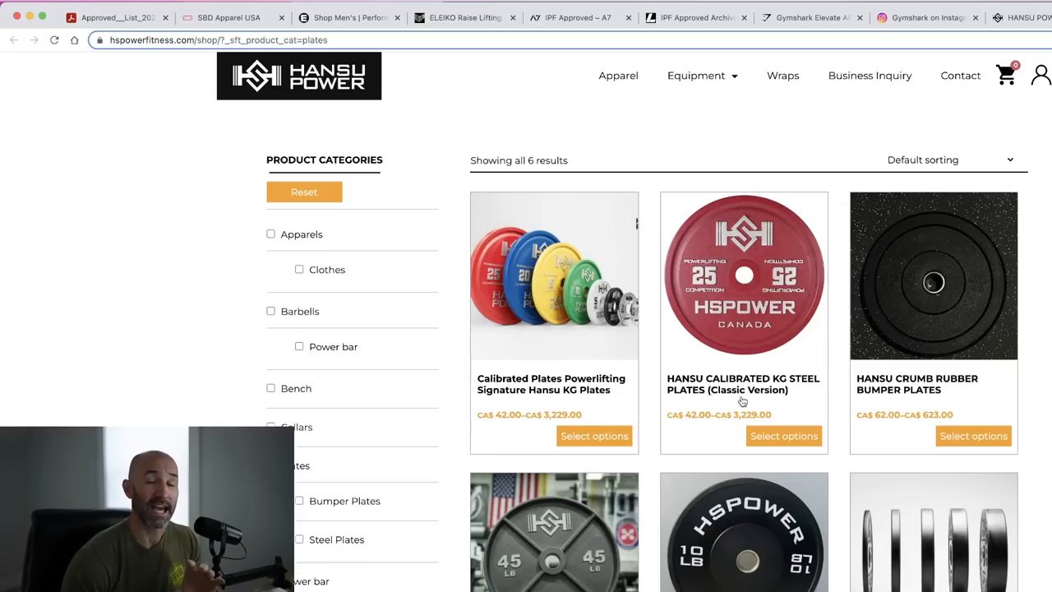
{"action": "mouse_move", "coordinate": [743, 402]}
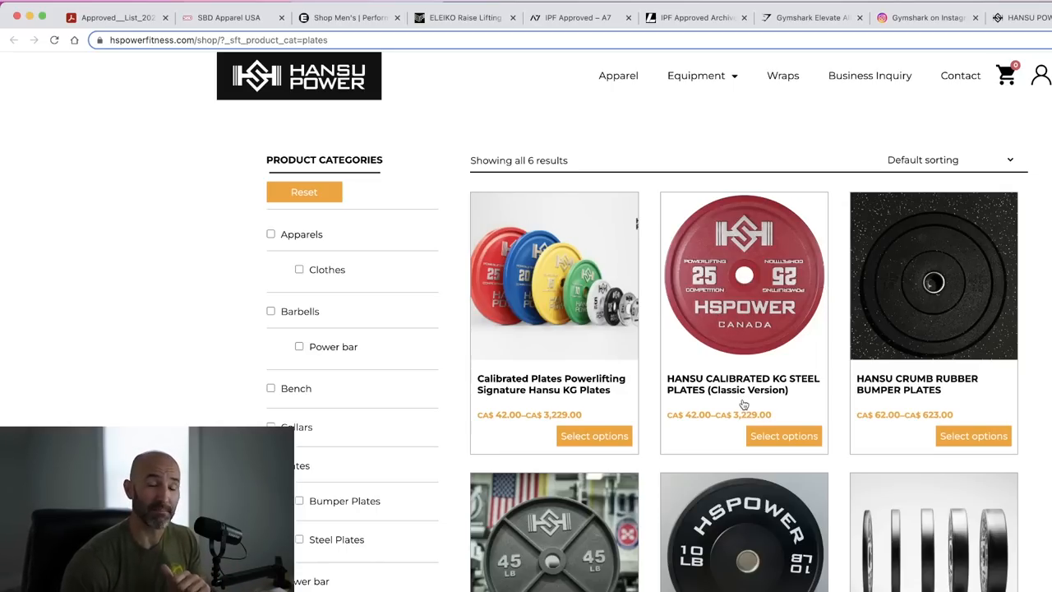
{"action": "mouse_move", "coordinate": [786, 266]}
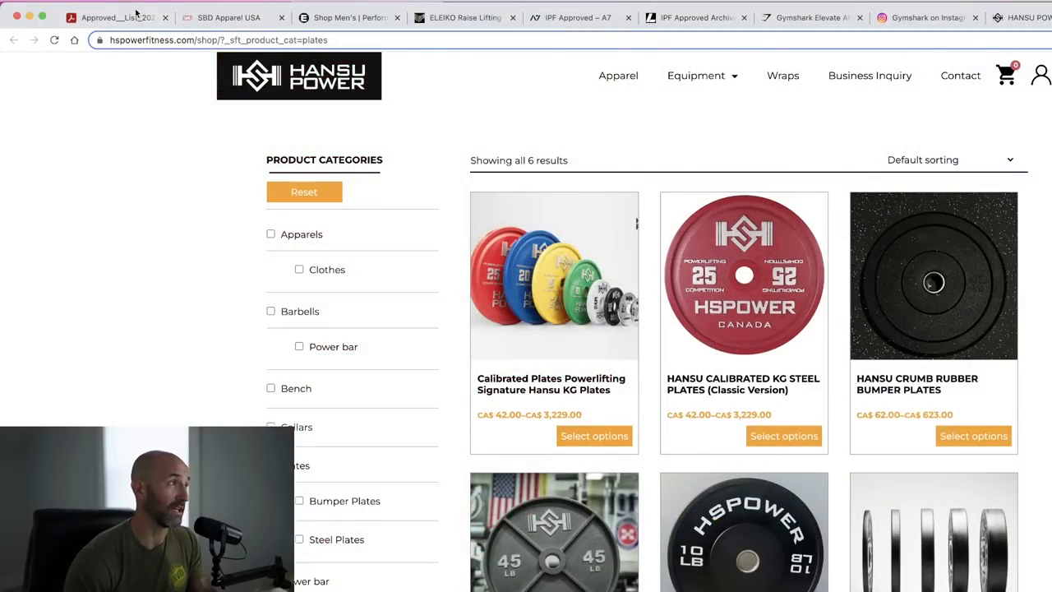
- Return to the Approved List PDF showing the bars, plates and racks table
{"action": "left_click", "coordinate": [115, 17]}
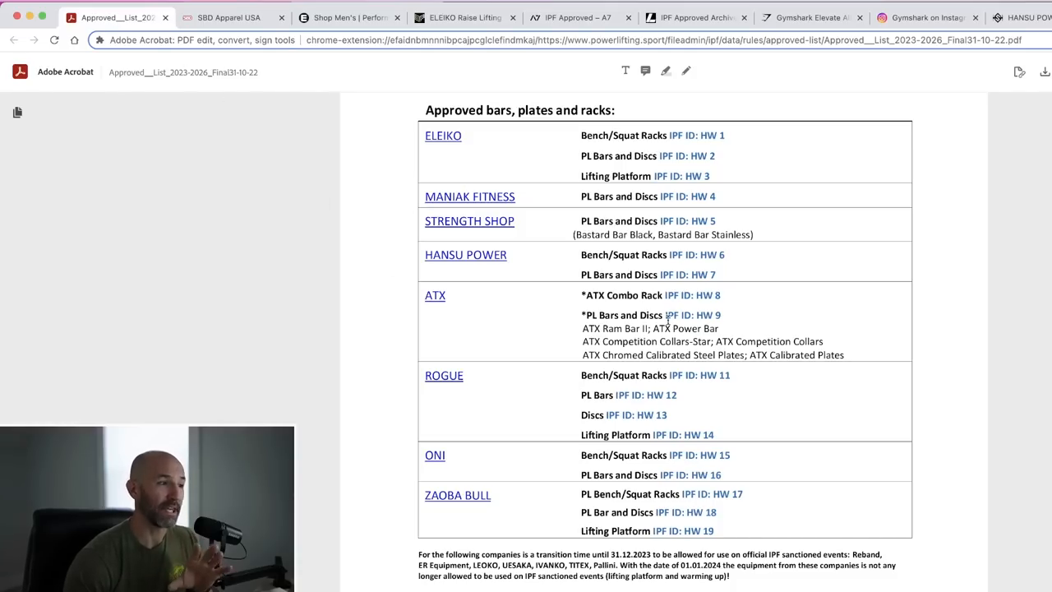
{"action": "mouse_move", "coordinate": [773, 320]}
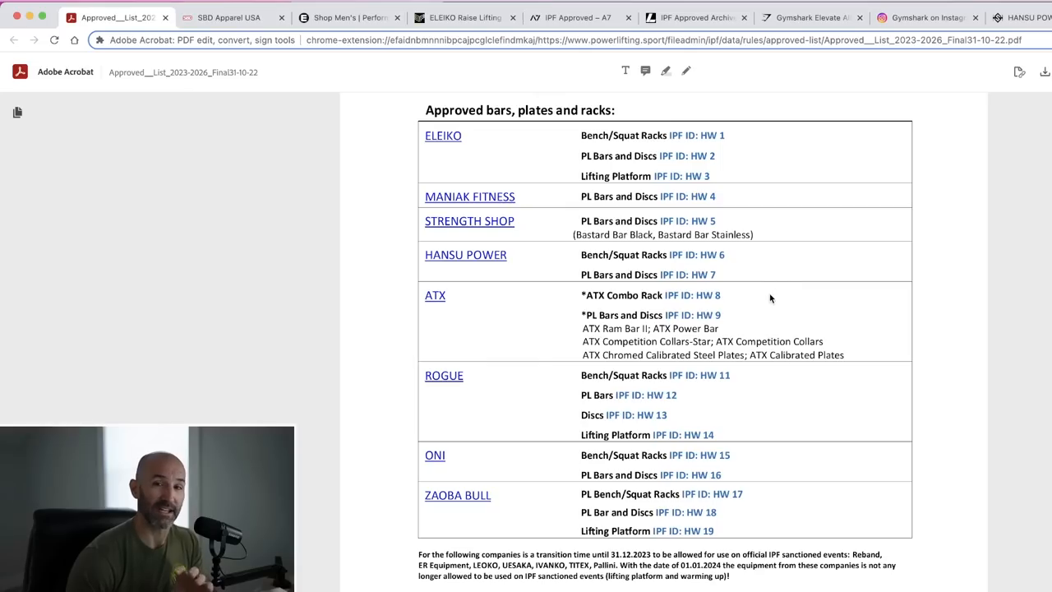
{"action": "mouse_move", "coordinate": [731, 375]}
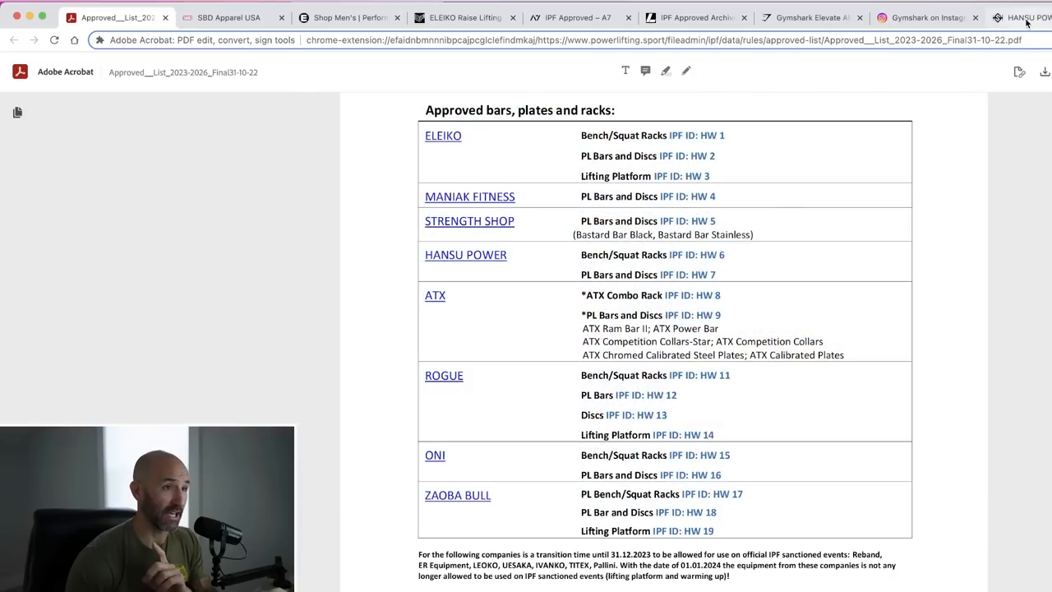
- View the Hansu Power Combo Rack page and browse its product photos, including a closeup
{"action": "left_click", "coordinate": [1019, 17]}
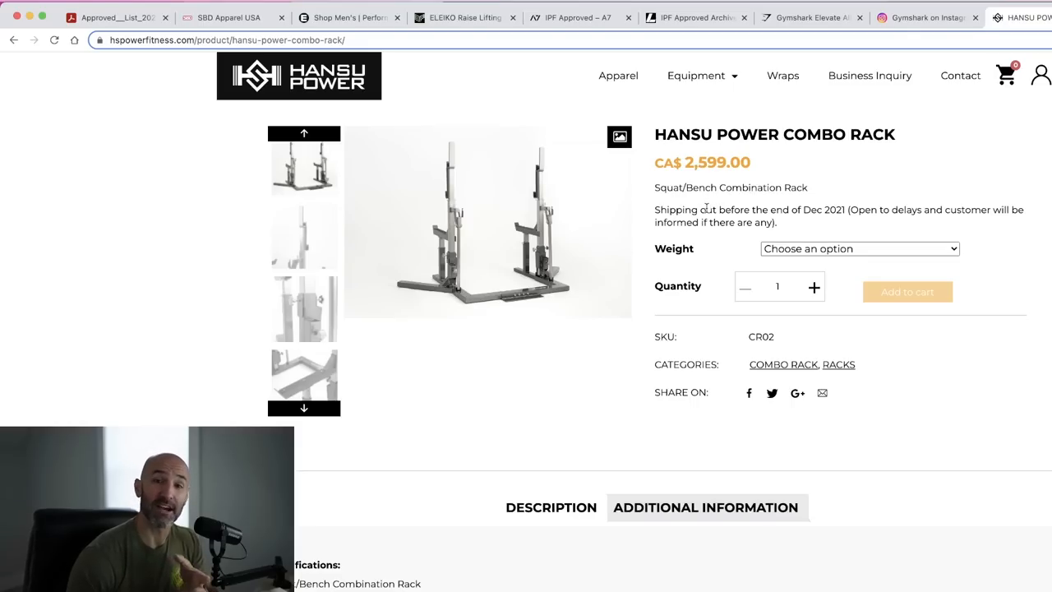
{"action": "mouse_move", "coordinate": [712, 309]}
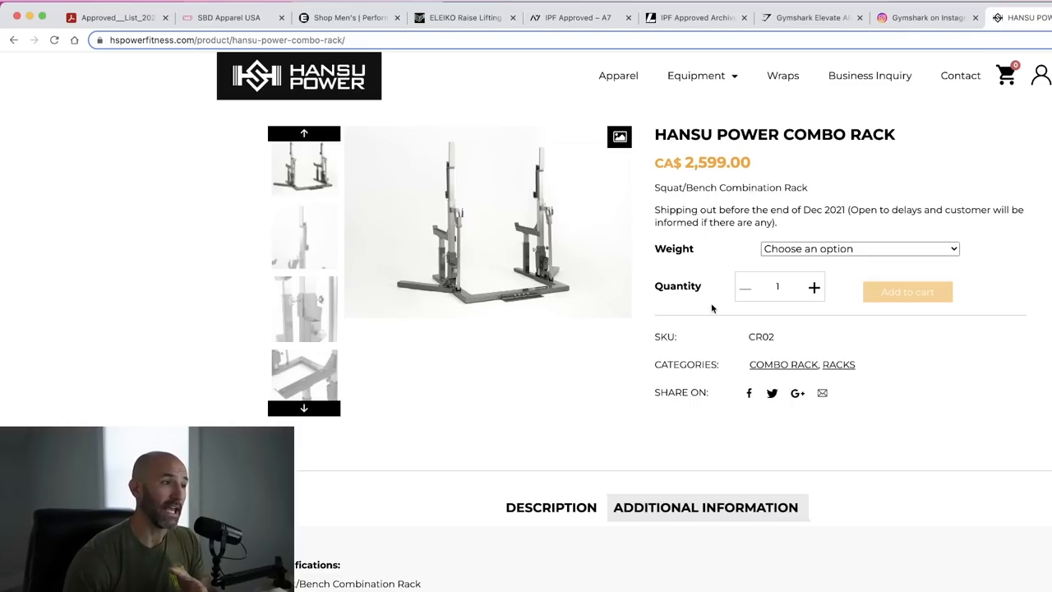
{"action": "scroll", "scroll_direction": "down", "scroll_amount": 3}
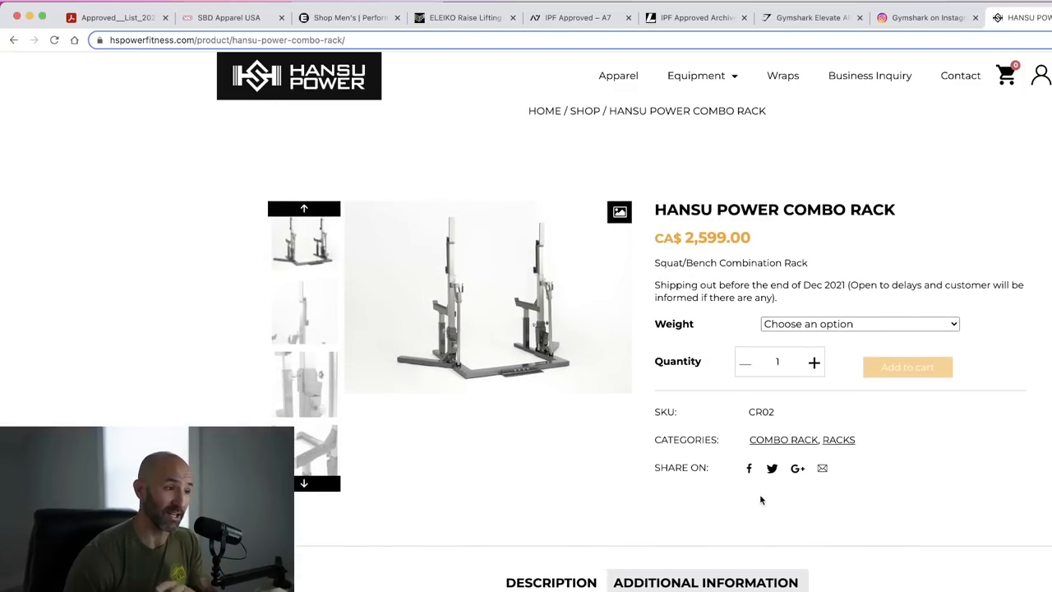
{"action": "mouse_move", "coordinate": [901, 280]}
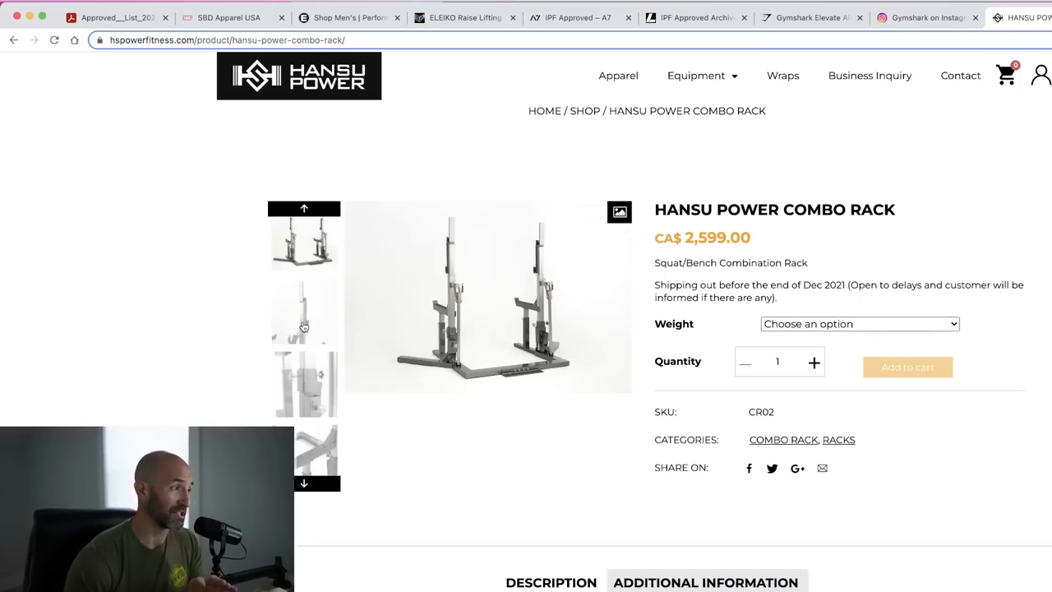
{"action": "left_click", "coordinate": [302, 312]}
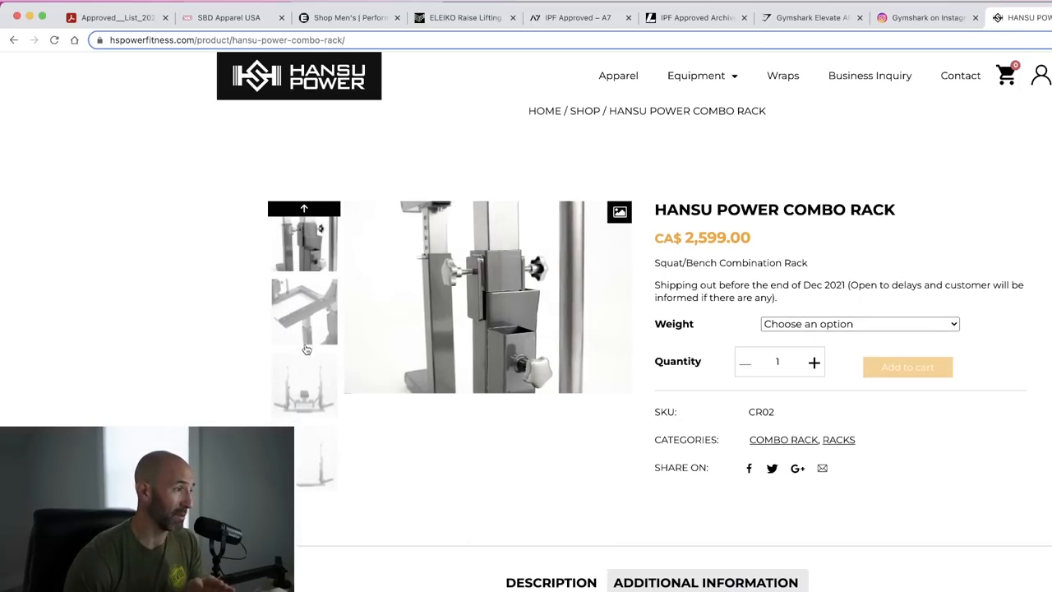
{"action": "left_click", "coordinate": [303, 311]}
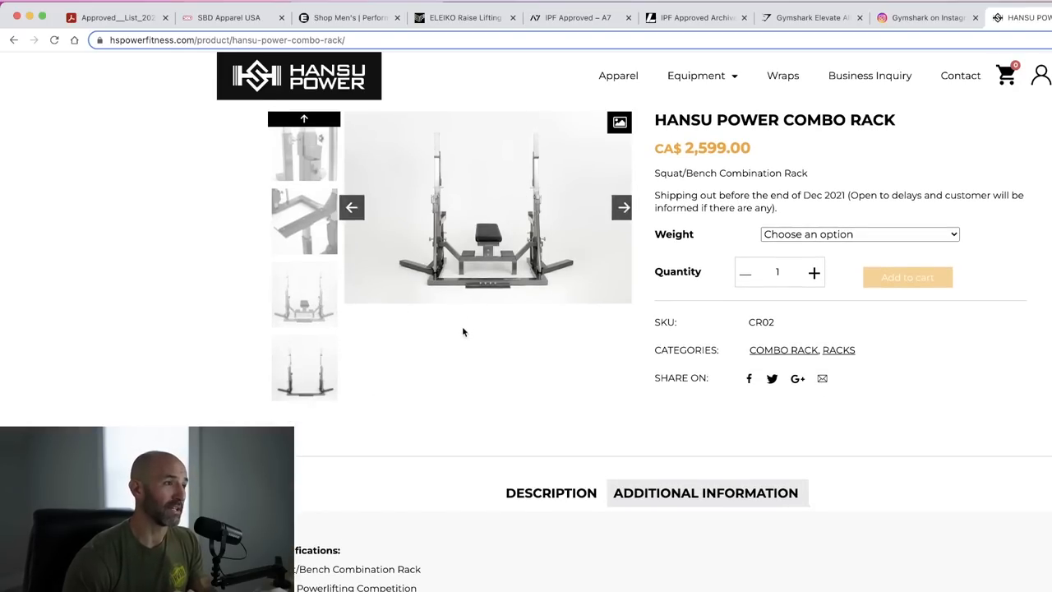
{"action": "mouse_move", "coordinate": [508, 296]}
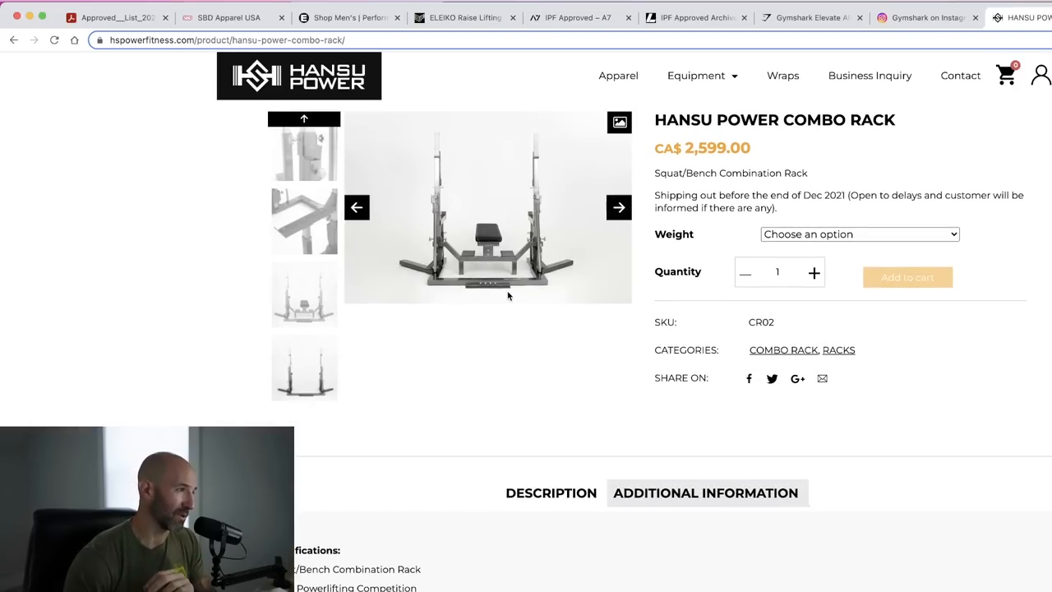
{"action": "mouse_move", "coordinate": [565, 286]}
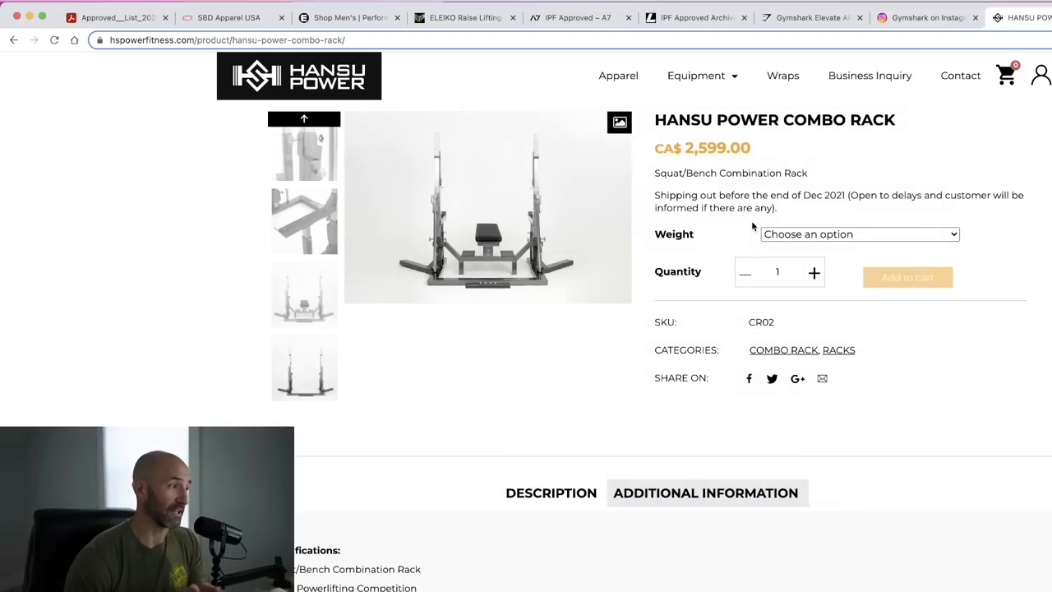
{"action": "mouse_move", "coordinate": [442, 69]}
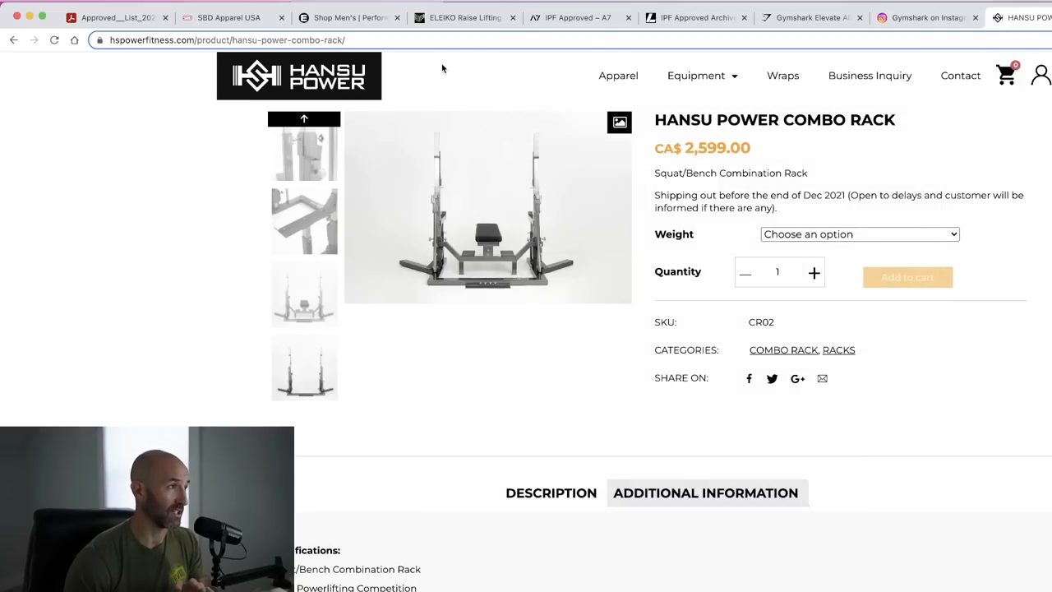
- Go back to the Approved List PDF's bars, plates and racks table
{"action": "left_click", "coordinate": [118, 16]}
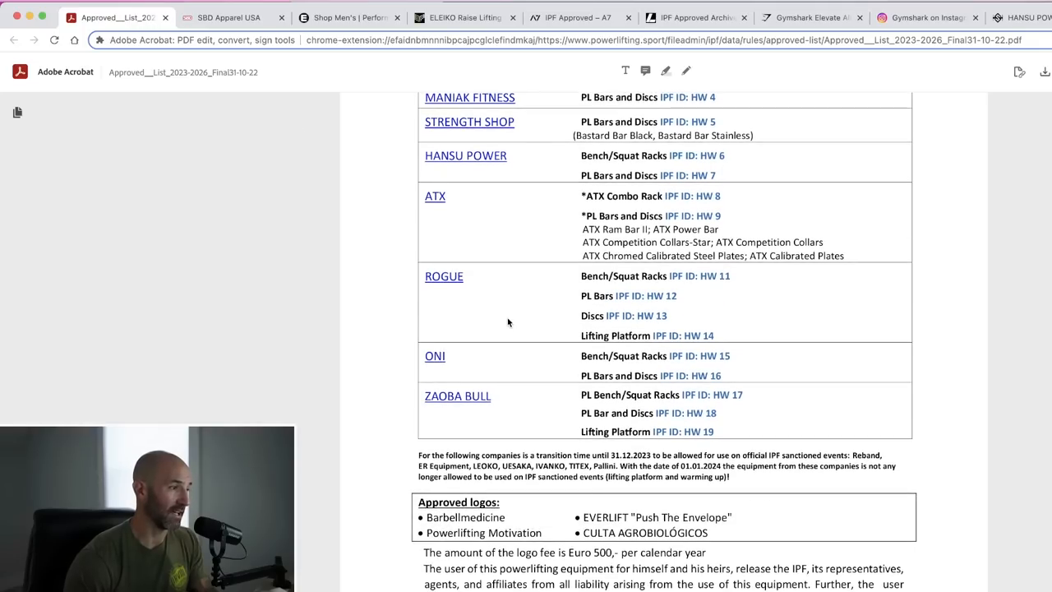
{"action": "mouse_move", "coordinate": [654, 234]}
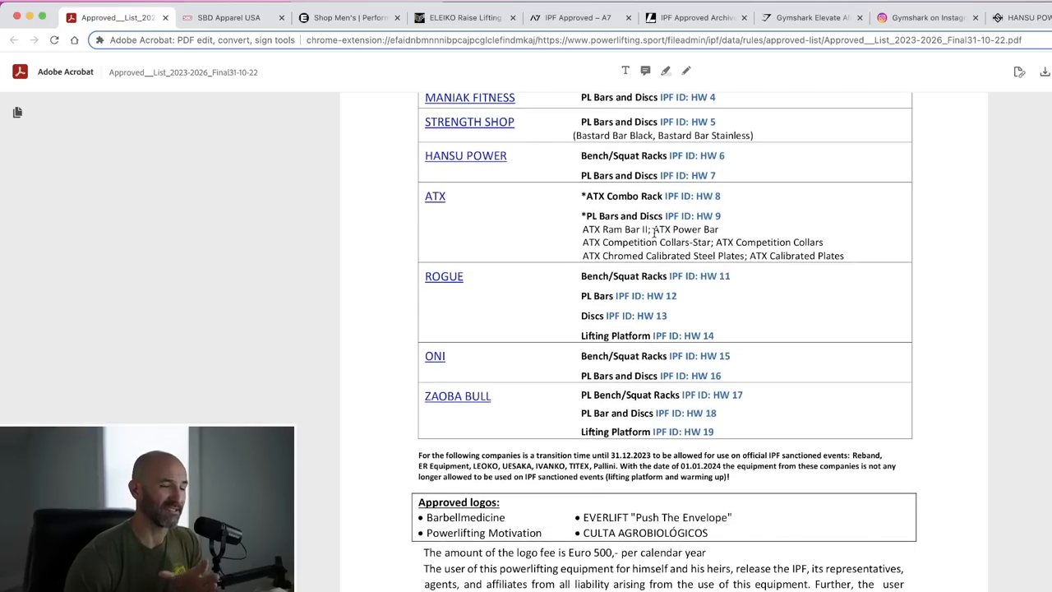